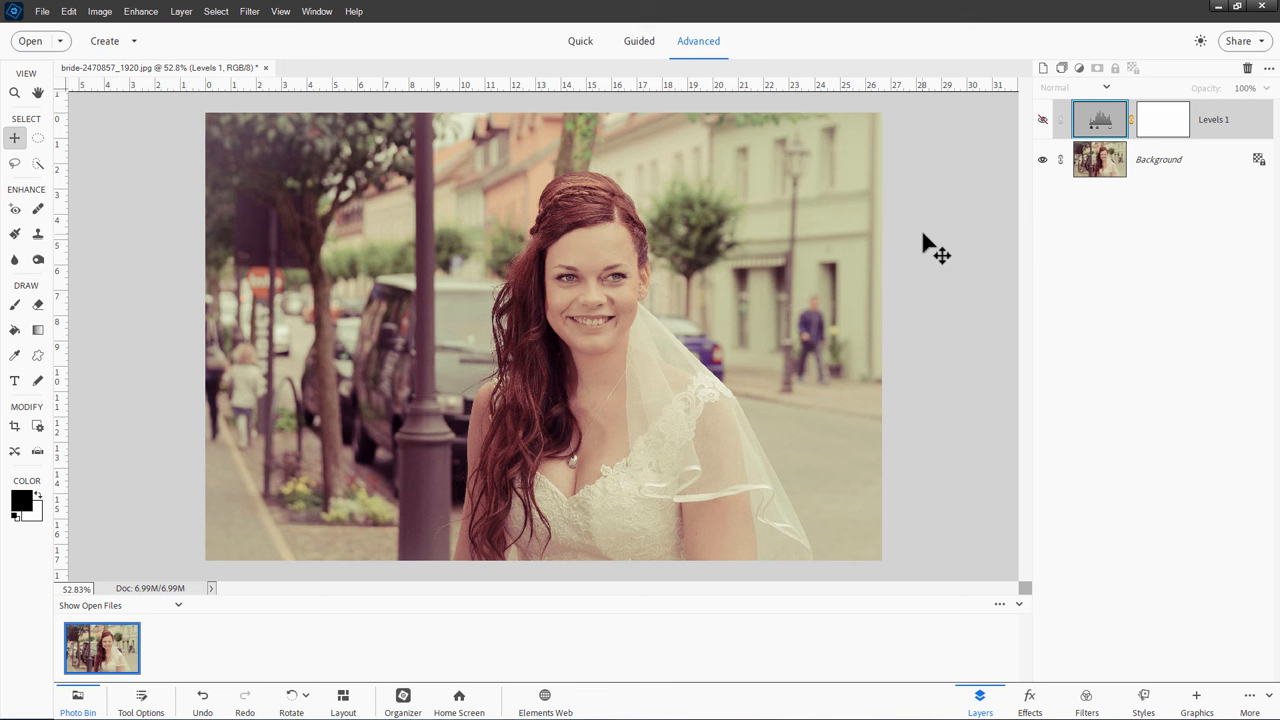
Toggle the Levels 1 adjustment's visibility to compare the corrected and faded bride photo
left_click(1044, 120)
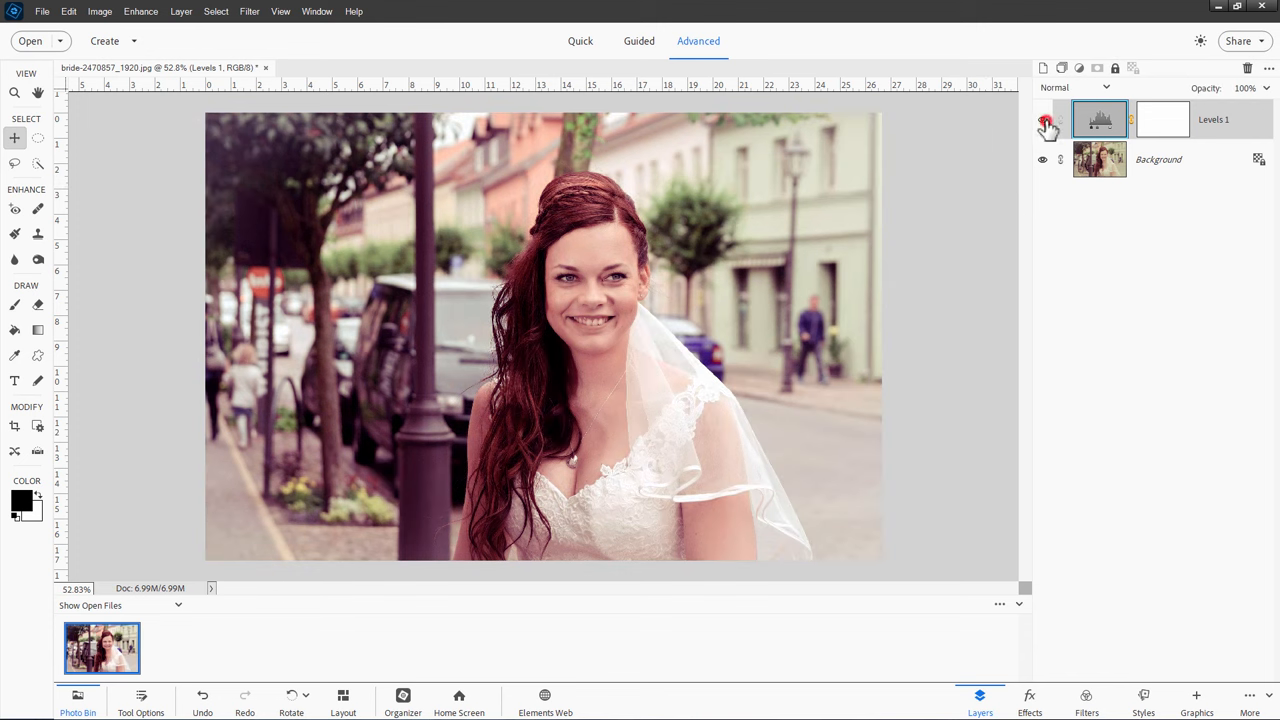
left_click(1042, 120)
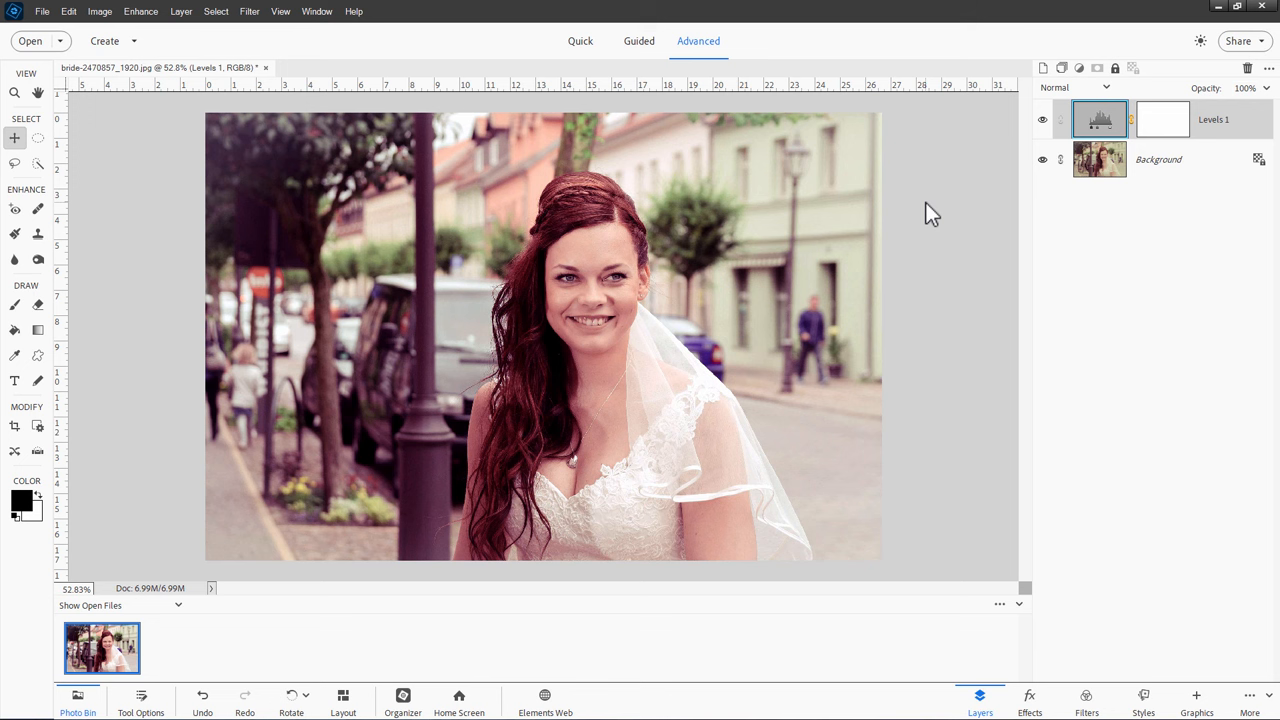
mouse_move(790, 260)
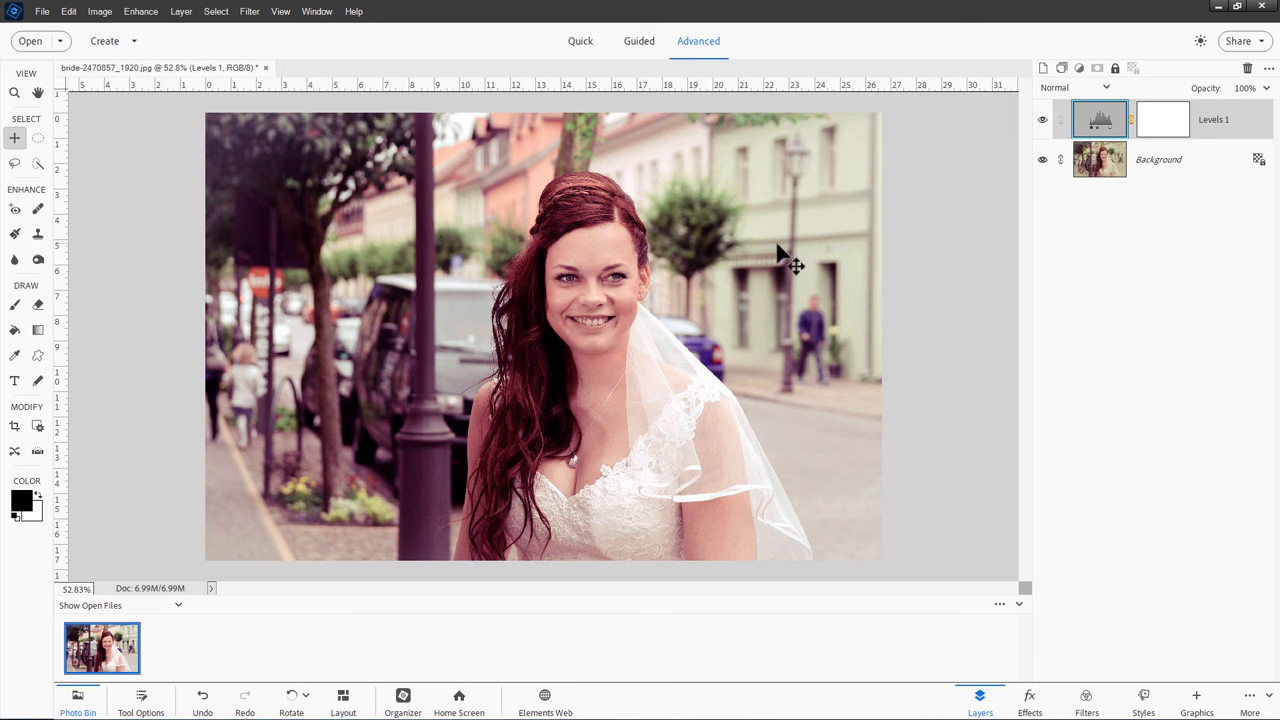
mouse_move(738, 388)
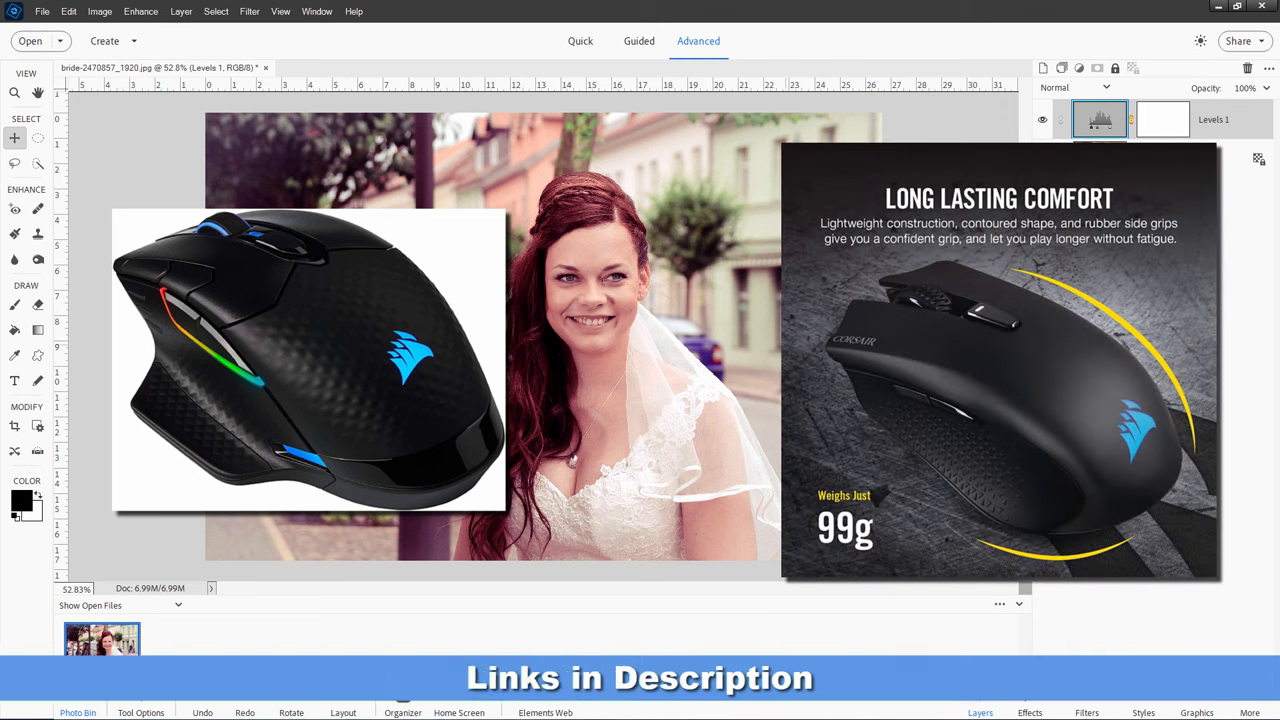
mouse_move(700, 340)
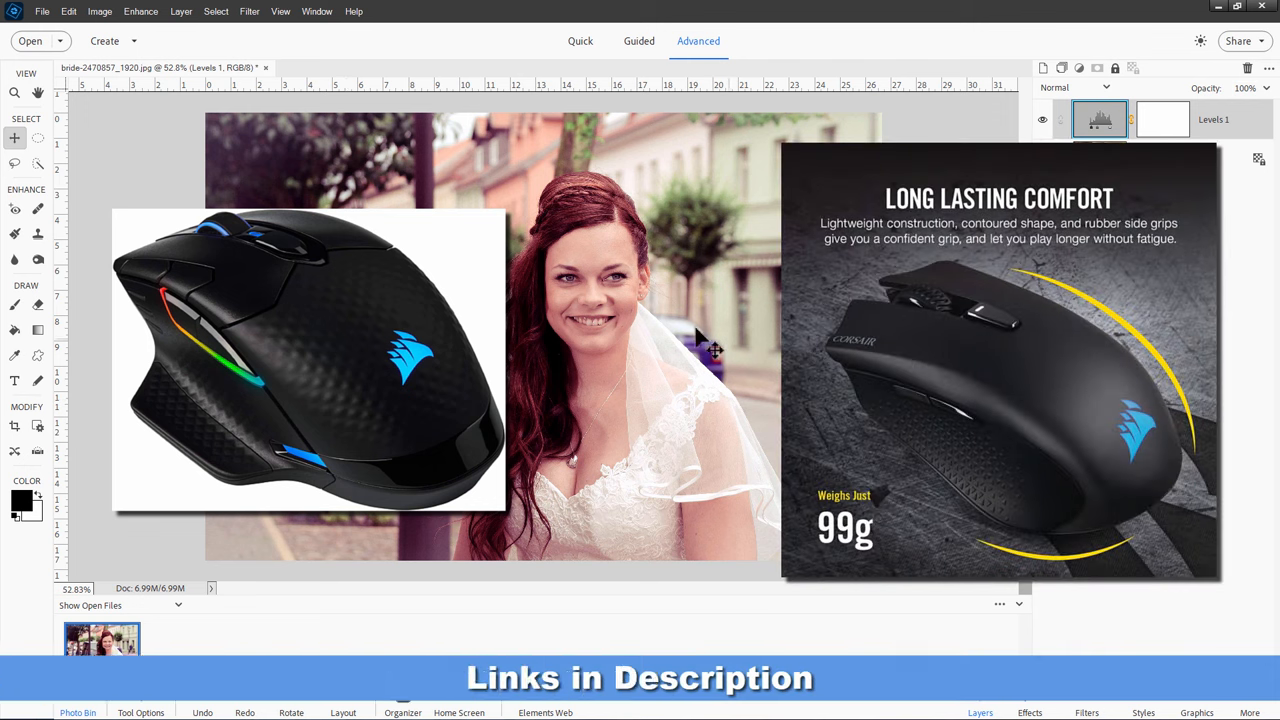
mouse_move(730, 396)
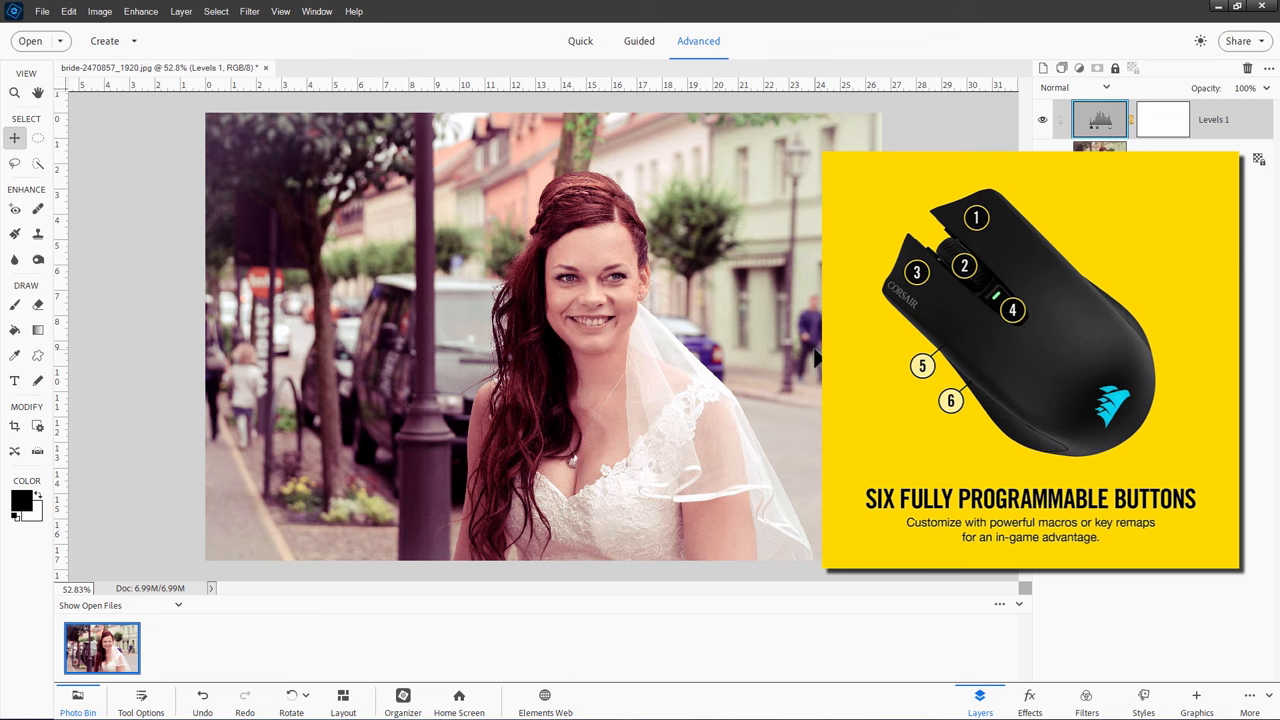
mouse_move(812, 352)
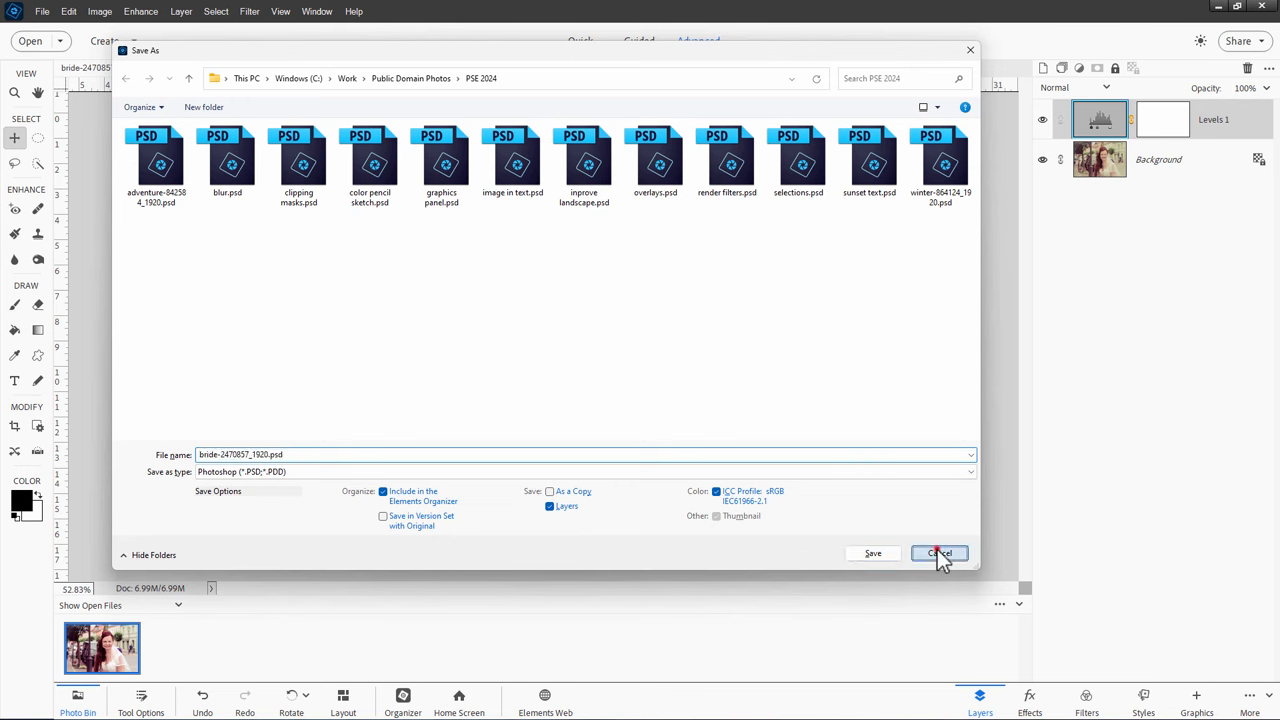
left_click(938, 552)
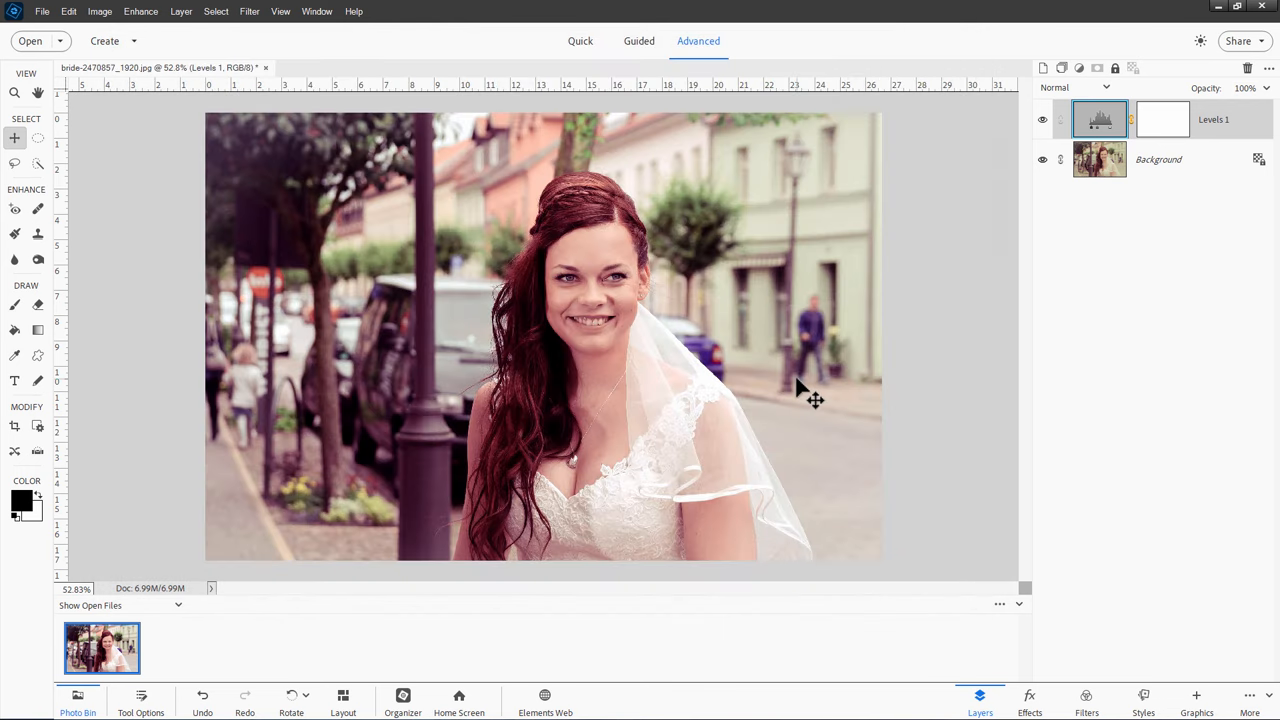
mouse_move(540, 310)
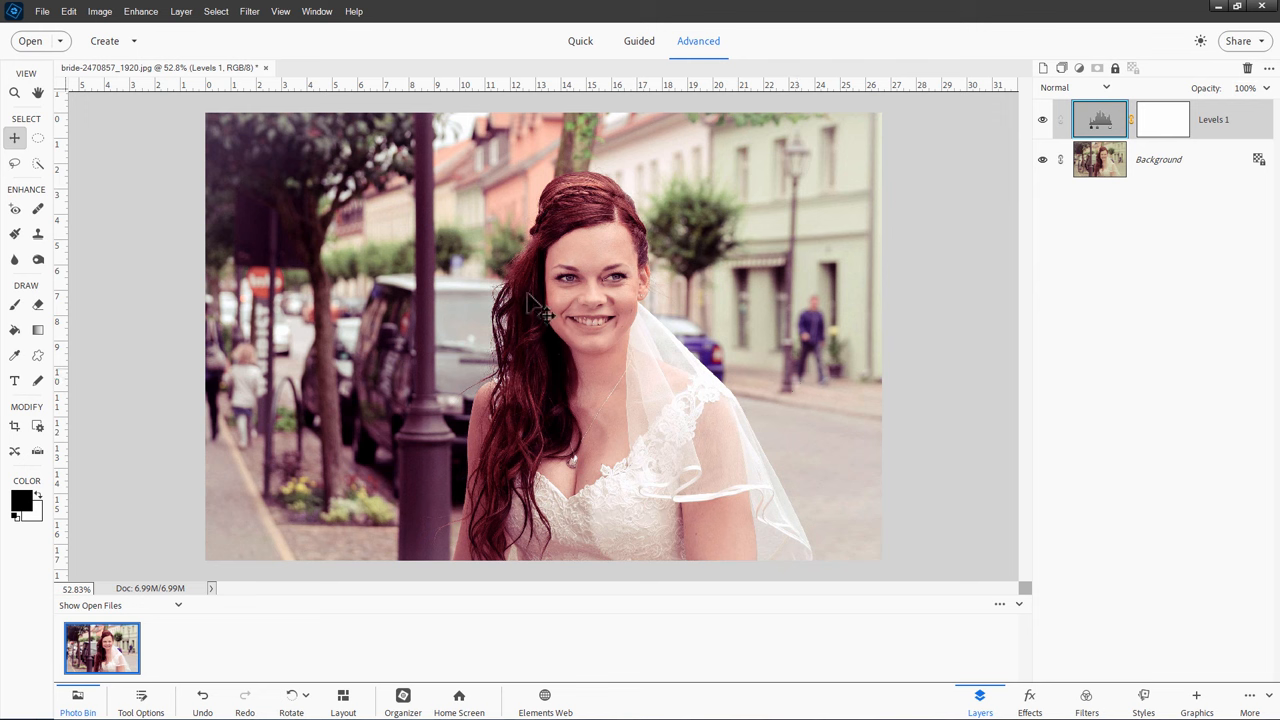
left_click(44, 12)
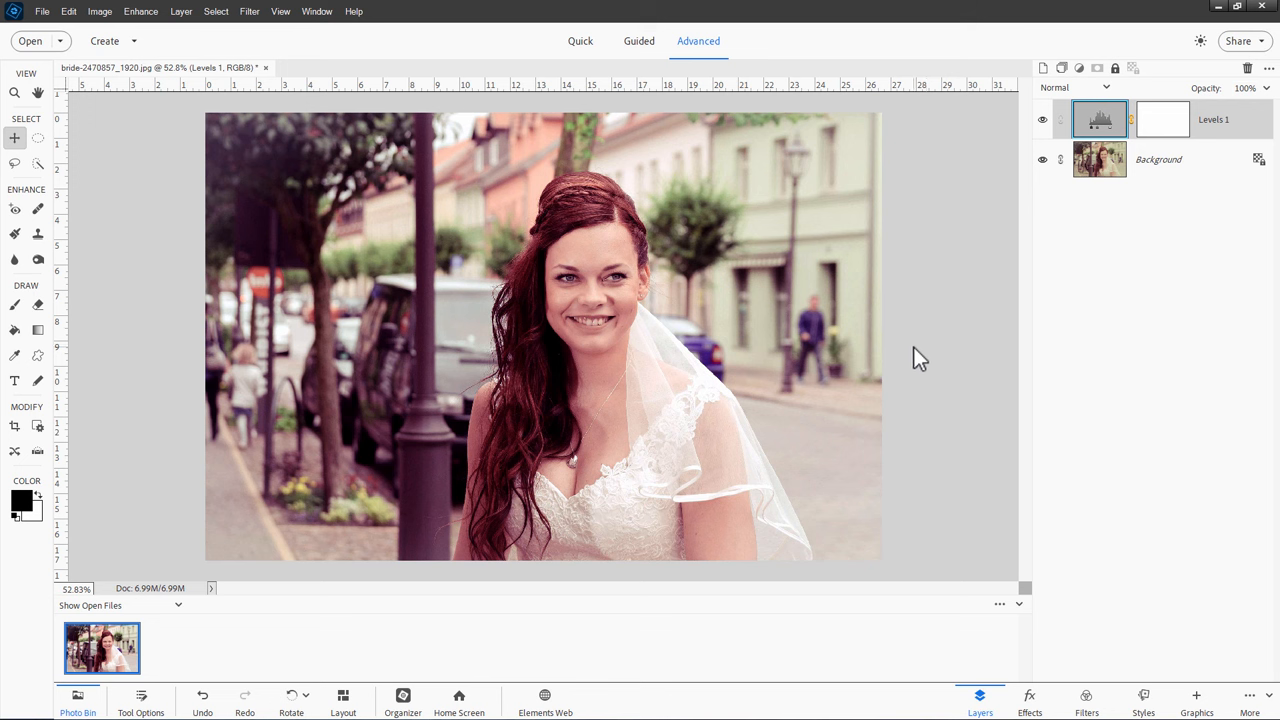
mouse_move(920, 304)
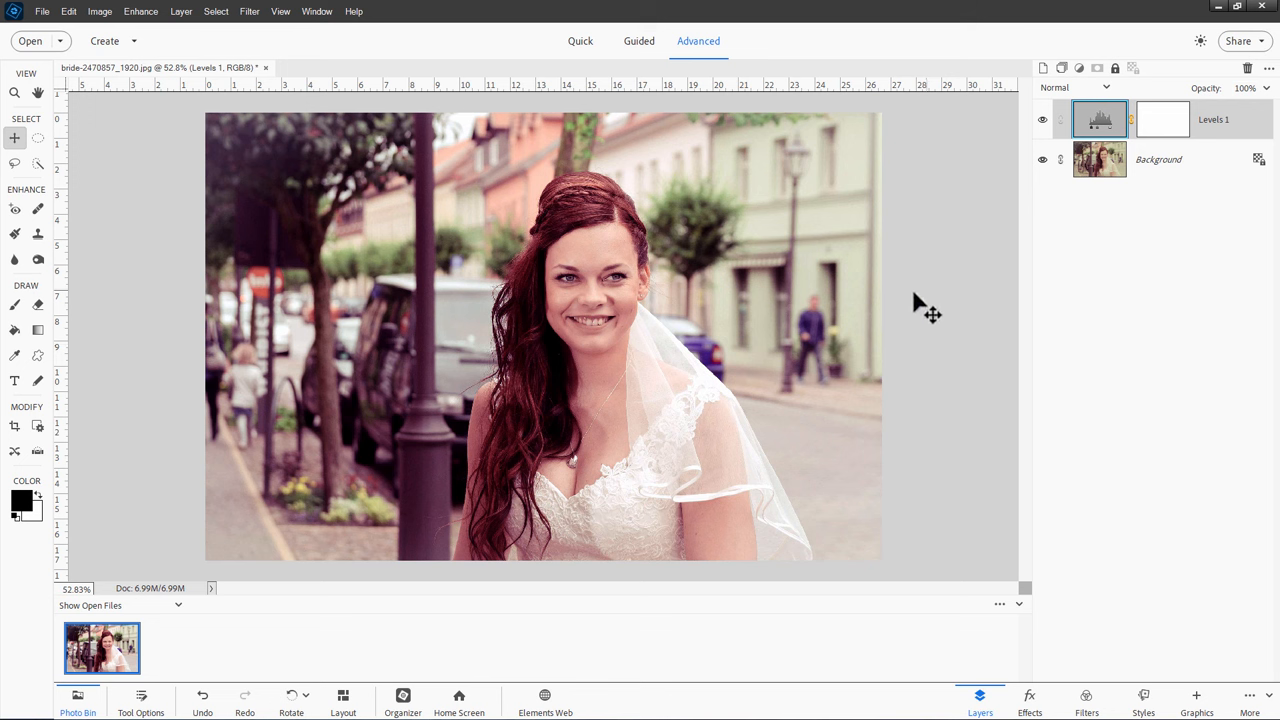
mouse_move(936, 284)
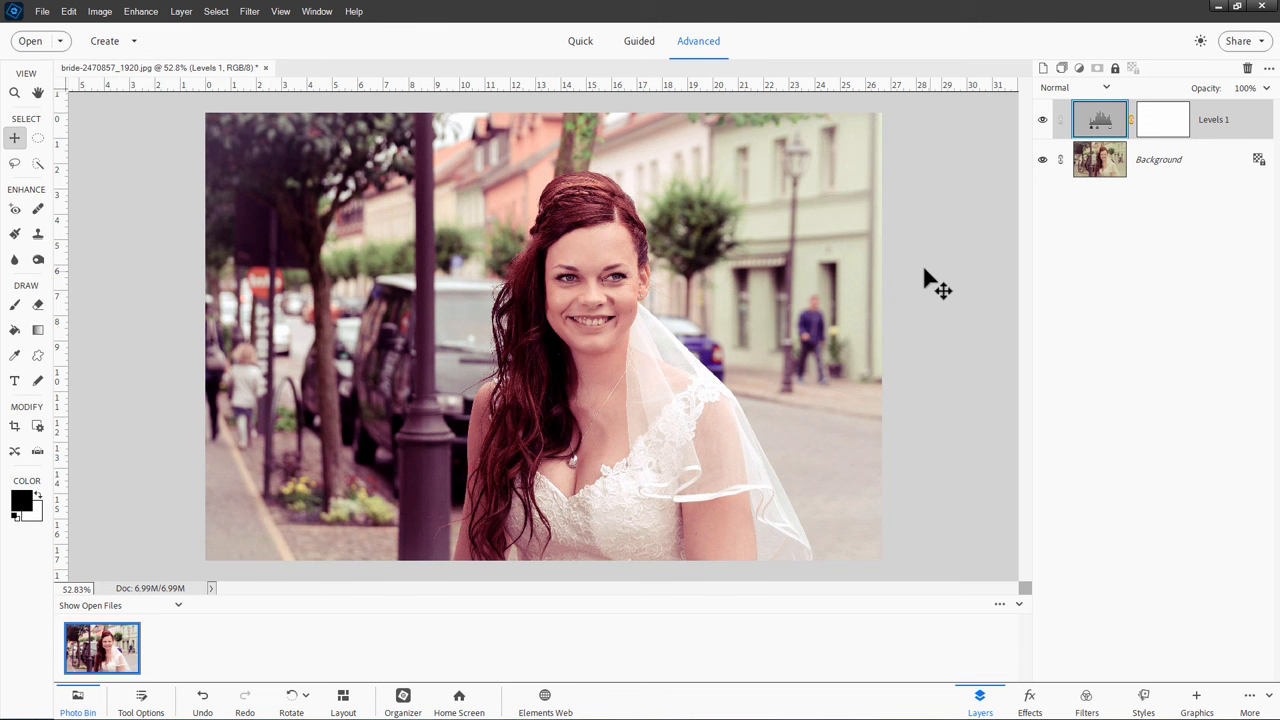
mouse_move(912, 318)
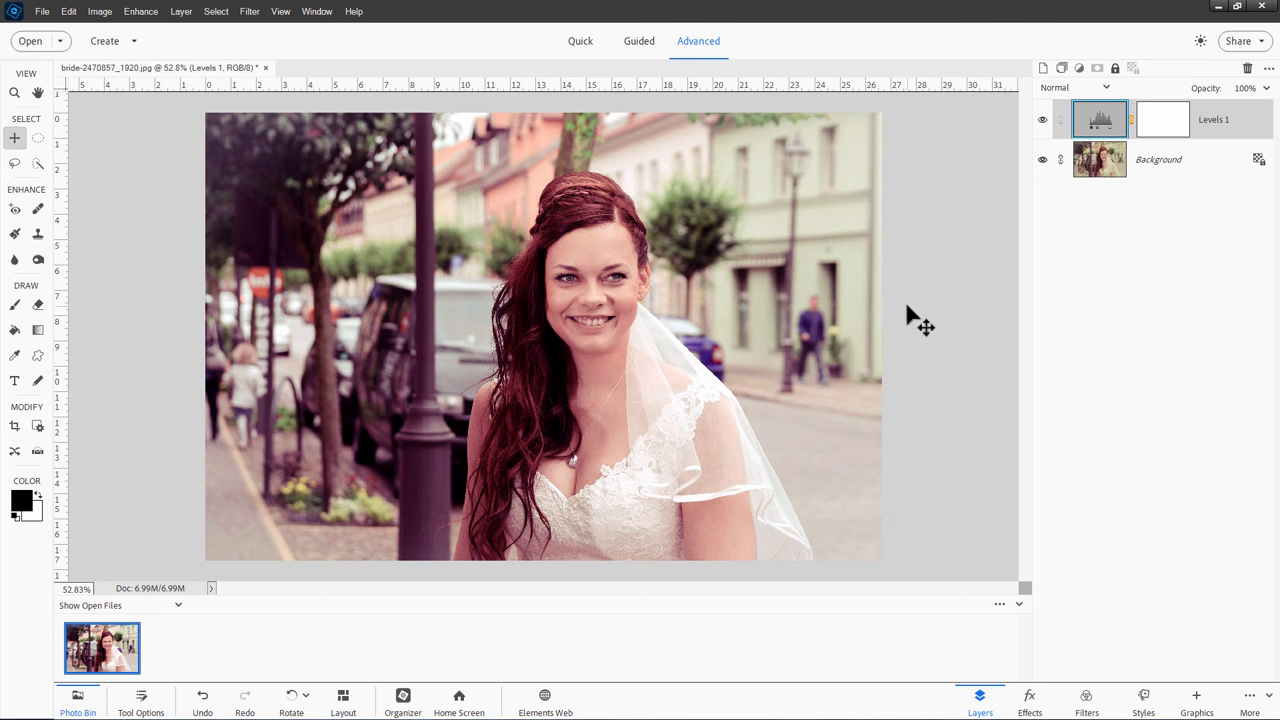
mouse_move(900, 312)
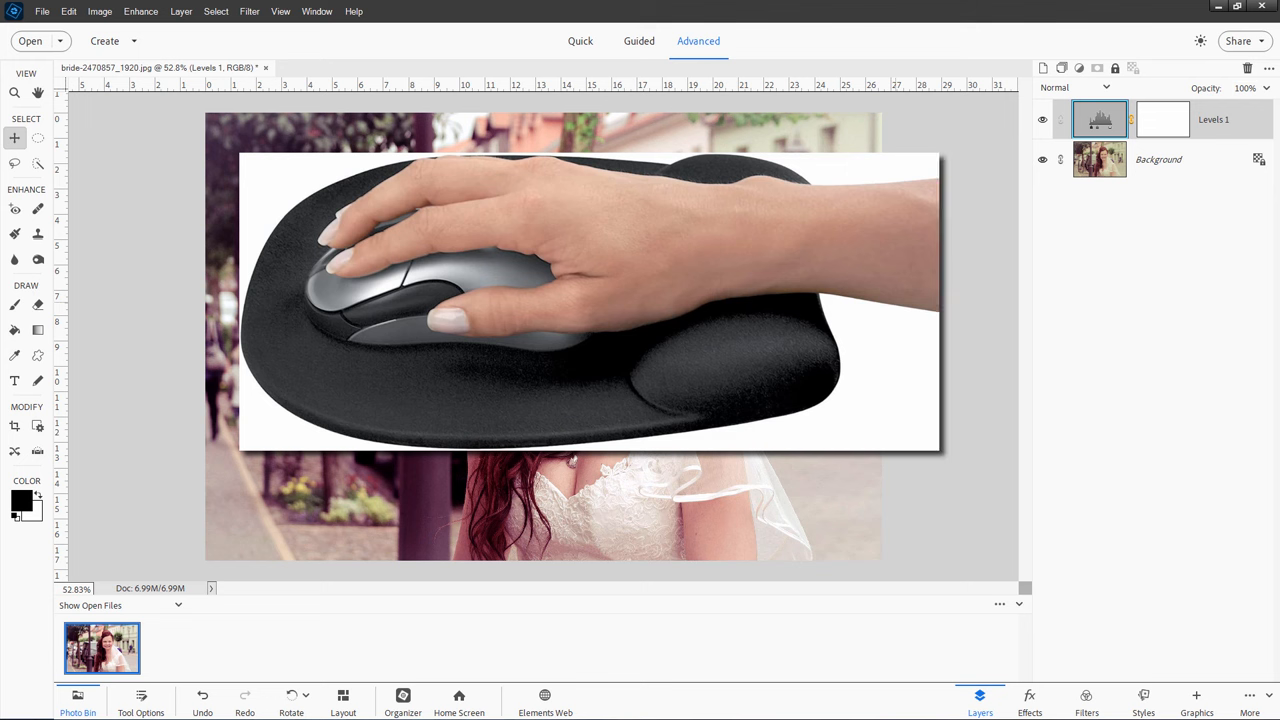
mouse_move(946, 370)
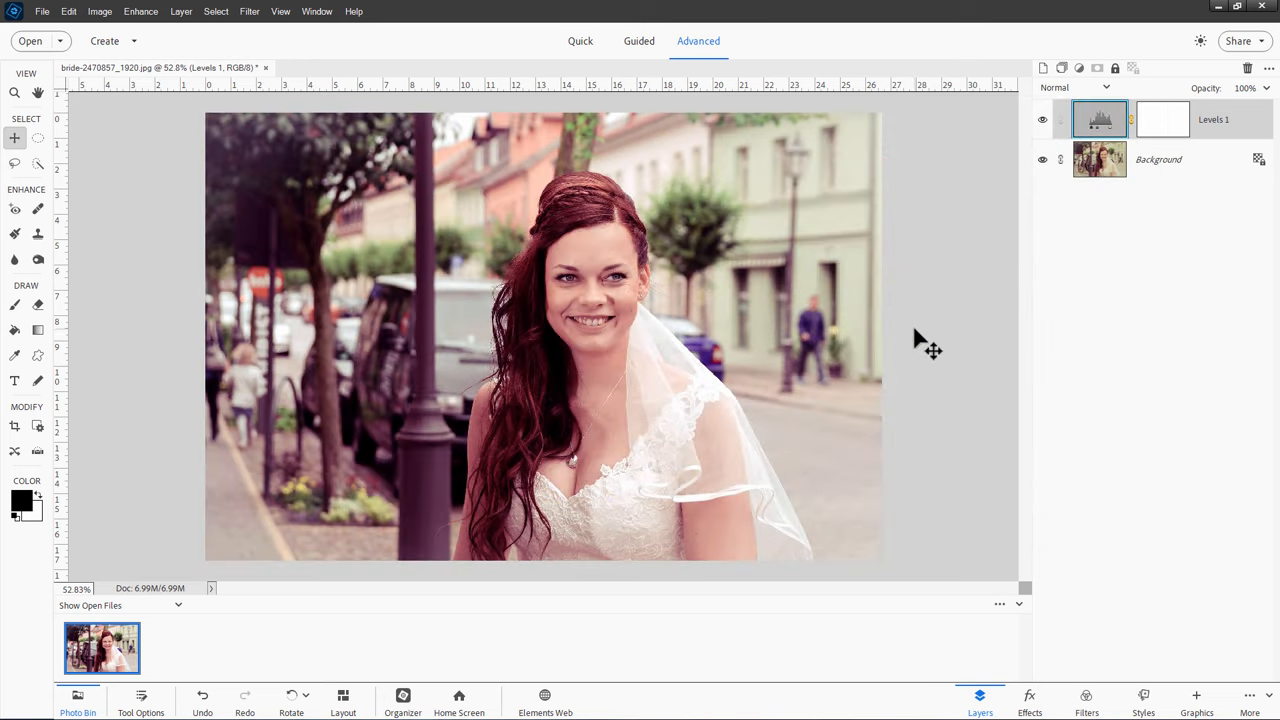
mouse_move(884, 374)
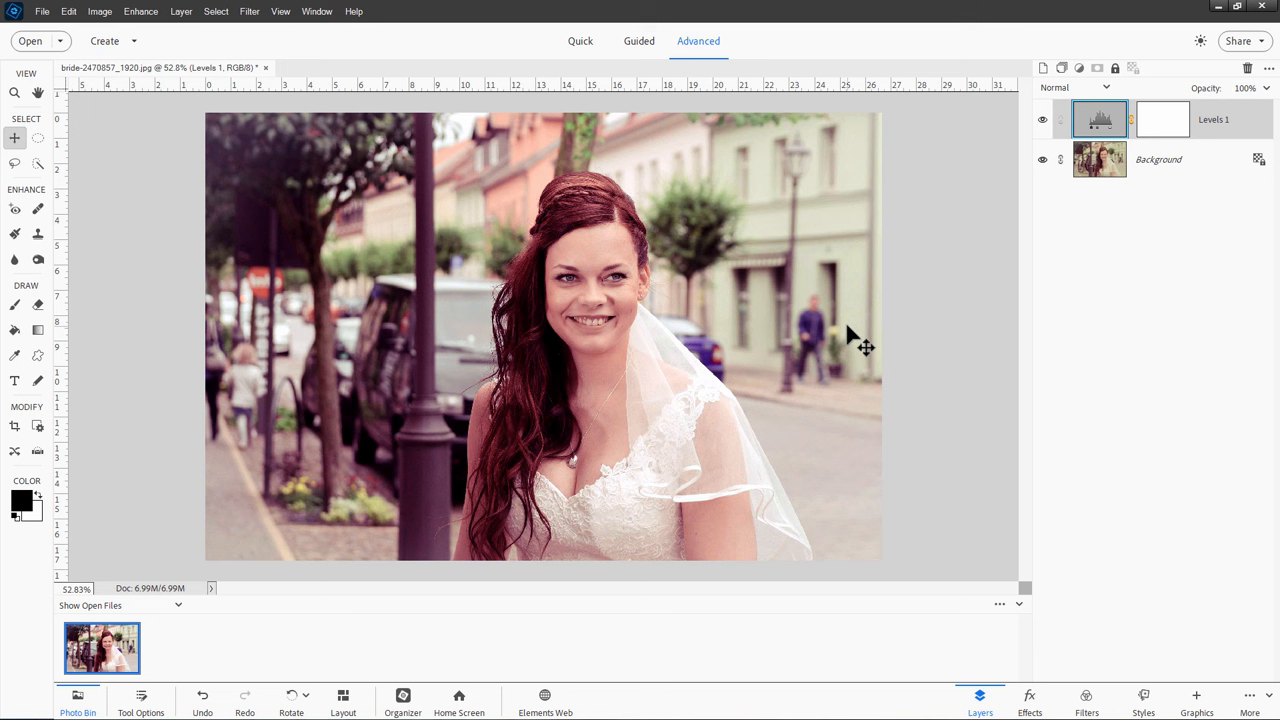
mouse_move(832, 350)
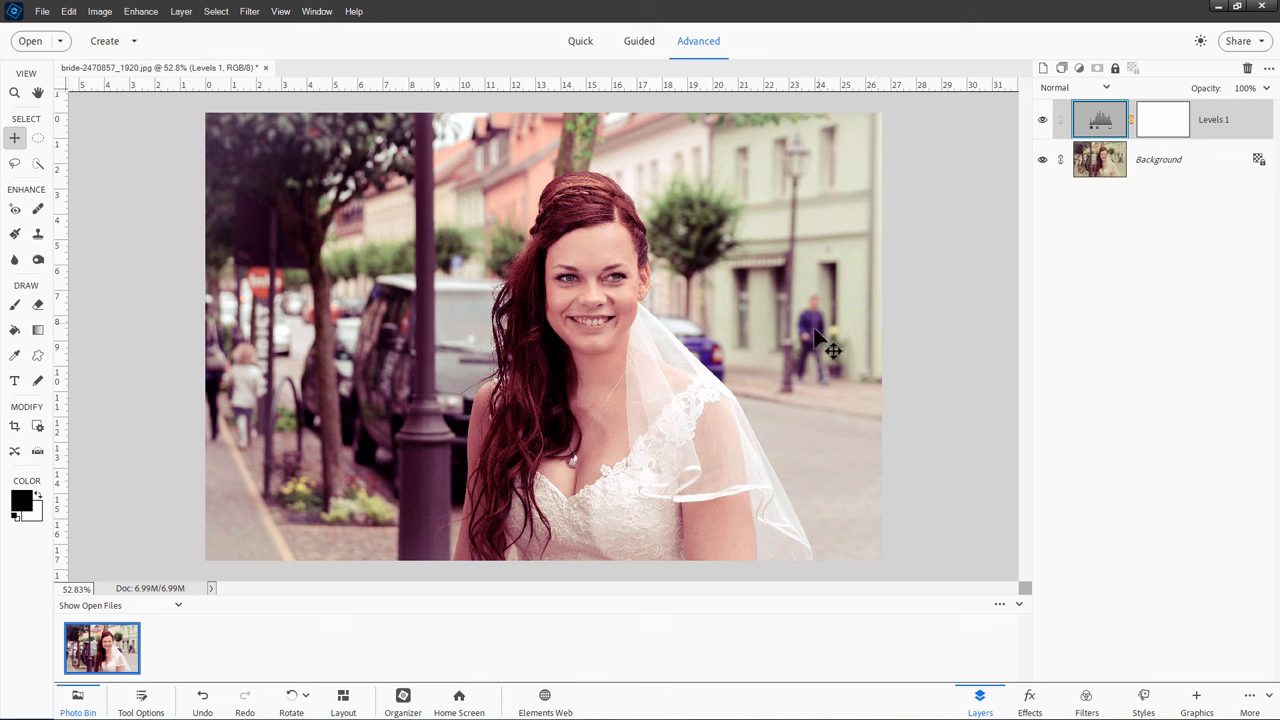
mouse_move(900, 372)
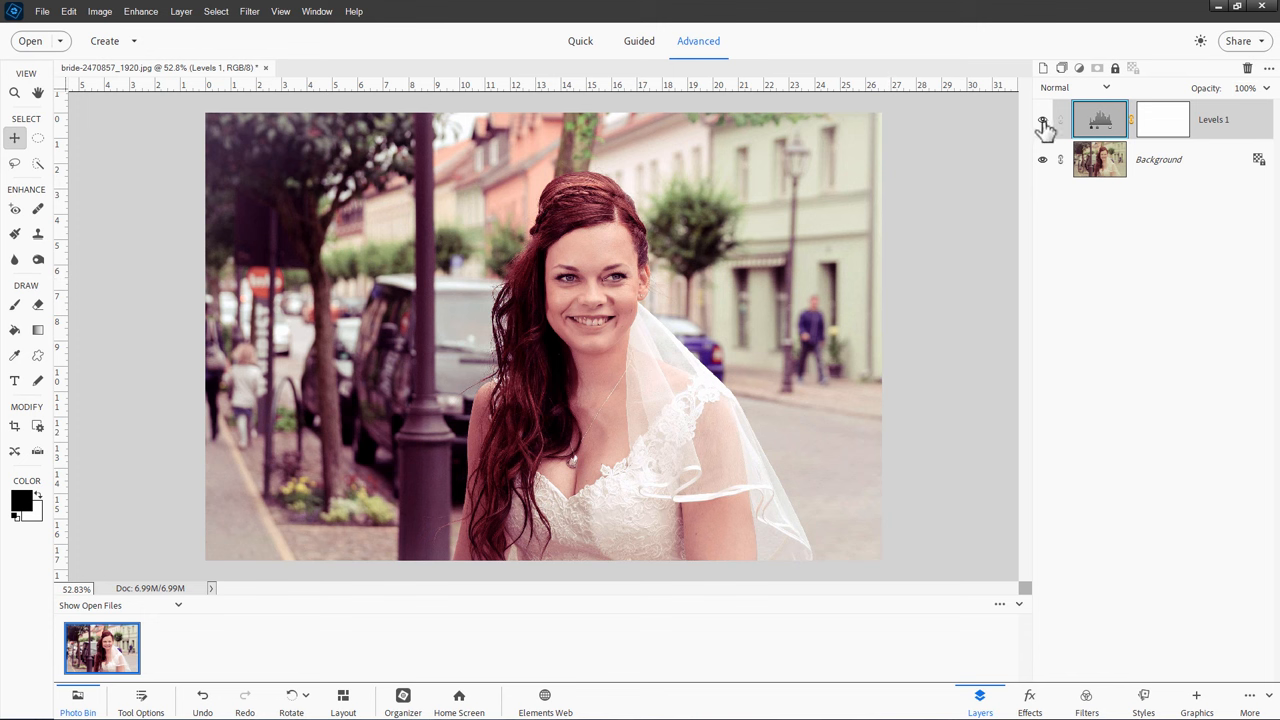
Hide and delete Levels 1, then create a fresh Levels adjustment layer over the photo
left_click(1044, 120)
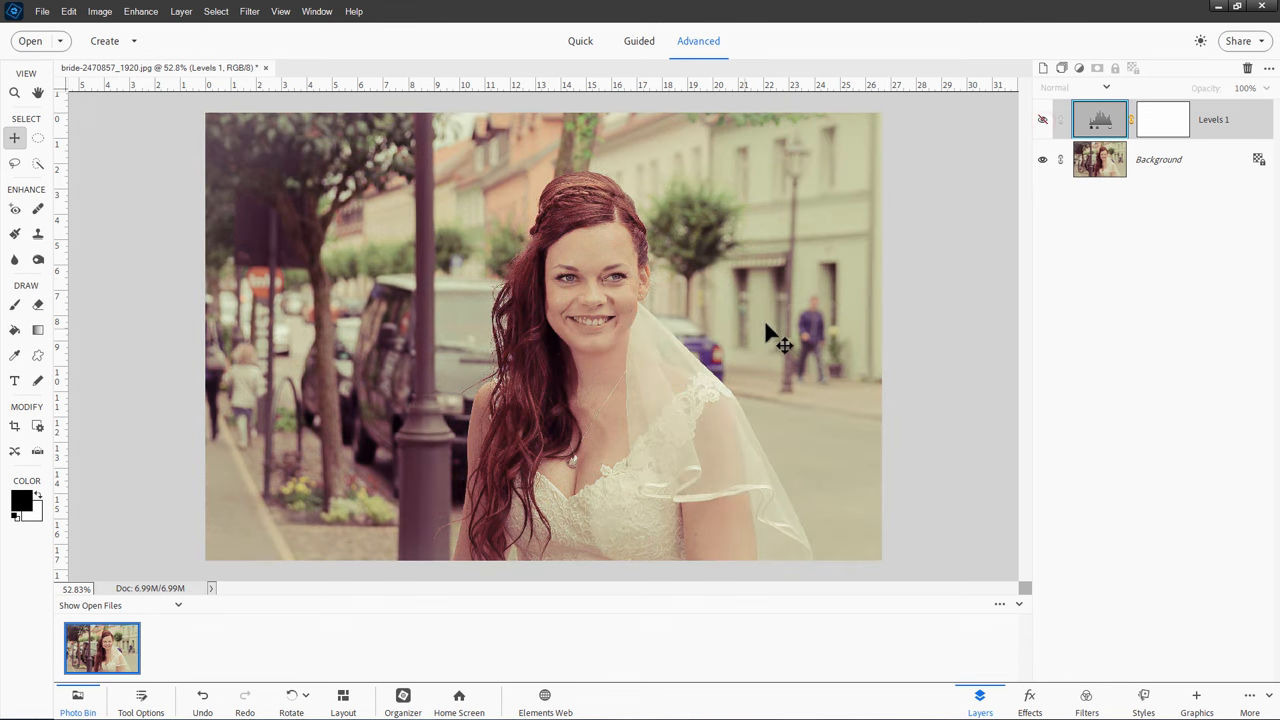
mouse_move(664, 410)
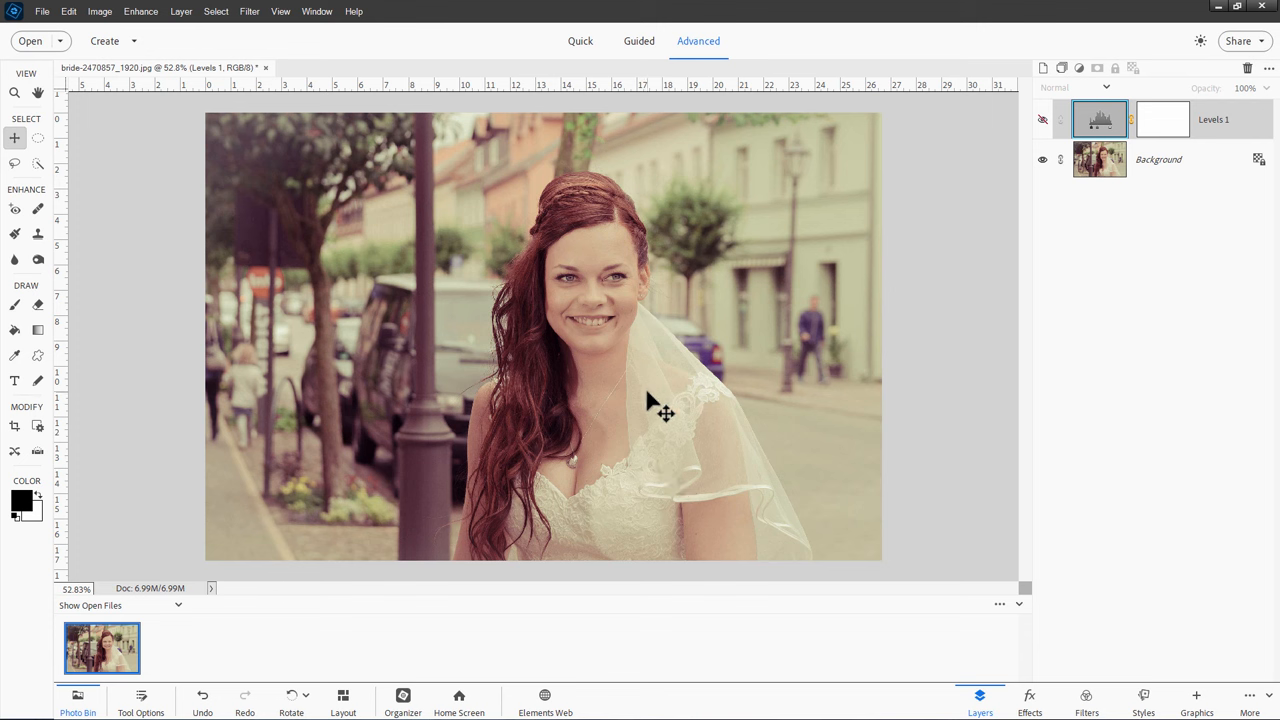
mouse_move(852, 276)
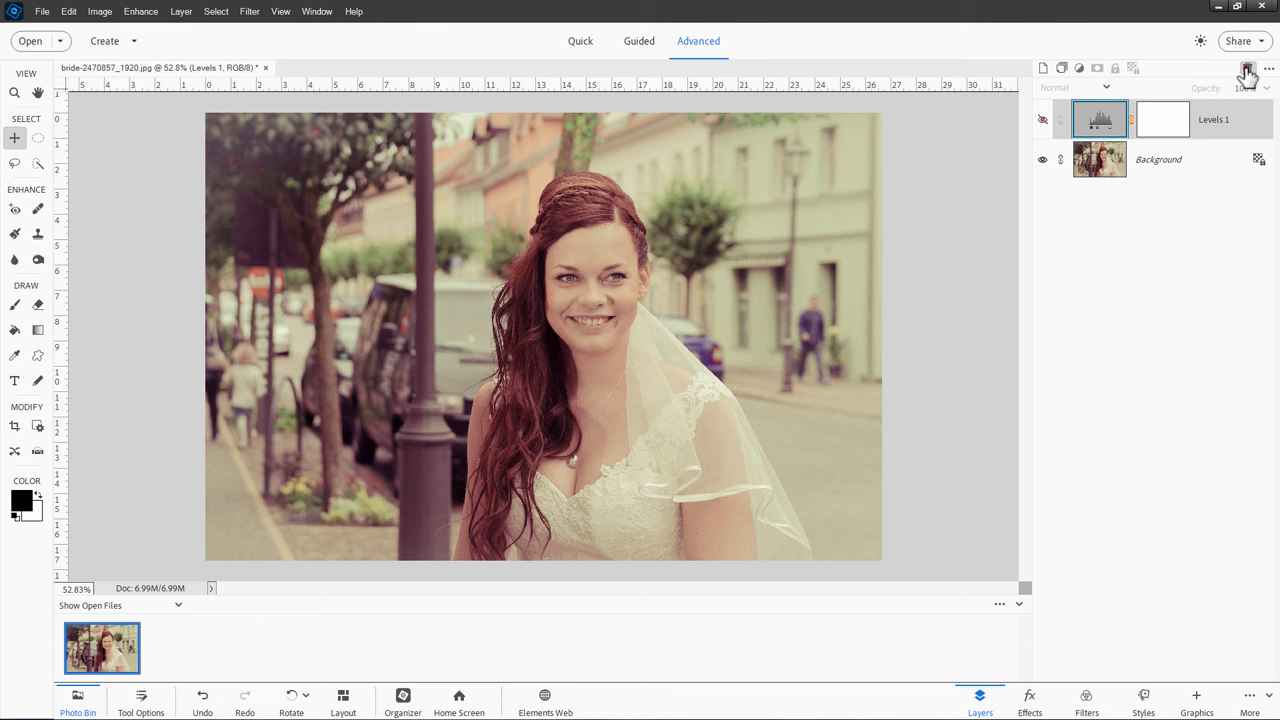
left_click(1248, 68)
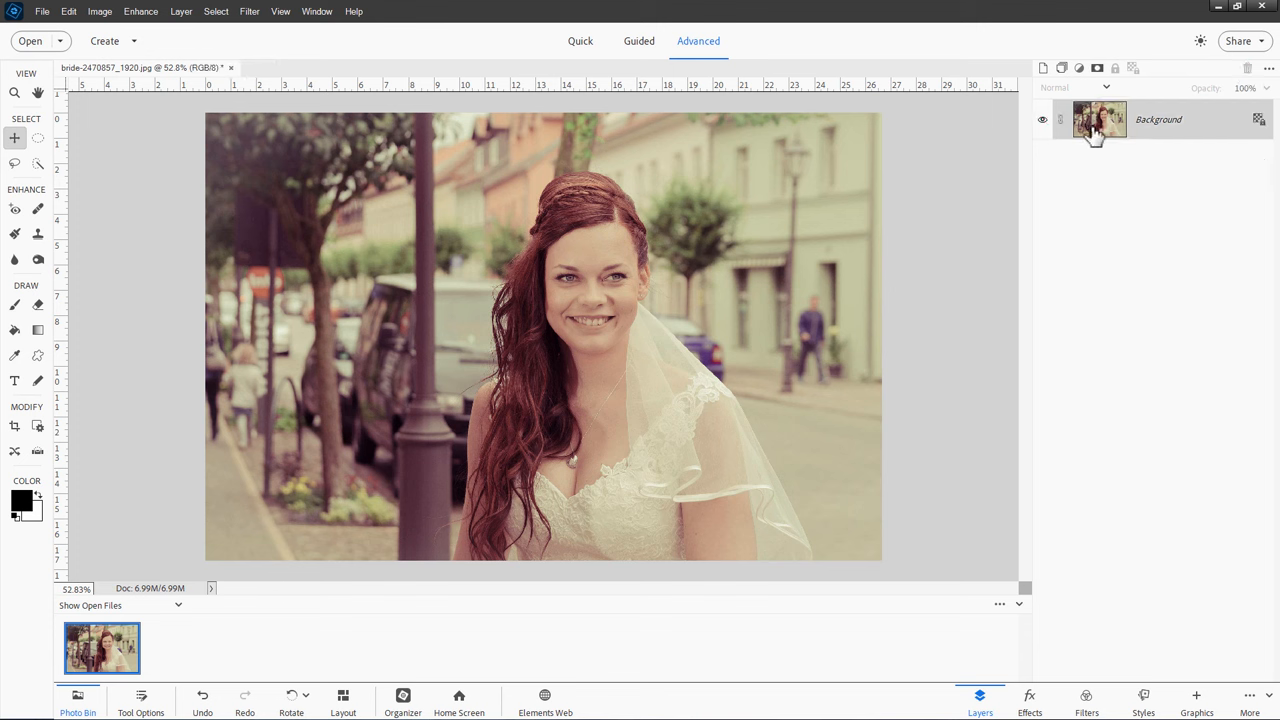
mouse_move(376, 228)
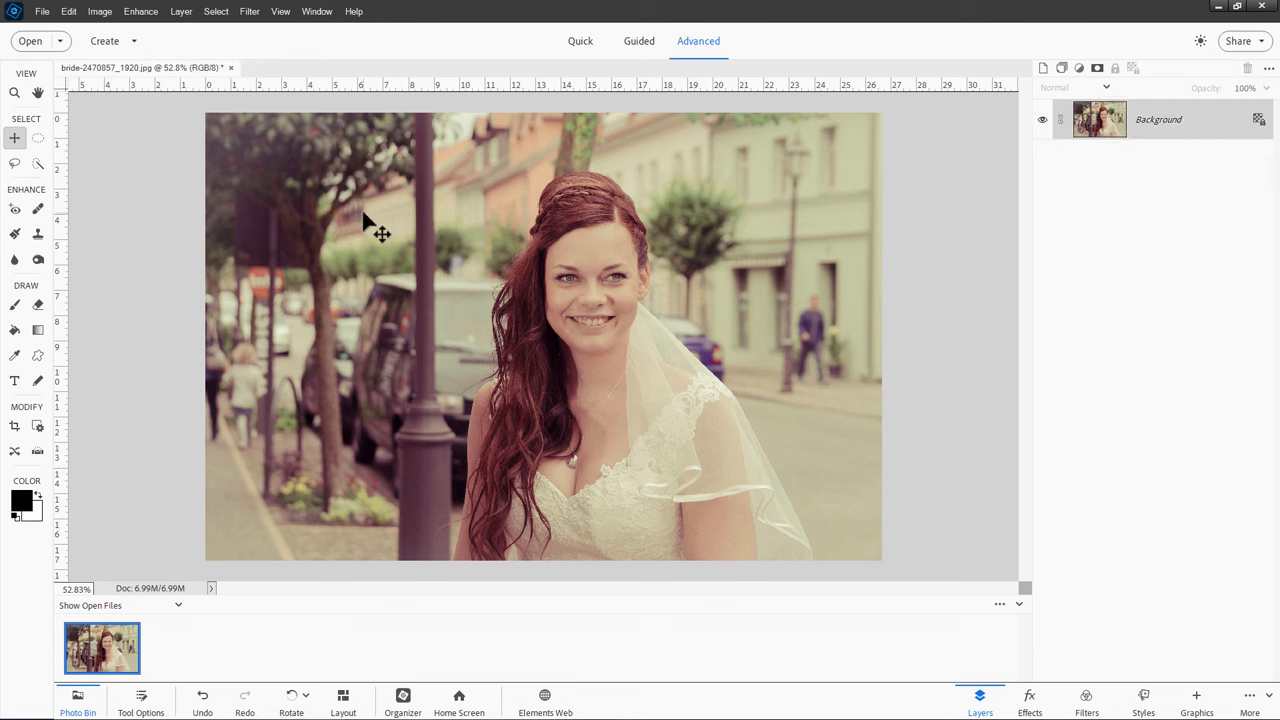
mouse_move(172, 28)
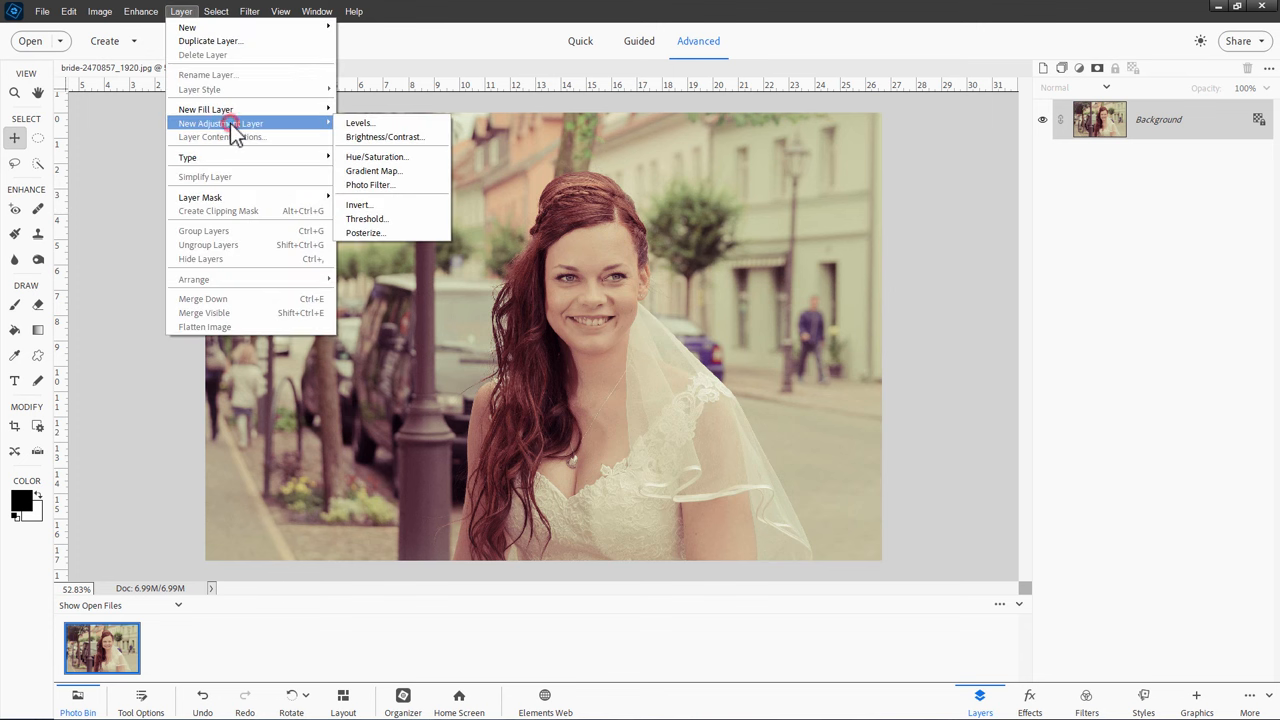
left_click(358, 122)
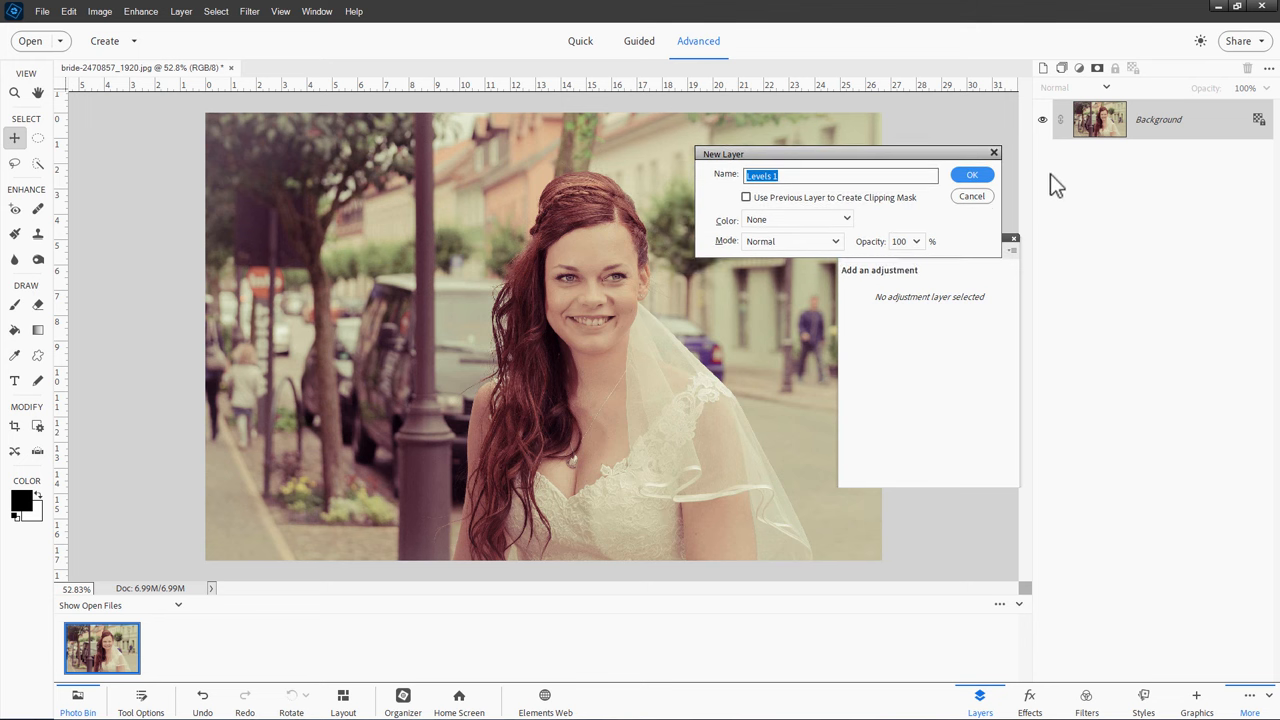
left_click(972, 174)
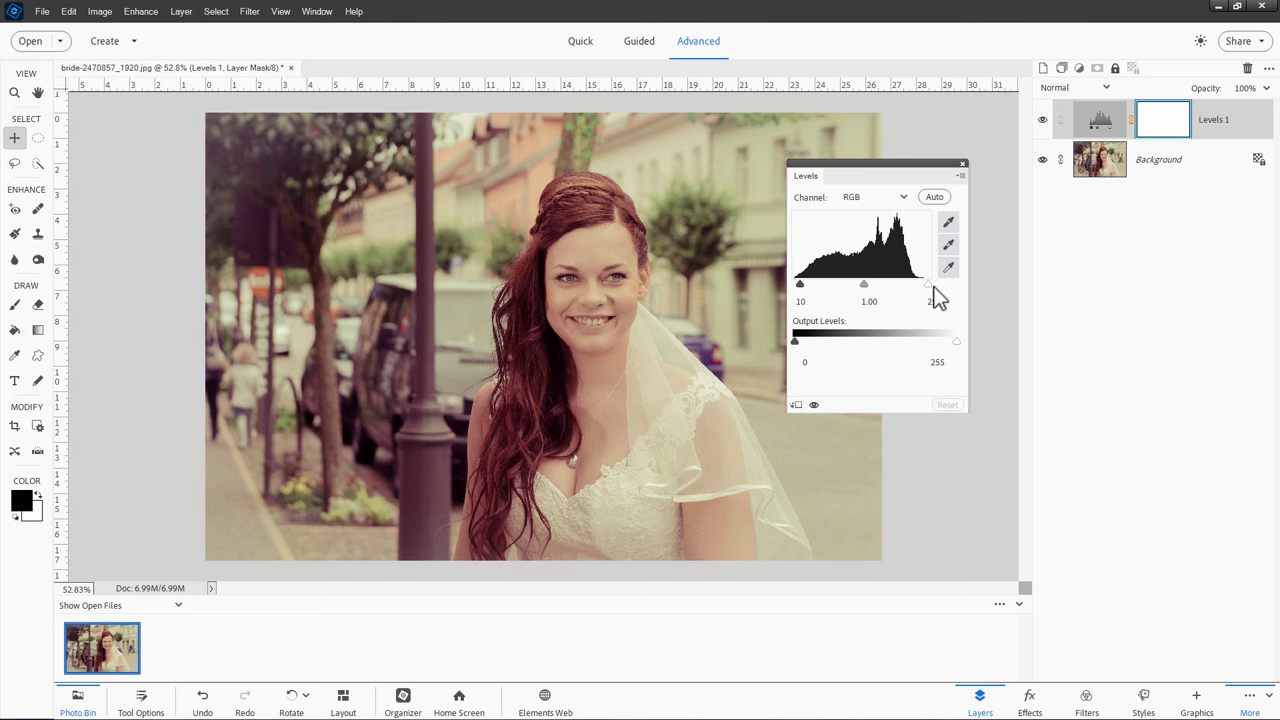
left_click_drag(928, 284, 920, 284)
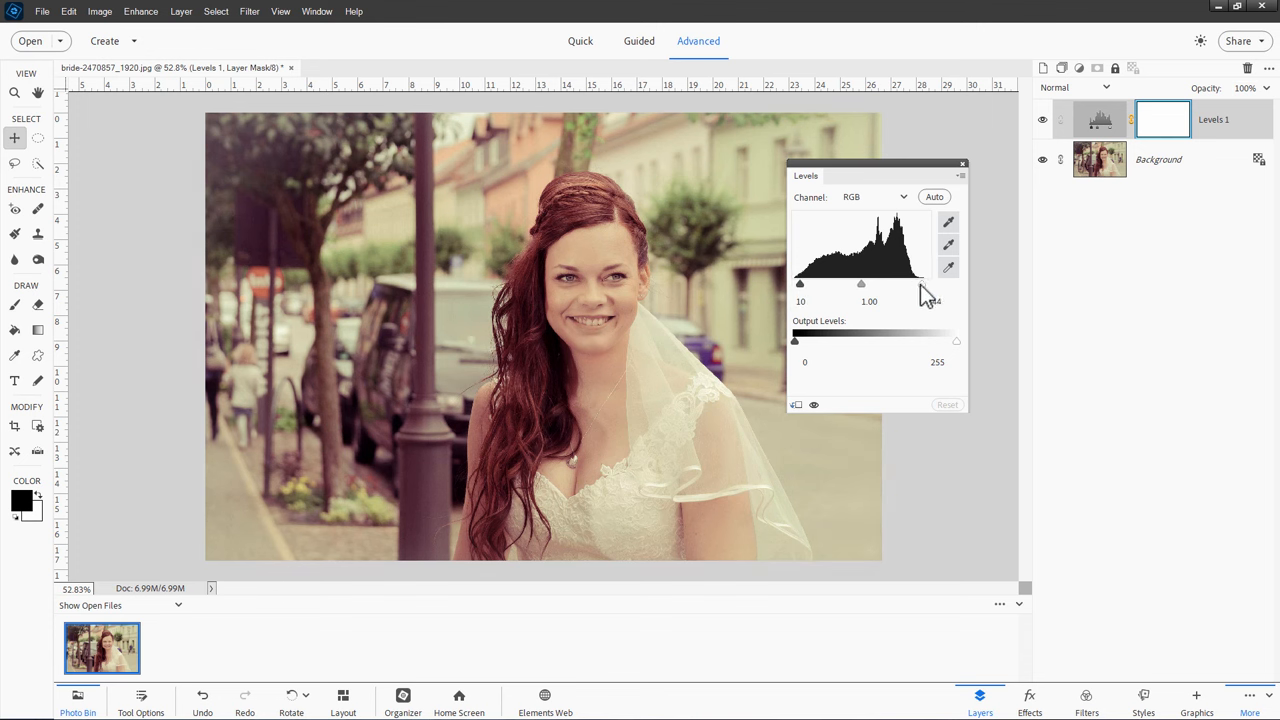
left_click_drag(930, 282, 918, 284)
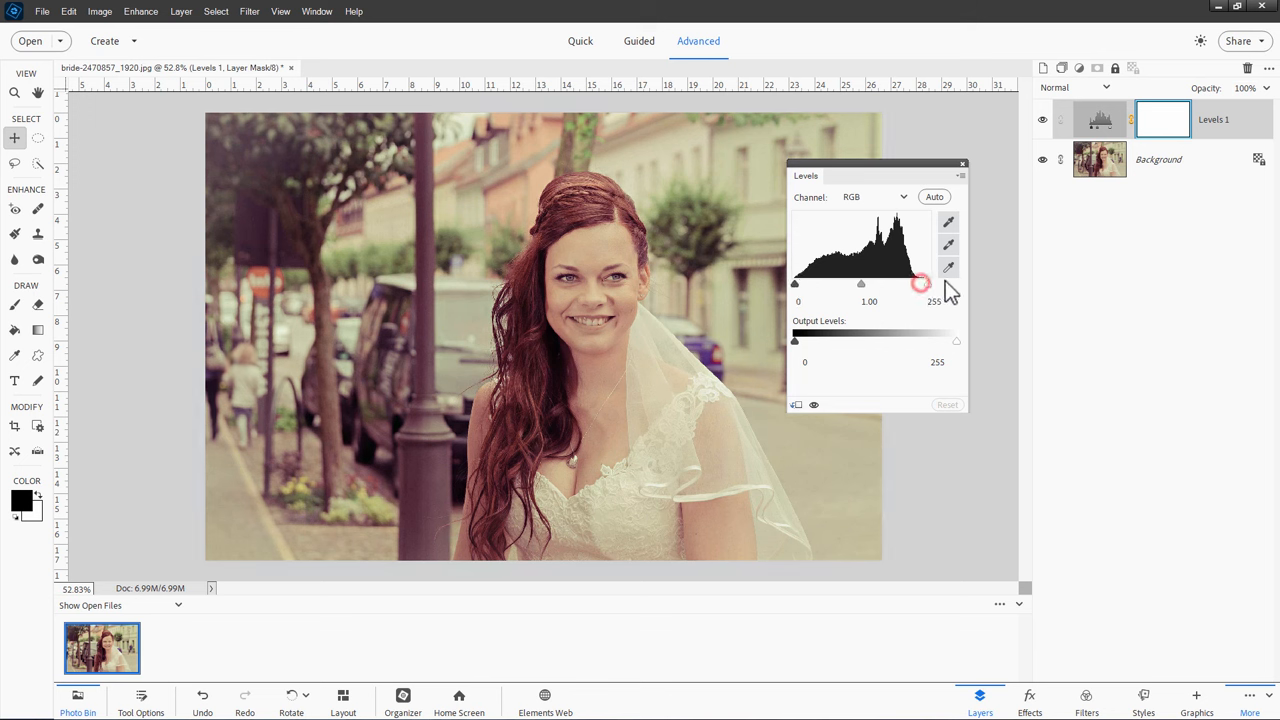
left_click_drag(920, 284, 928, 284)
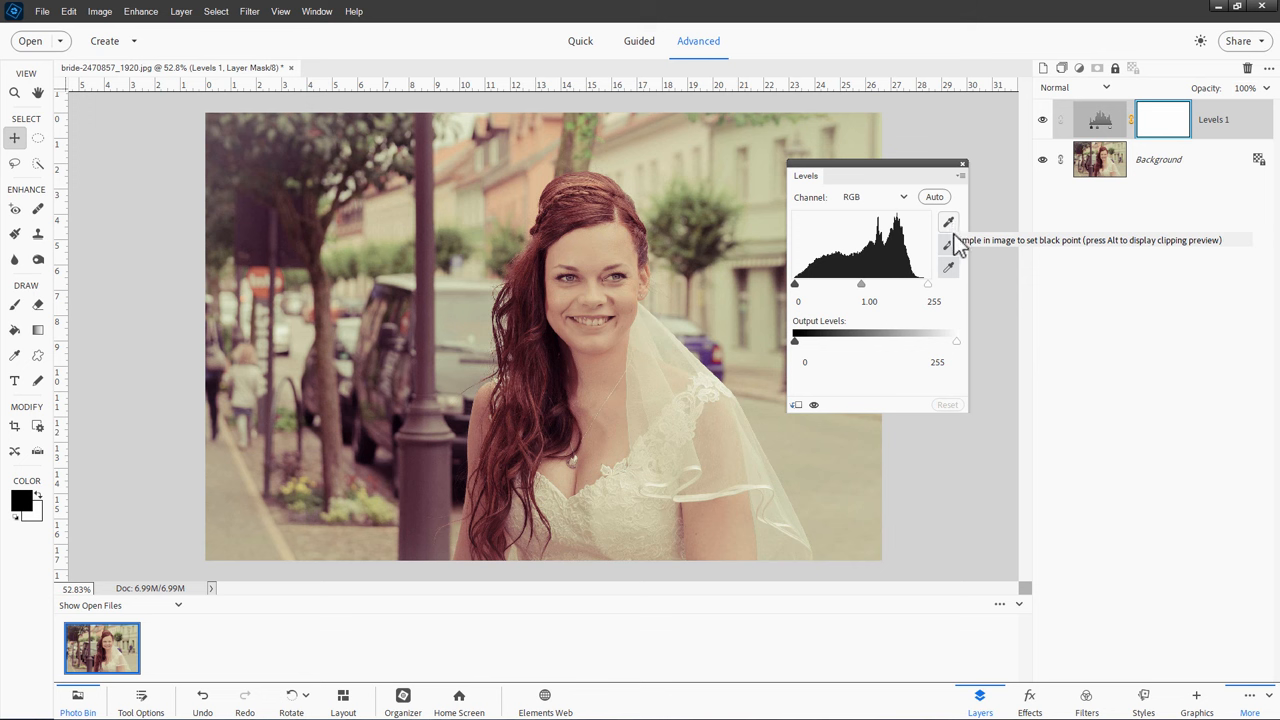
mouse_move(948, 244)
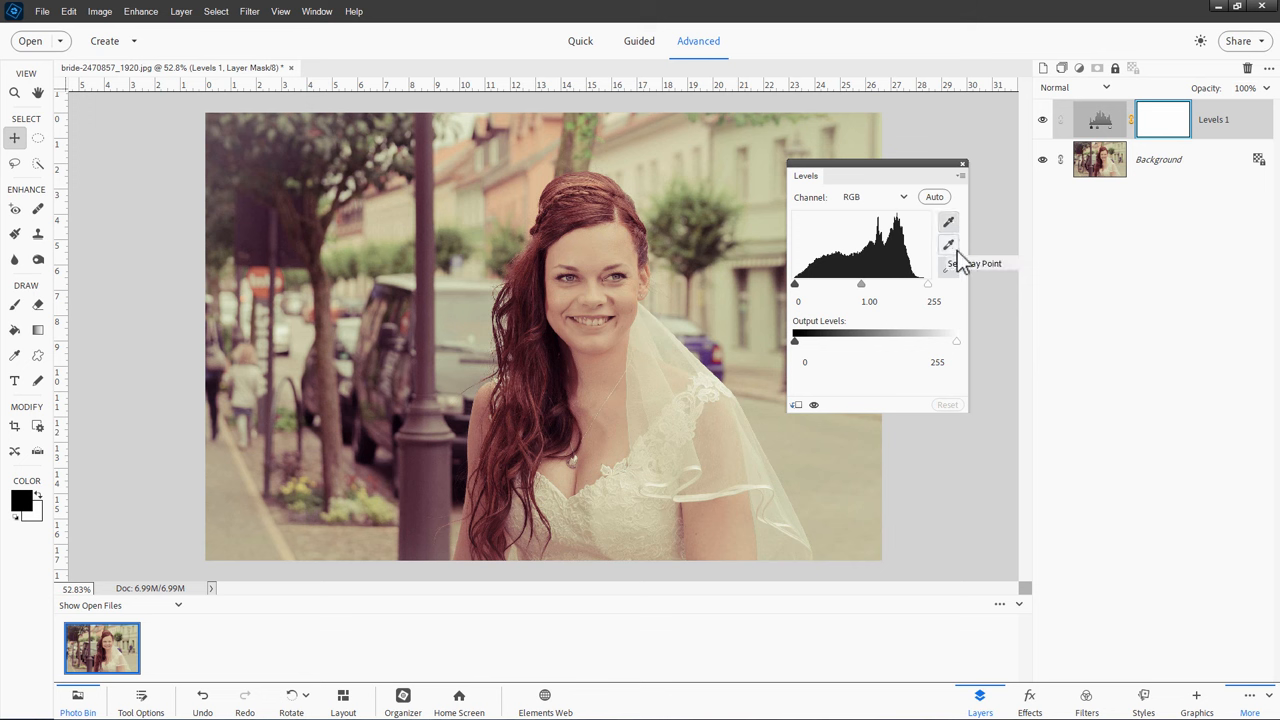
mouse_move(770, 436)
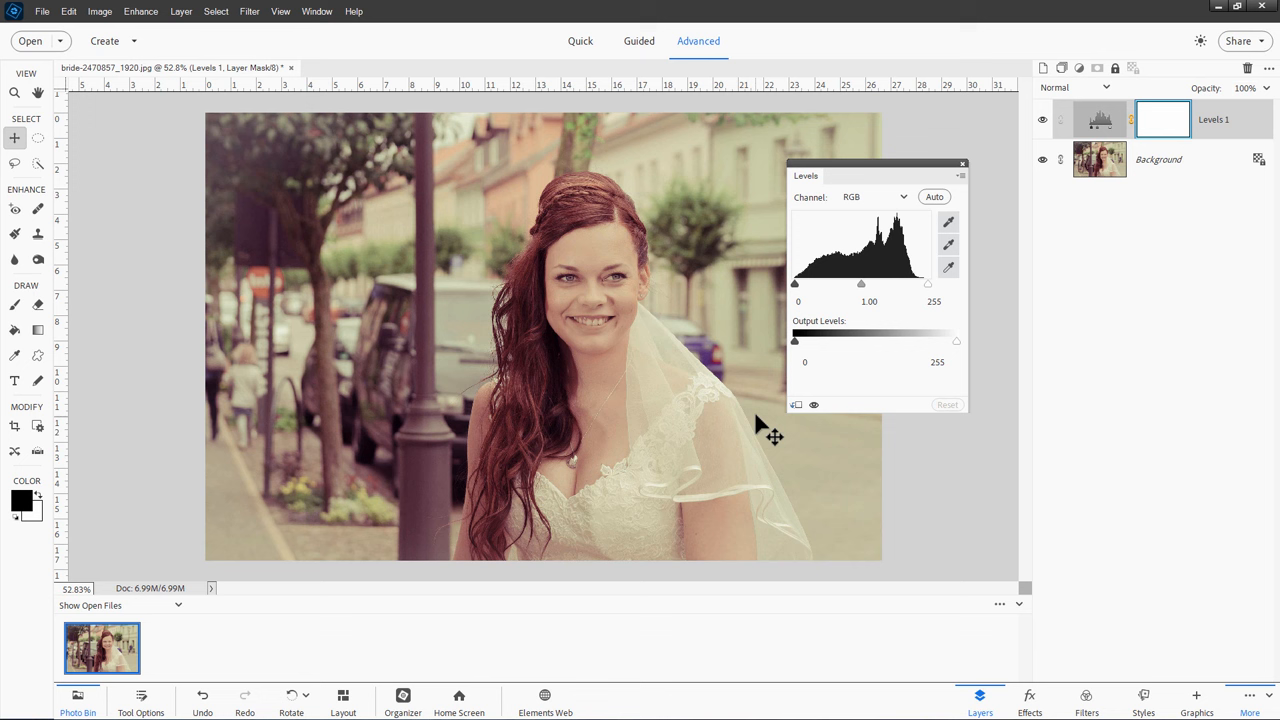
mouse_move(716, 480)
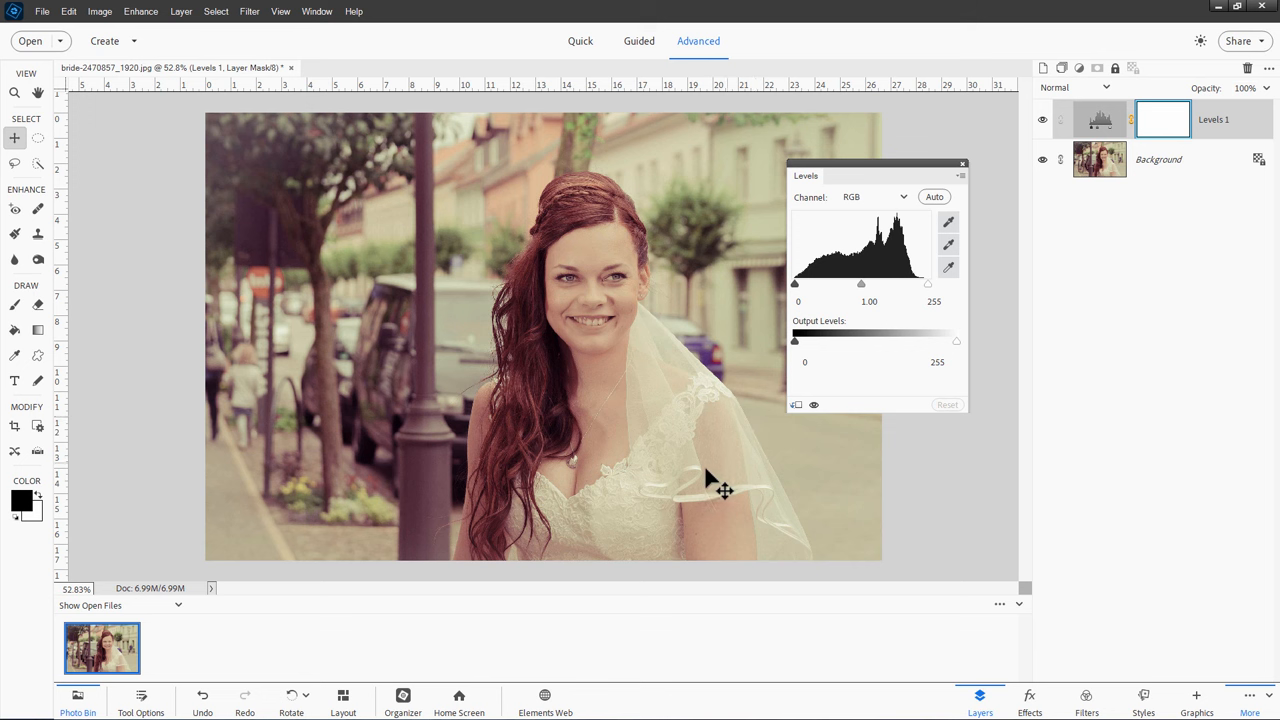
mouse_move(688, 508)
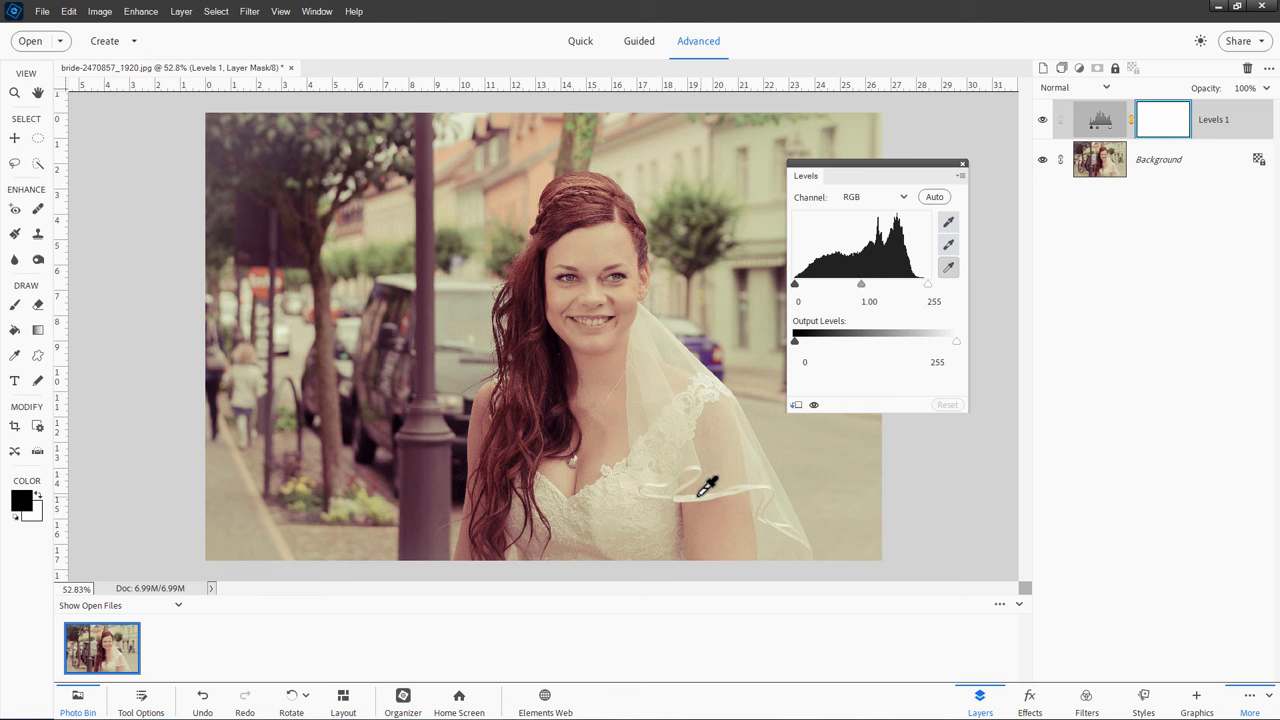
Sample the veil with the gray eyedropper, then set black input 31 and midtones 0.92
left_click(934, 196)
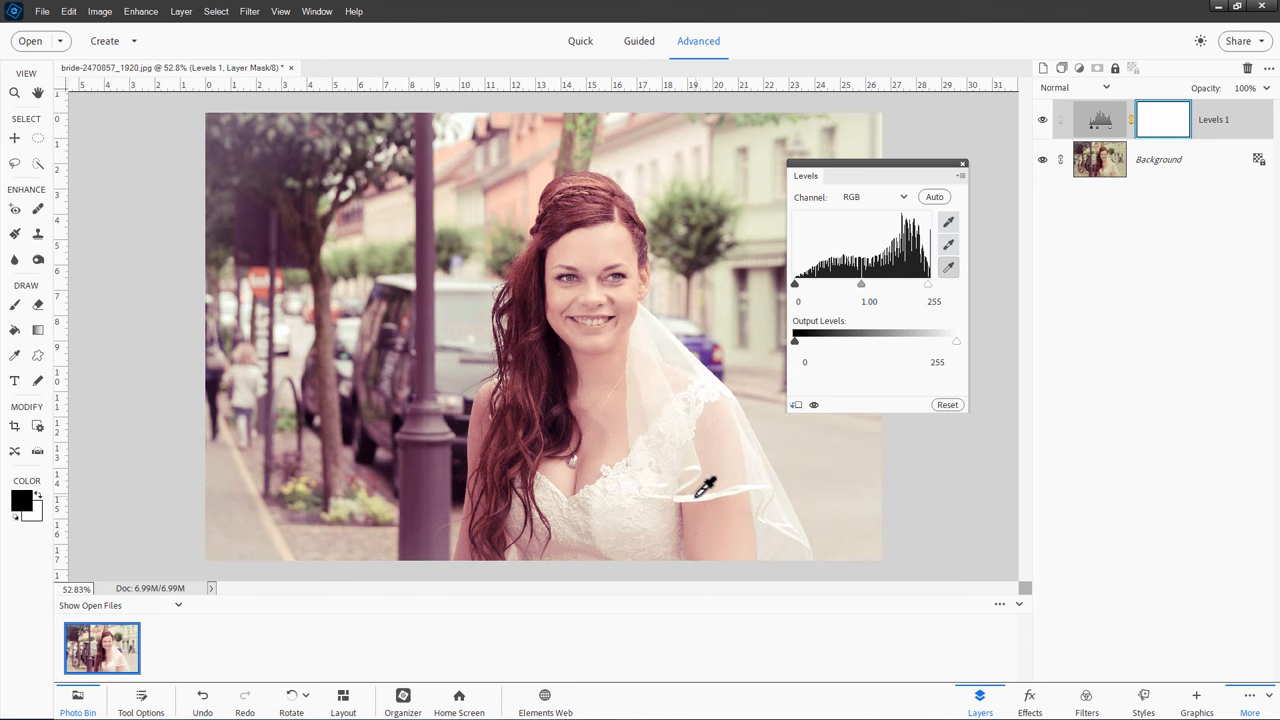
mouse_move(770, 304)
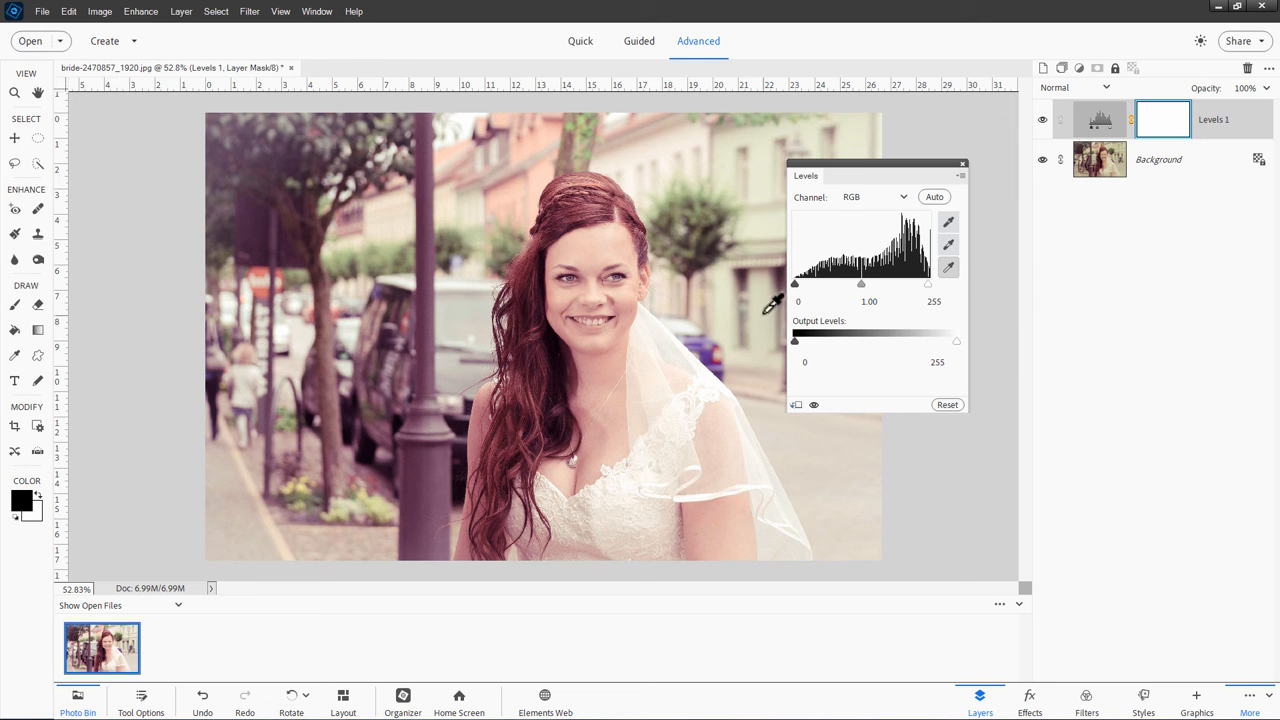
left_click_drag(794, 284, 810, 284)
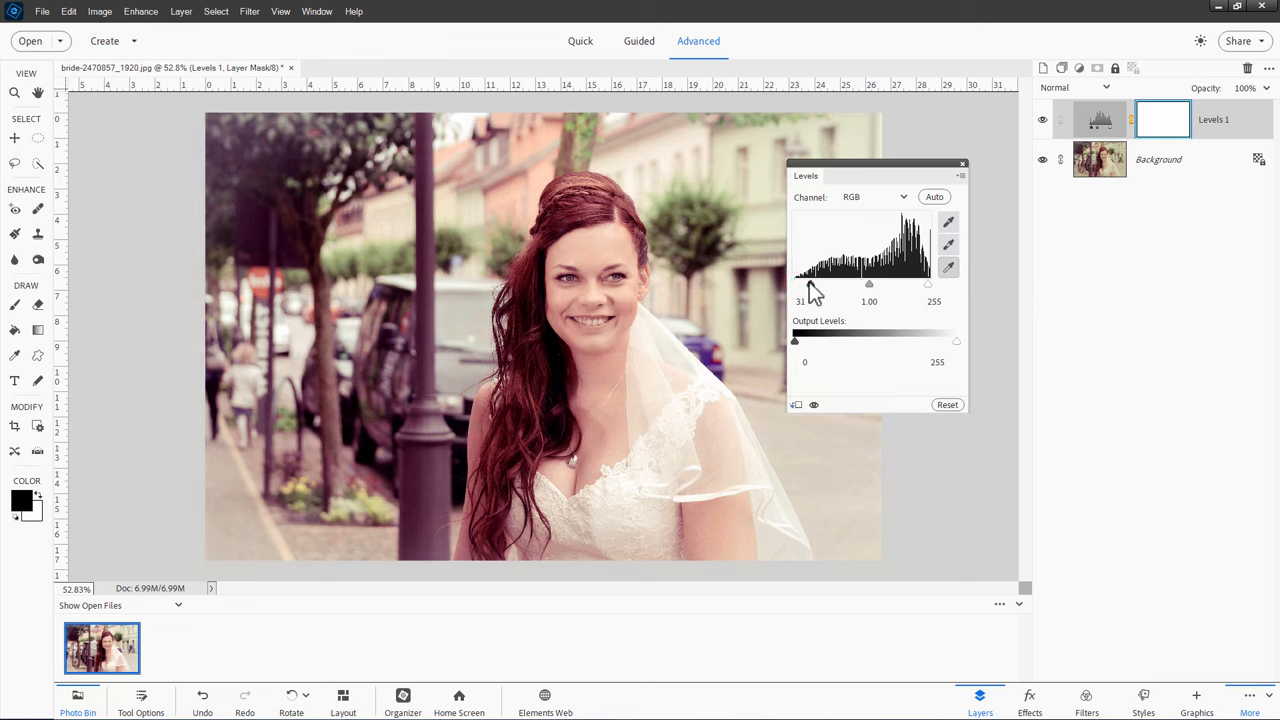
left_click_drag(800, 284, 800, 284)
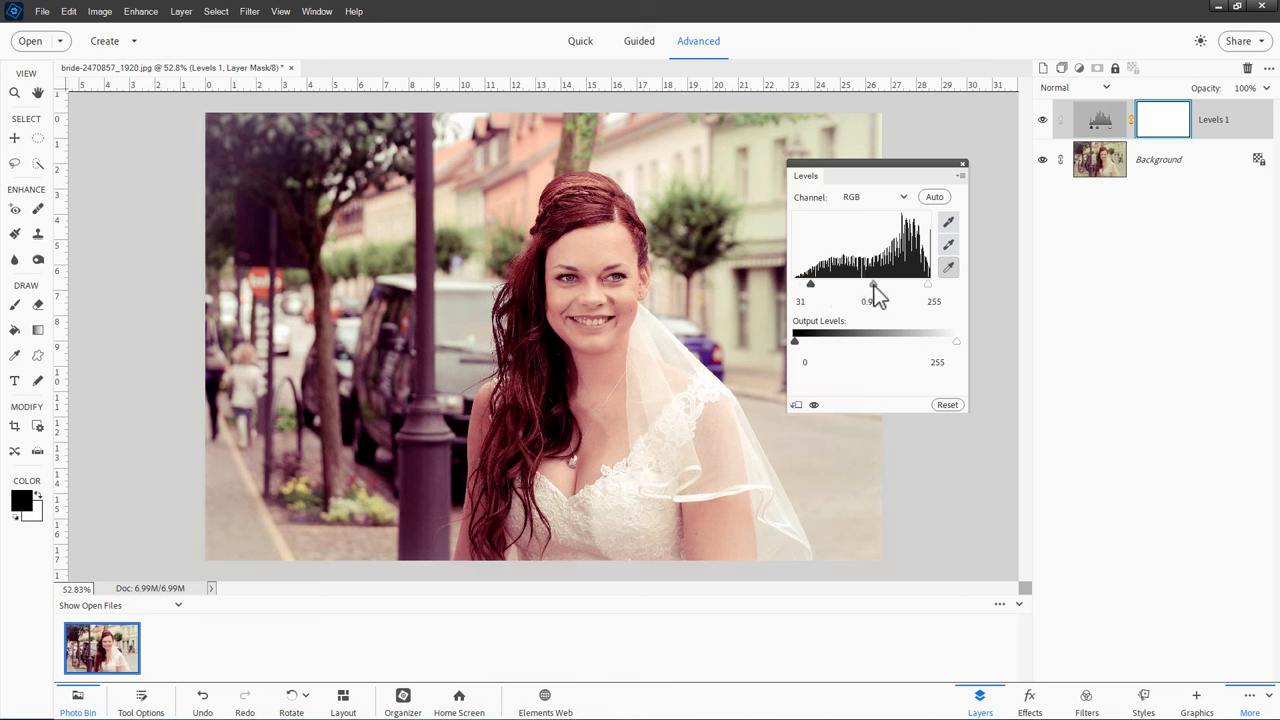
left_click_drag(876, 284, 872, 284)
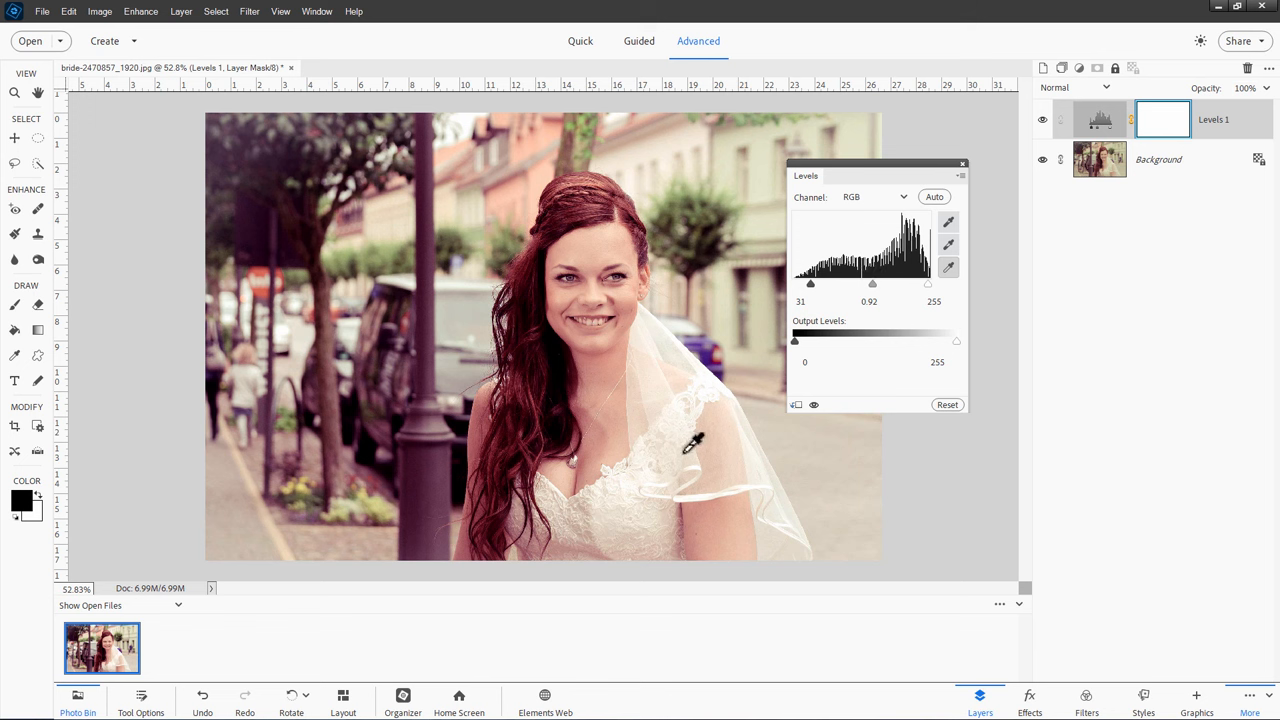
mouse_move(704, 492)
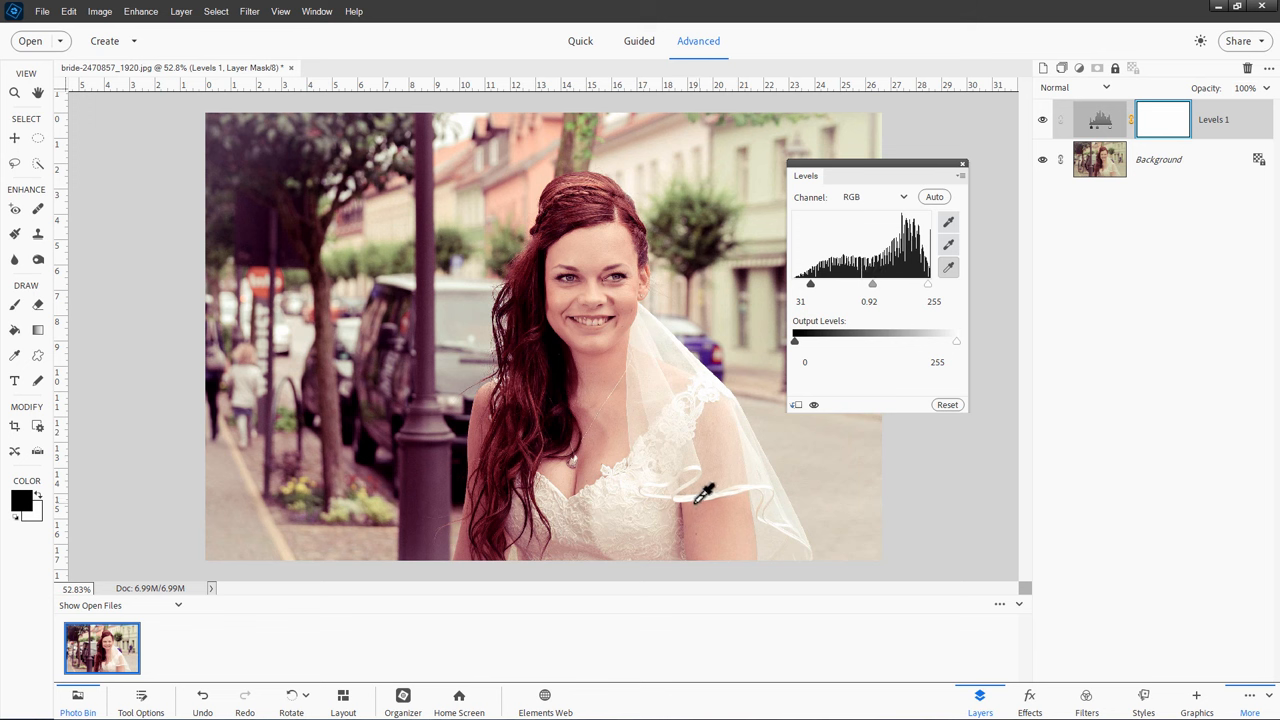
mouse_move(904, 370)
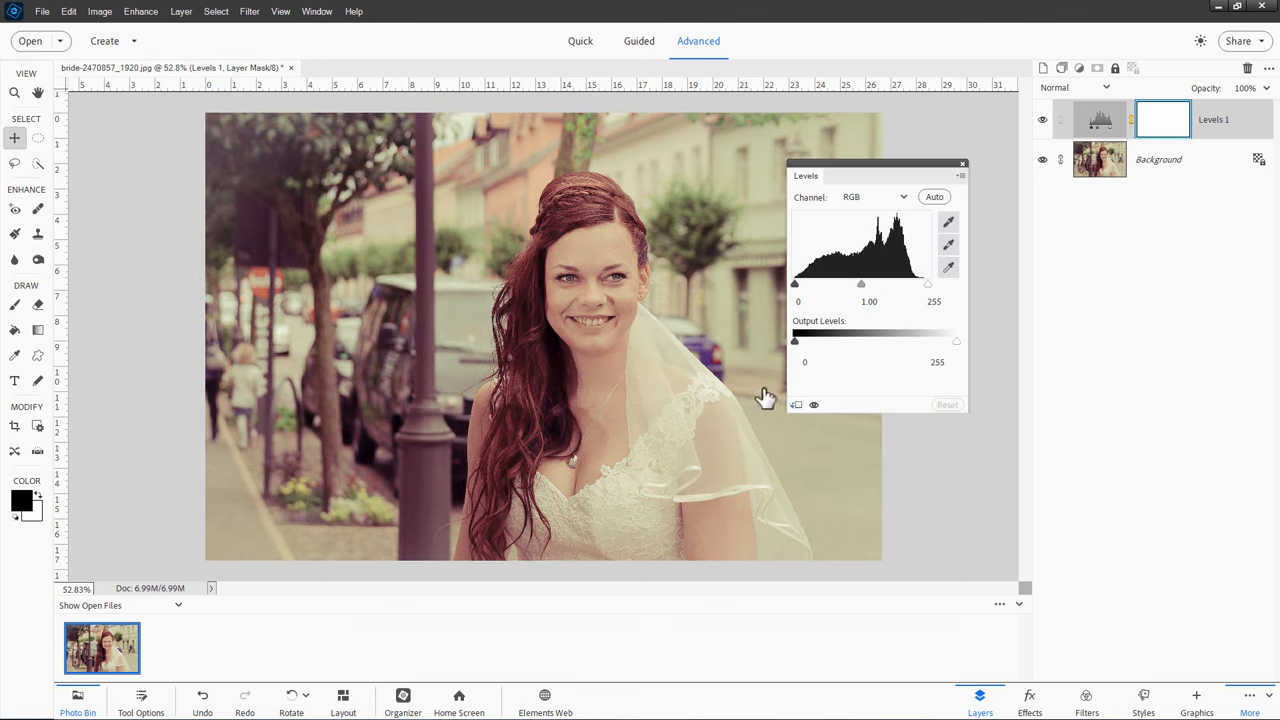
mouse_move(806, 362)
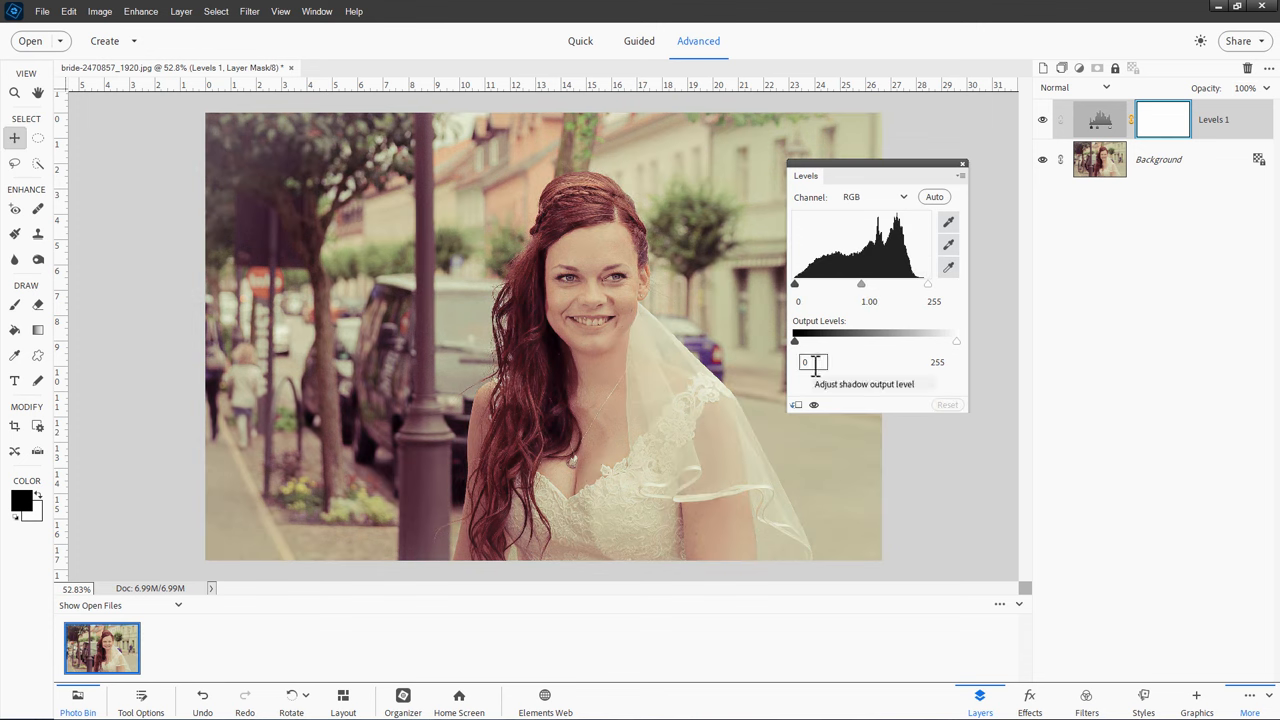
Experiment with black input values around 29-33, then return it to 0 for default levels
left_click(948, 220)
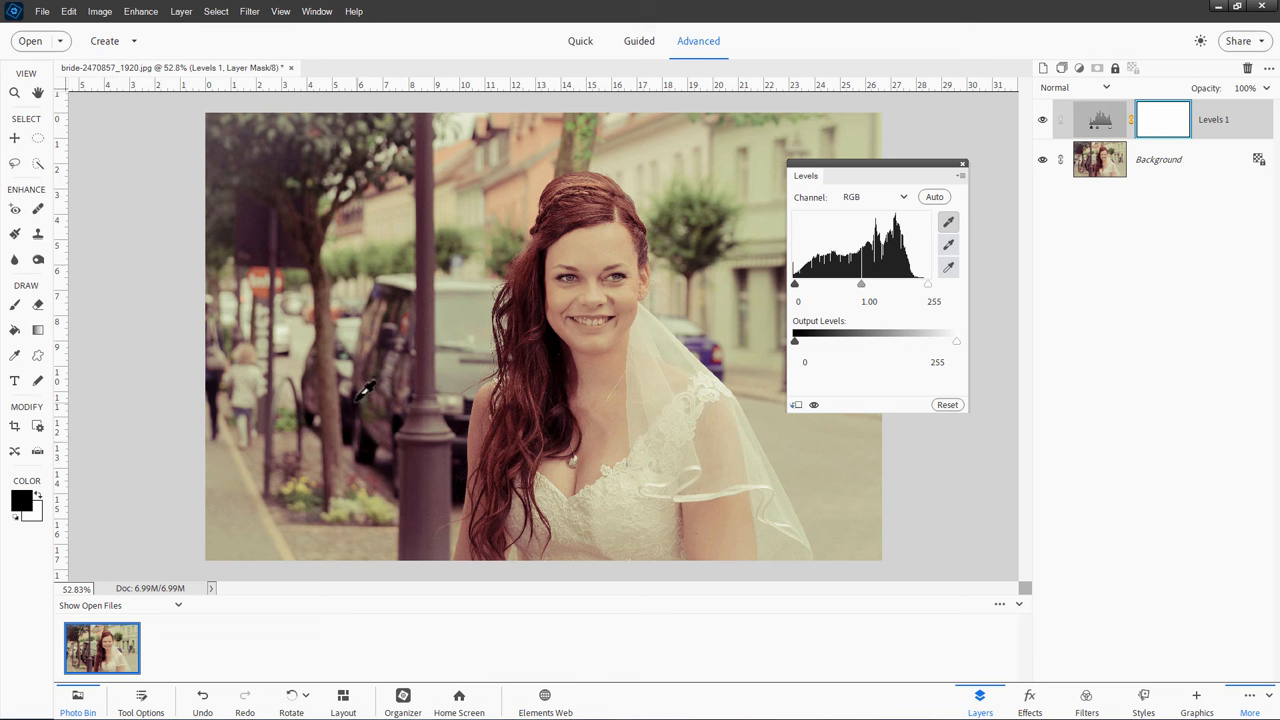
mouse_move(400, 412)
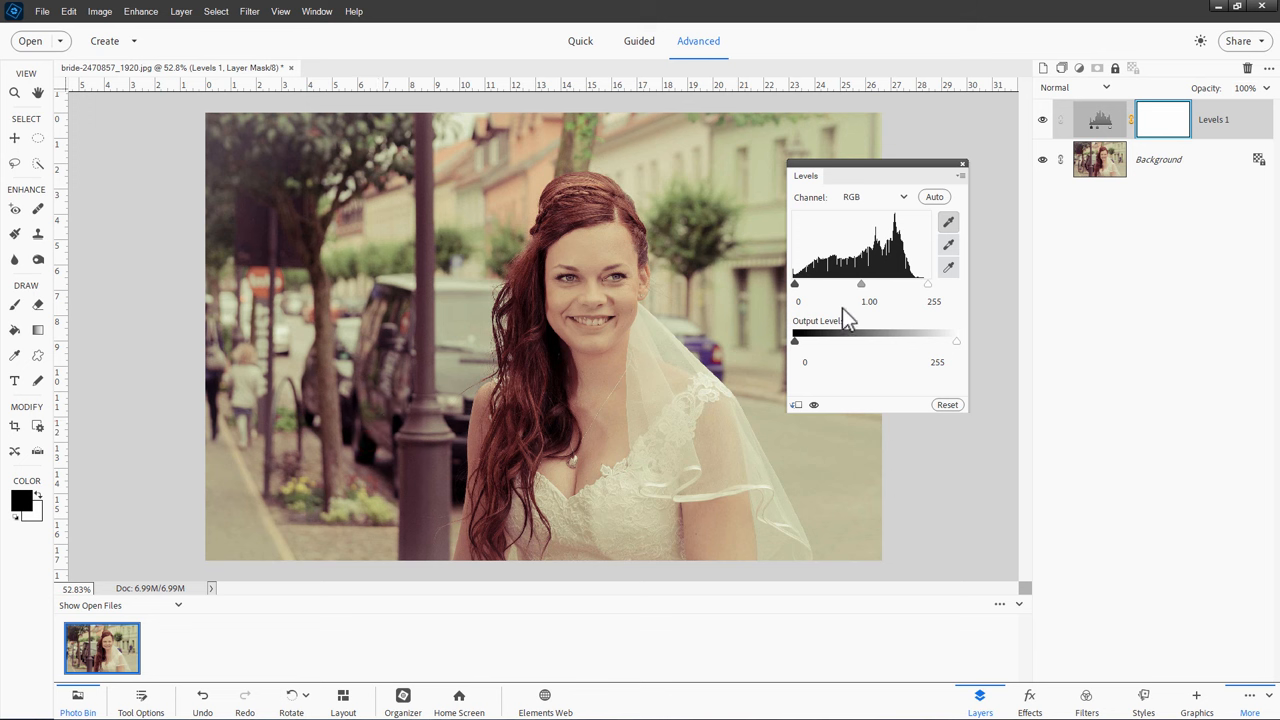
left_click_drag(796, 284, 804, 284)
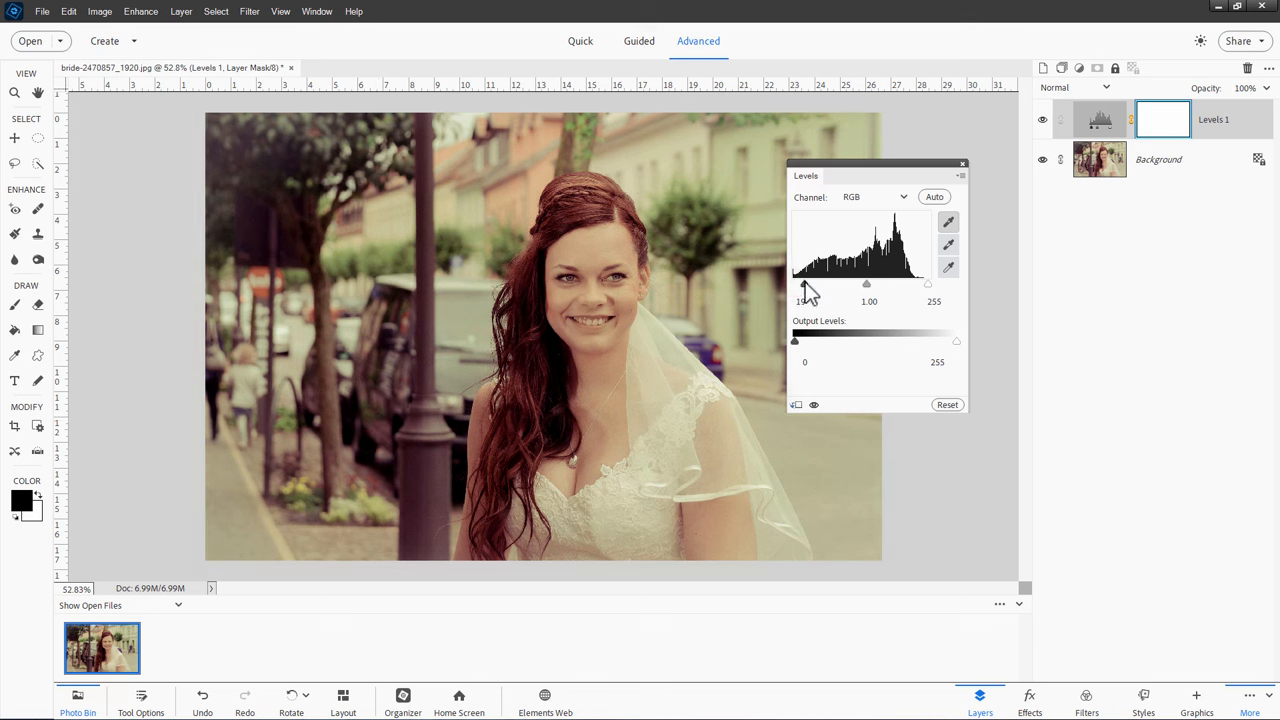
left_click_drag(802, 284, 810, 284)
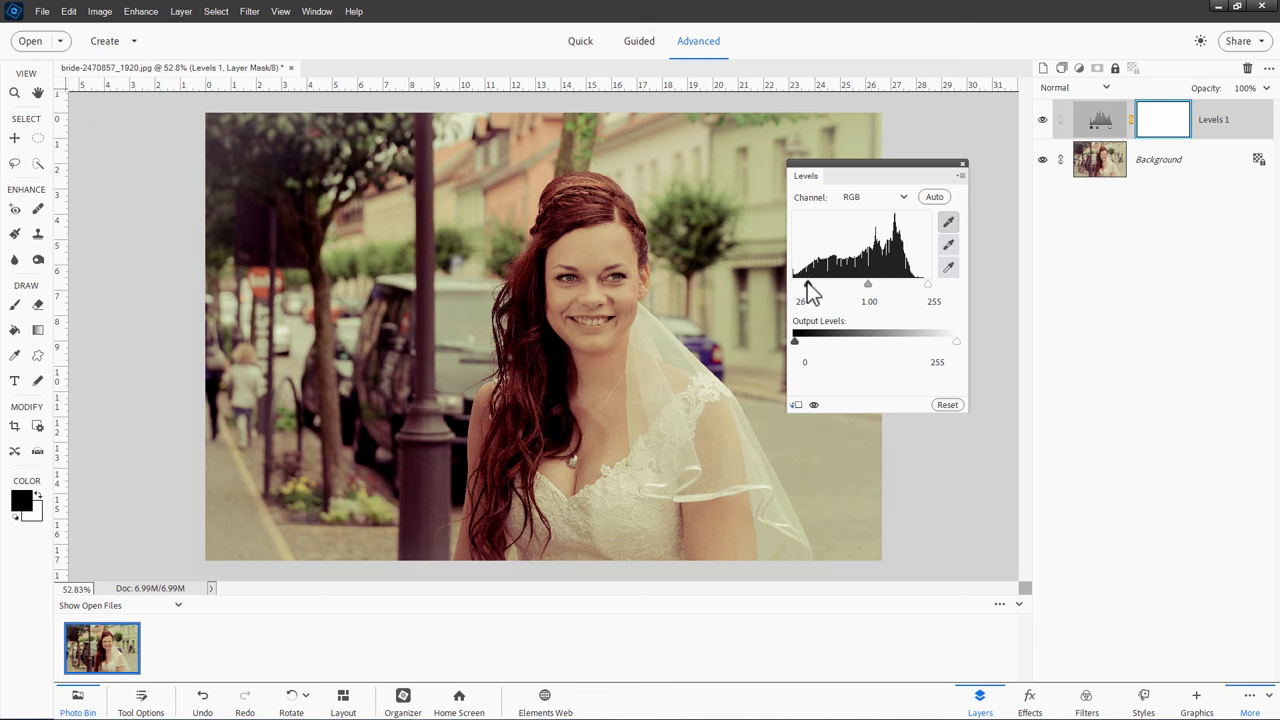
left_click_drag(800, 284, 794, 284)
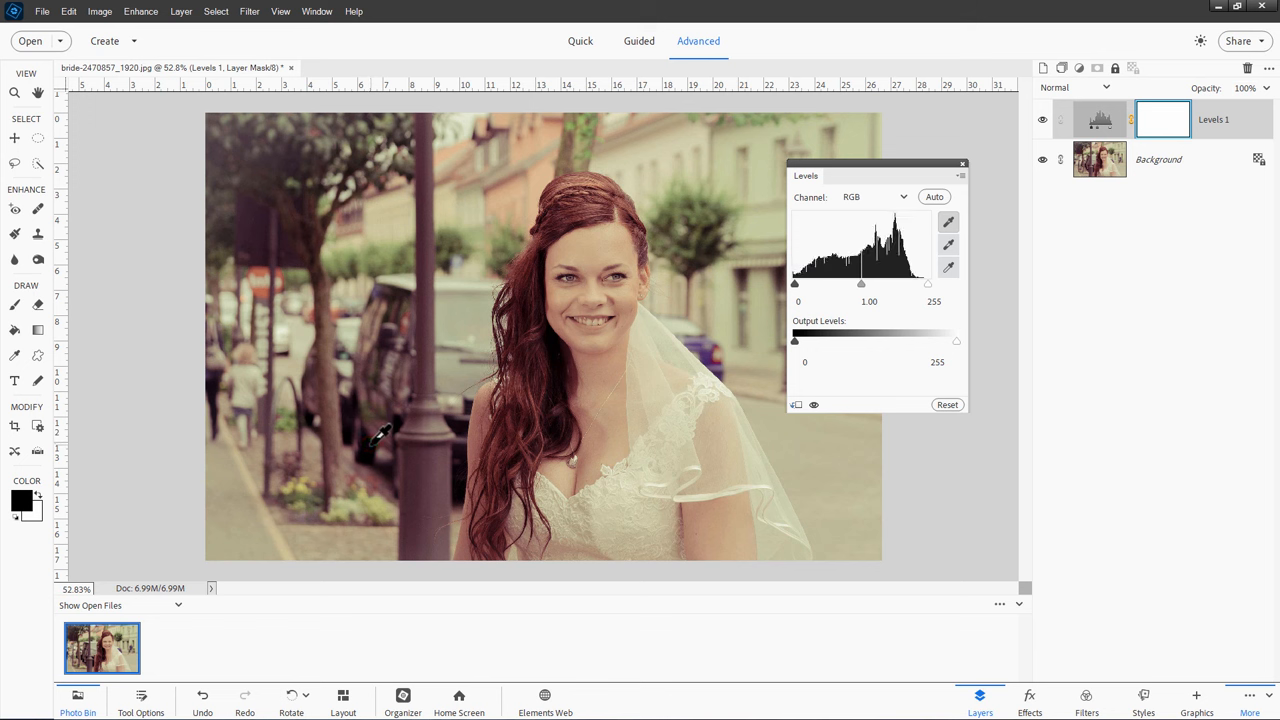
left_click_drag(796, 284, 818, 284)
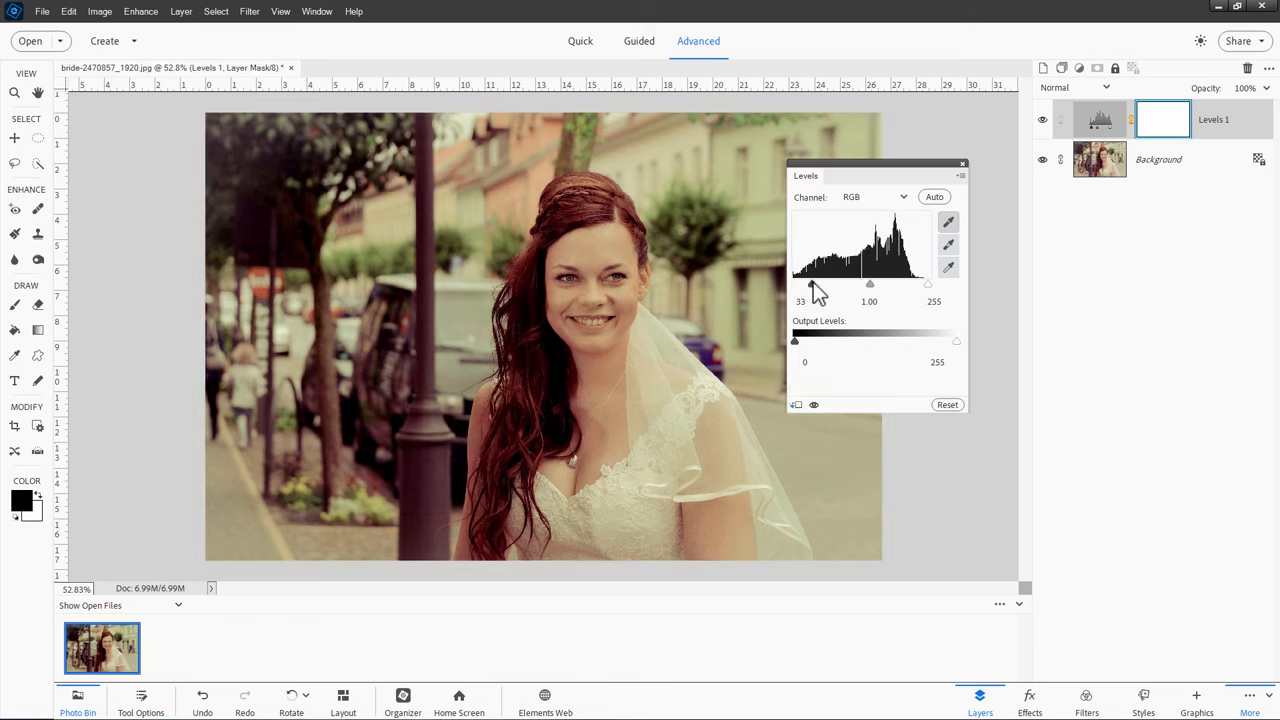
left_click_drag(800, 284, 796, 284)
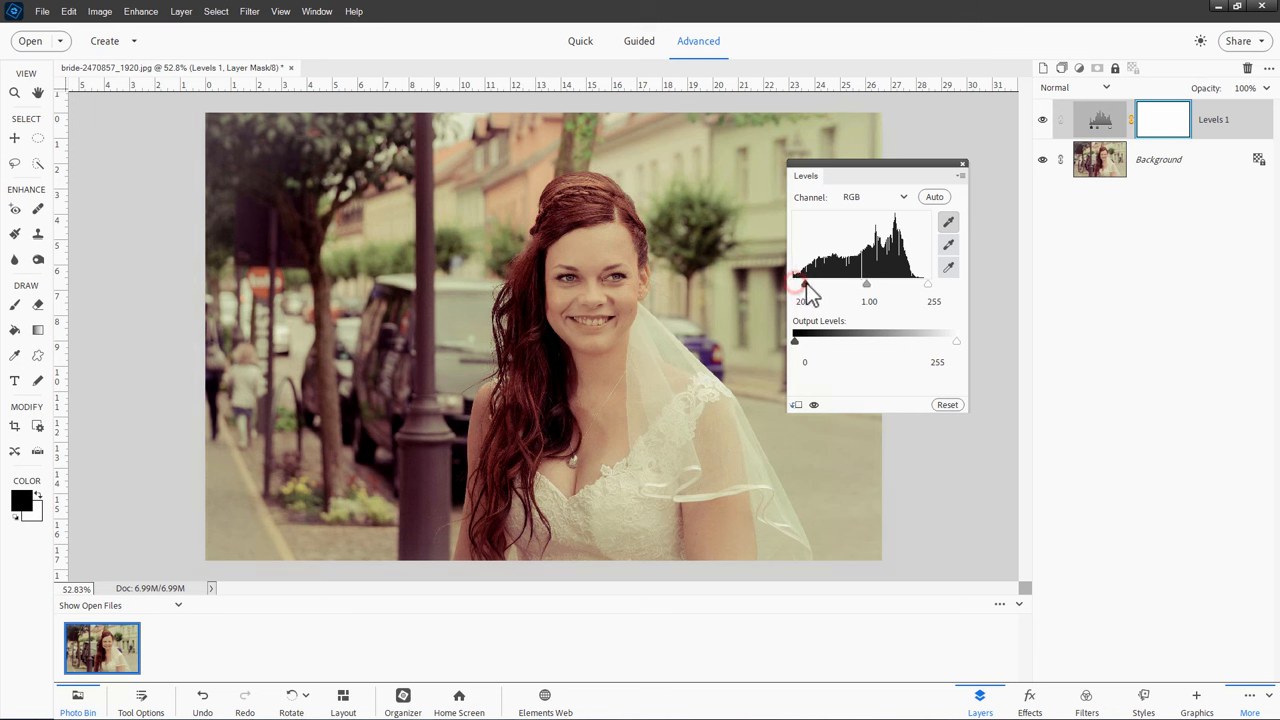
left_click_drag(800, 284, 810, 284)
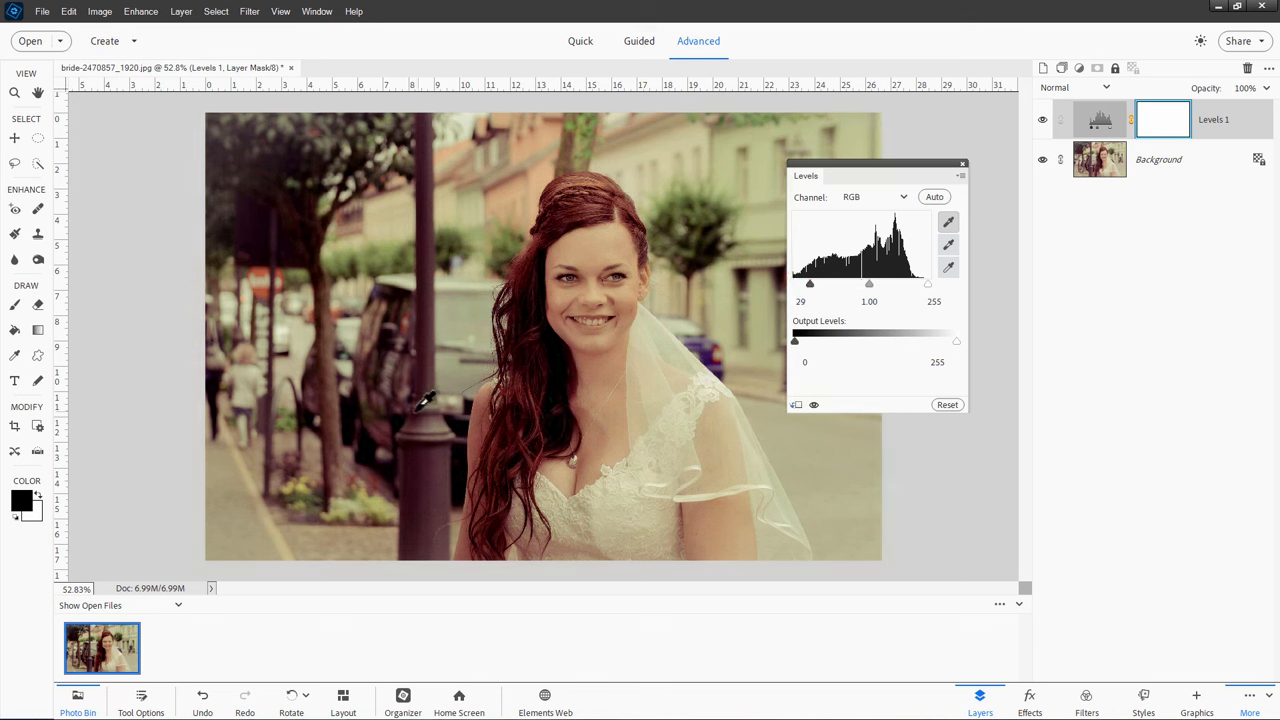
left_click_drag(810, 284, 796, 284)
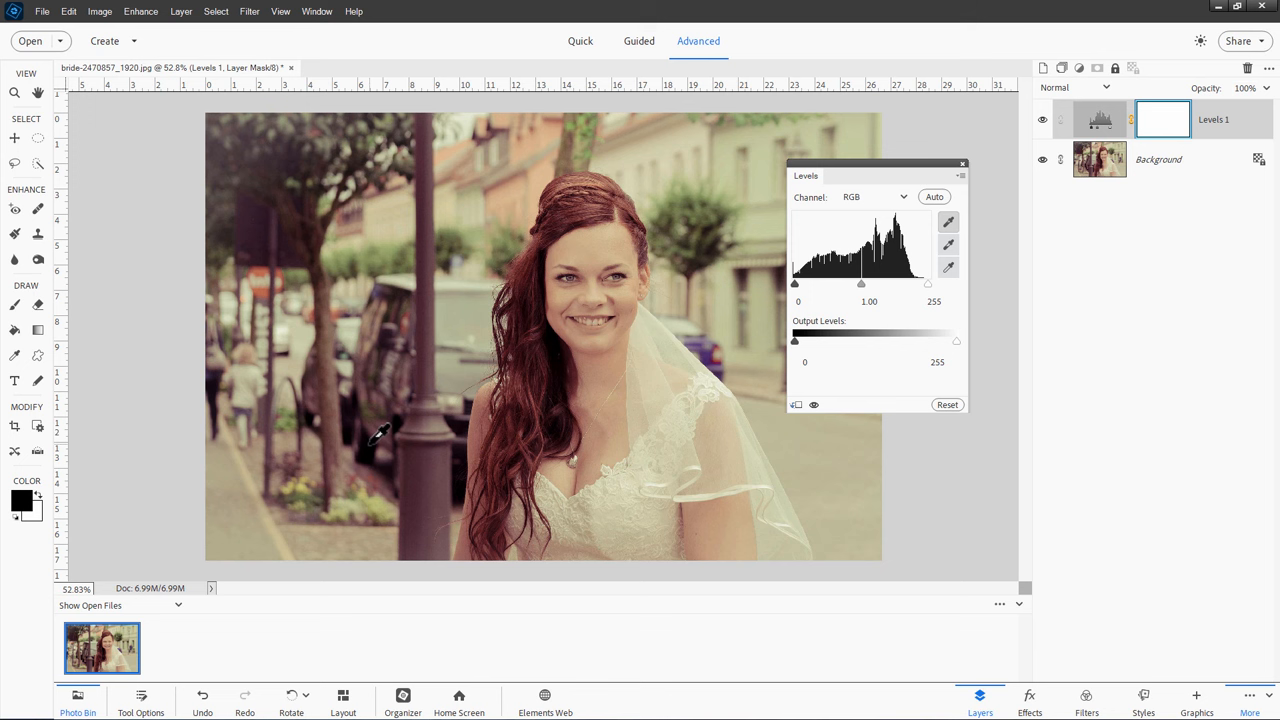
mouse_move(770, 376)
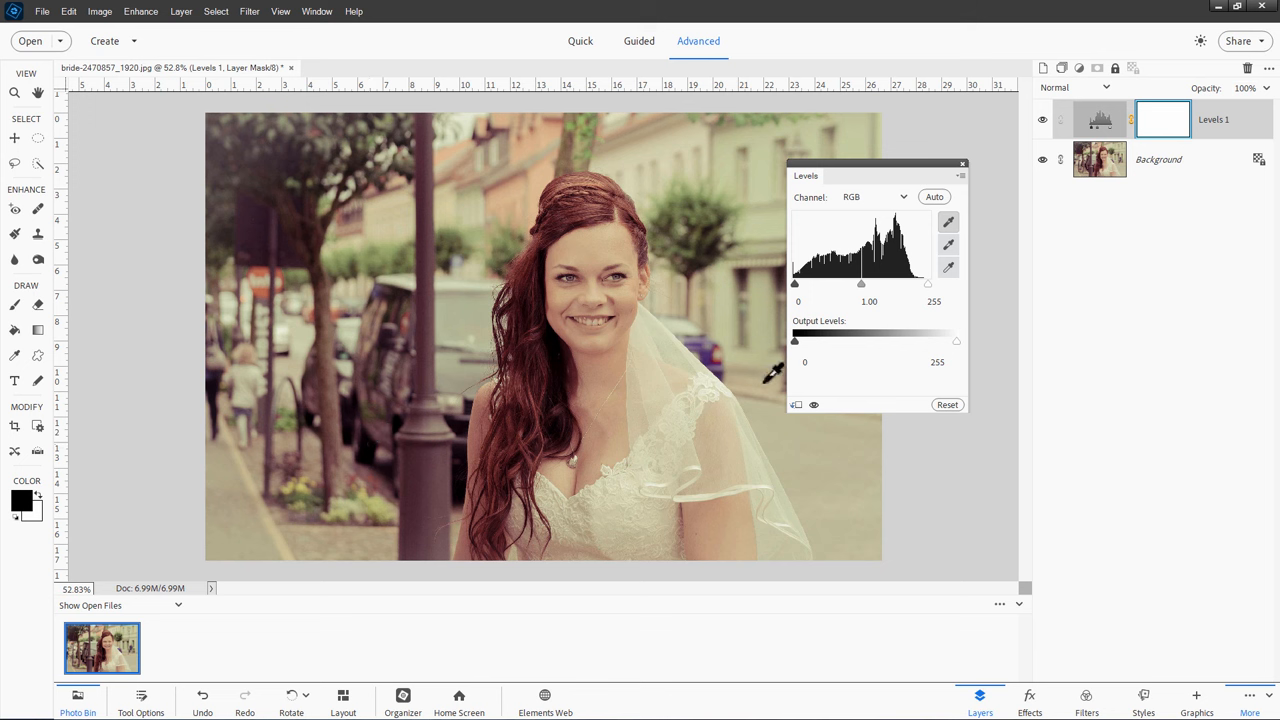
mouse_move(810, 298)
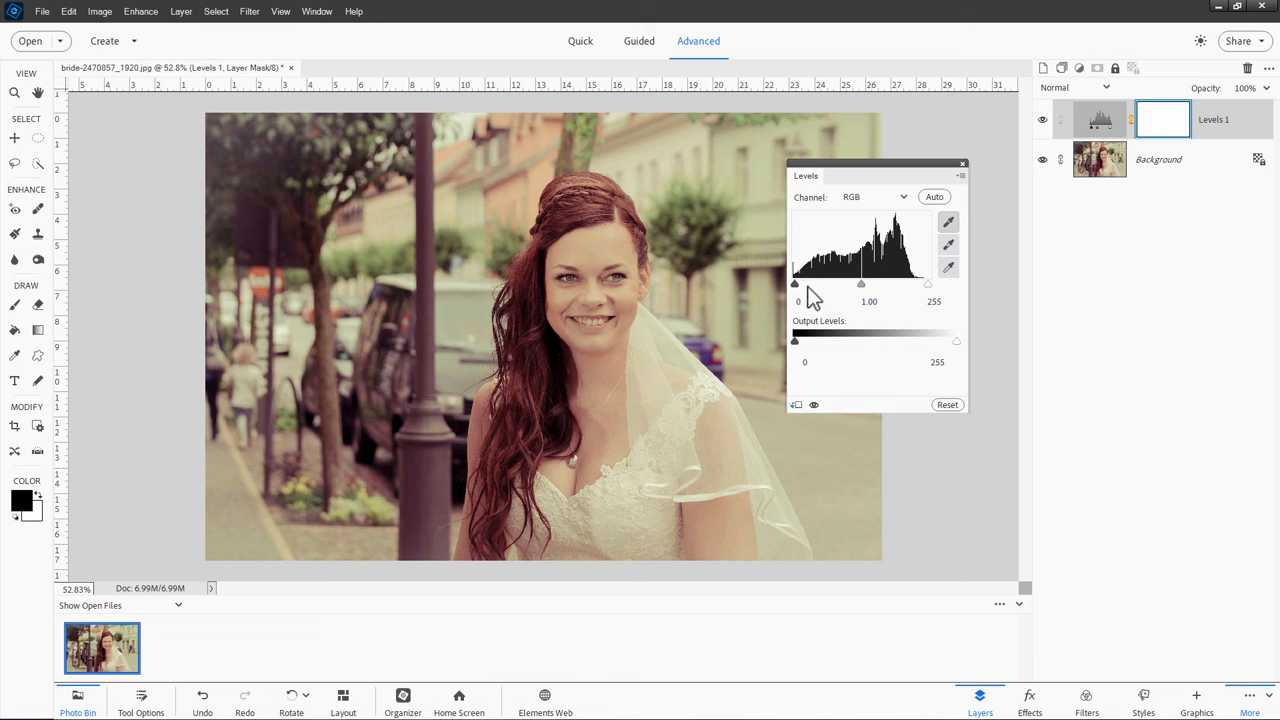
mouse_move(950, 228)
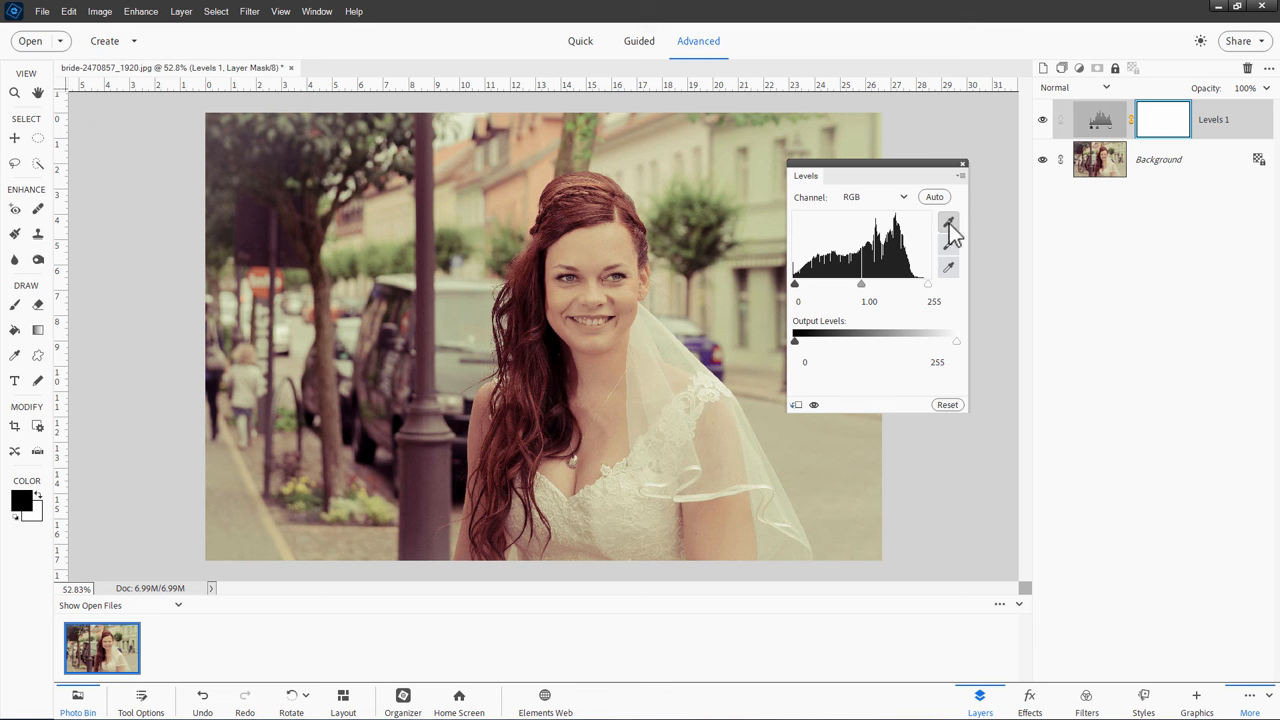
mouse_move(948, 244)
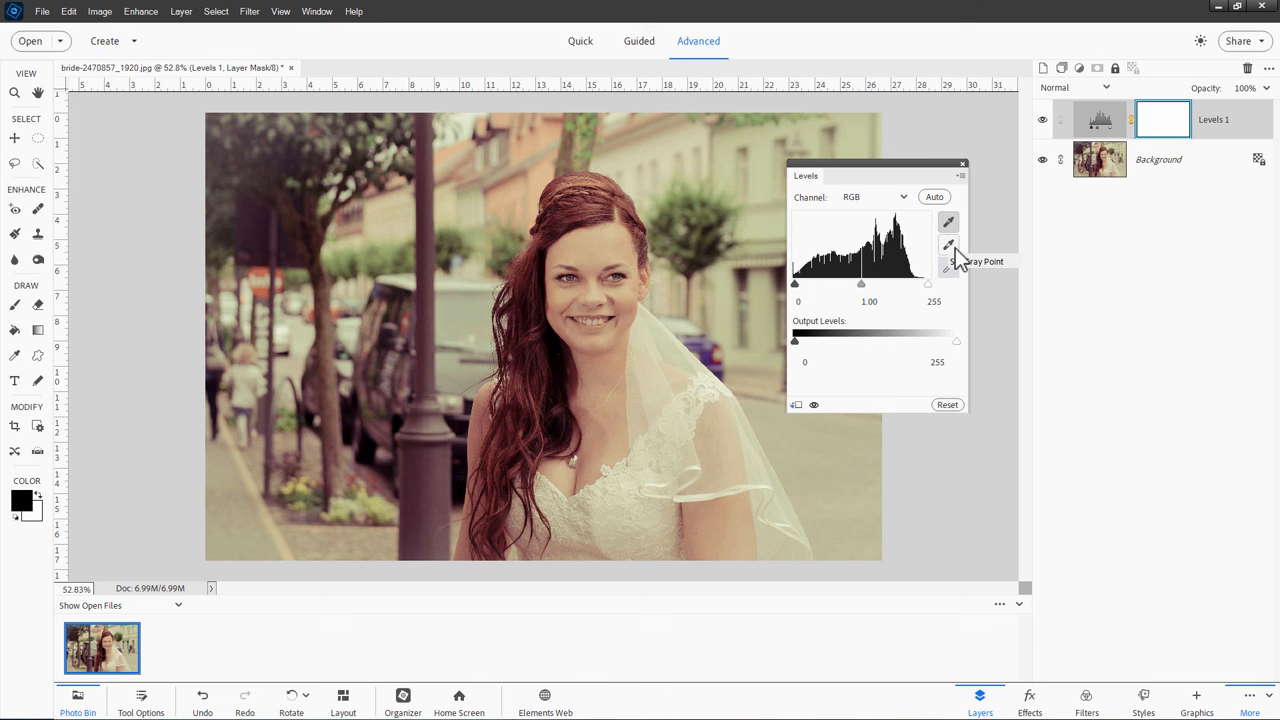
mouse_move(950, 250)
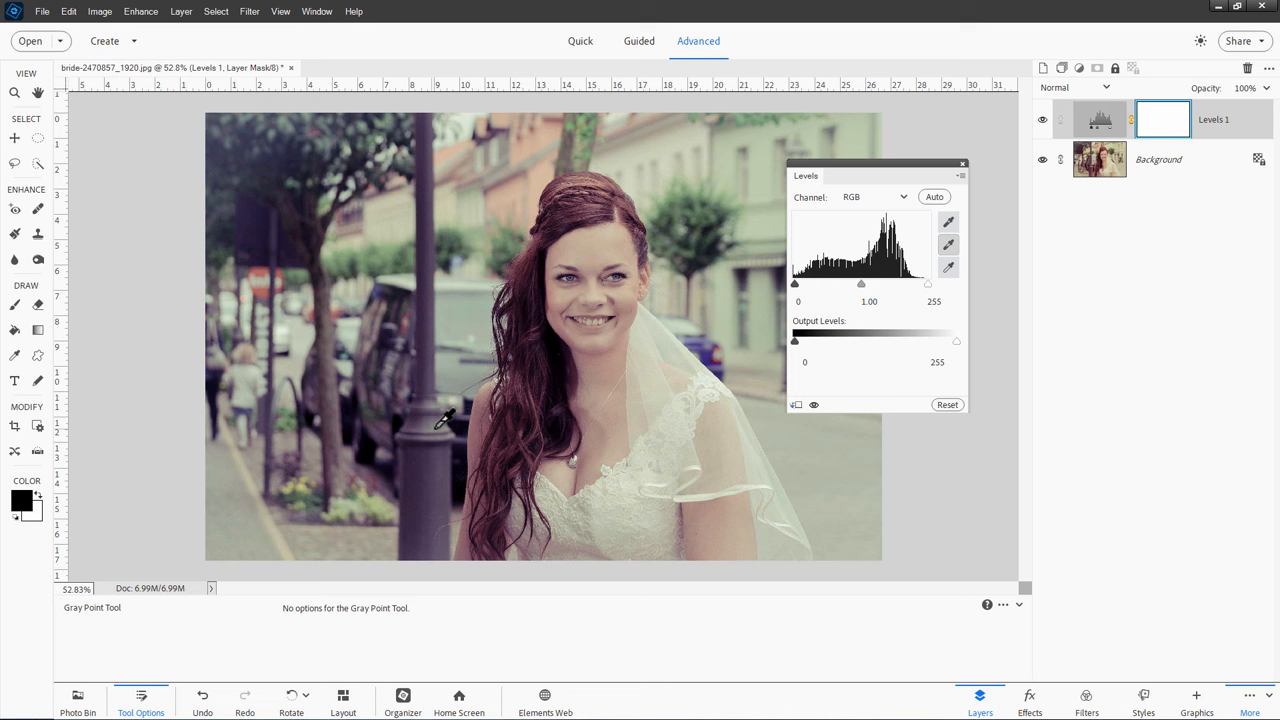
mouse_move(440, 418)
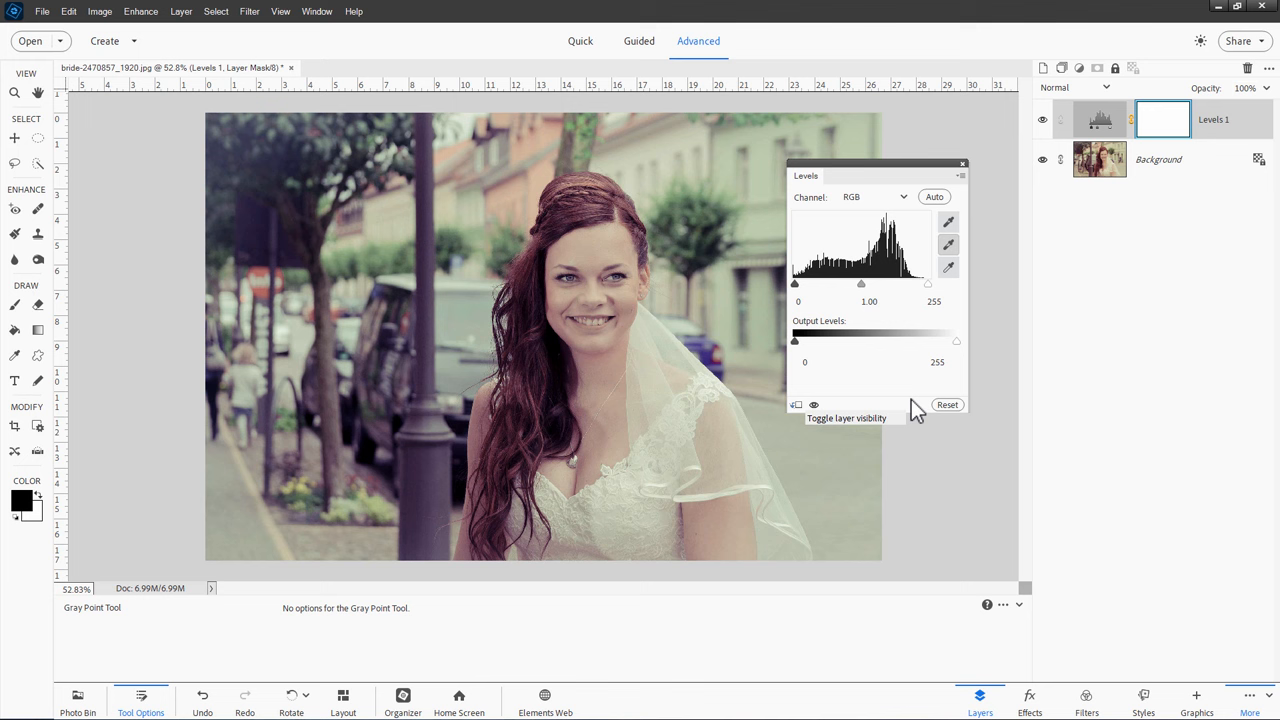
Close the Levels settings and create a new empty layer above Levels 1
left_click(16, 138)
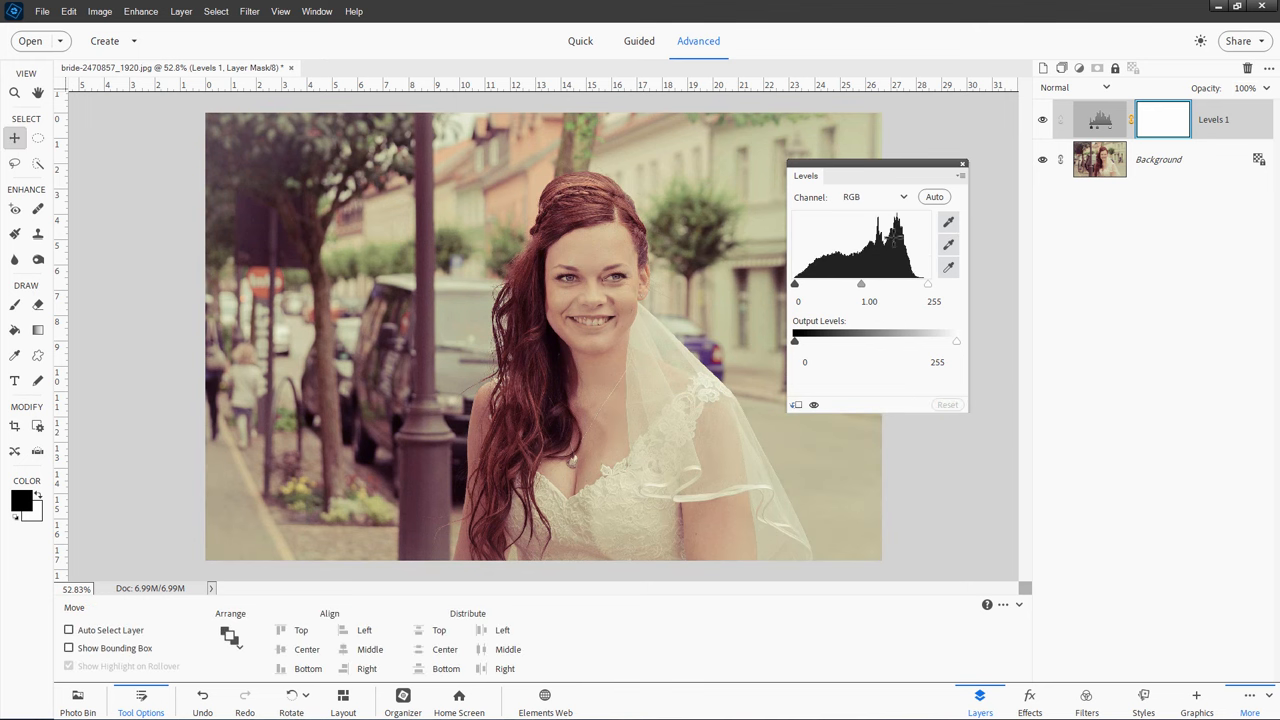
left_click_drag(856, 176, 878, 206)
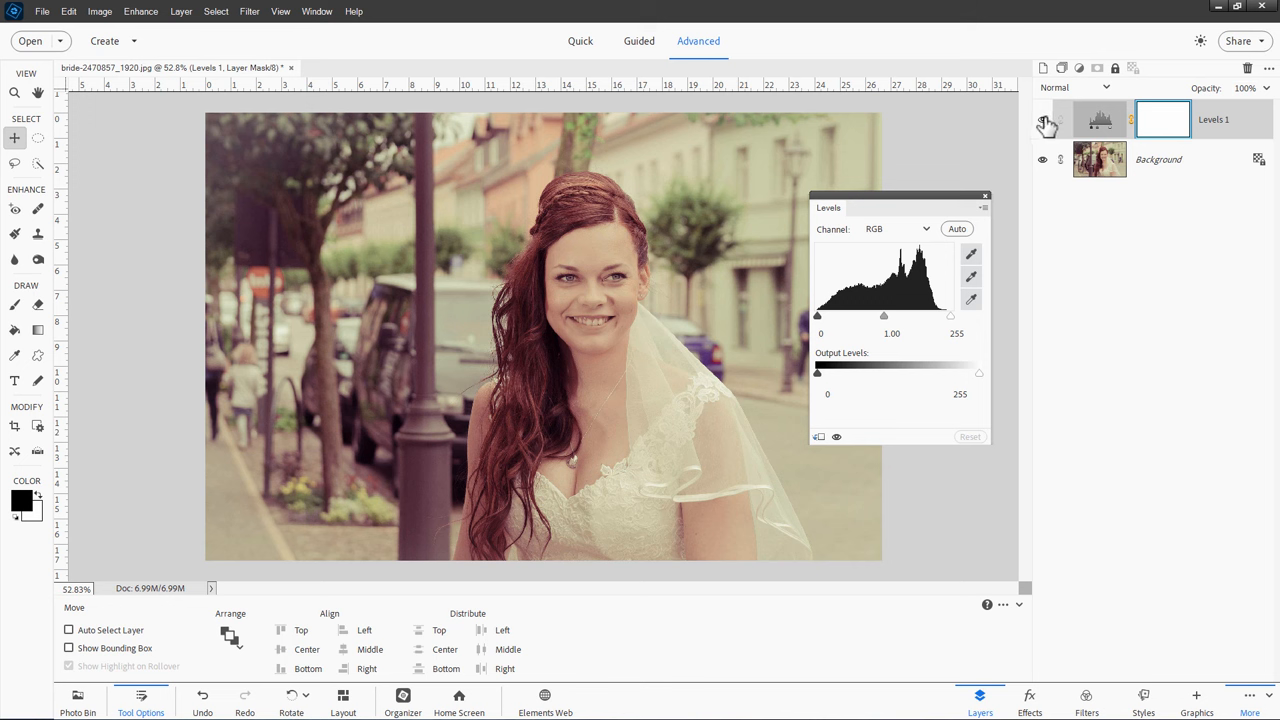
left_click(1044, 120)
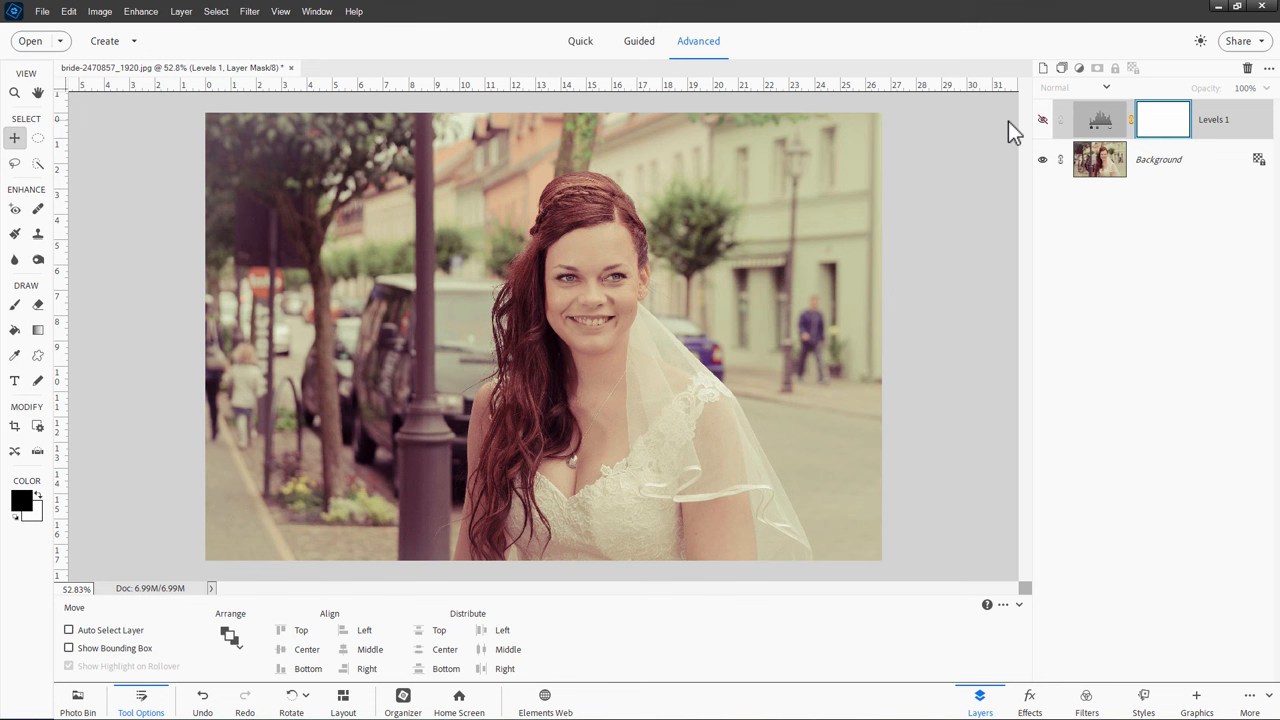
left_click(1044, 68)
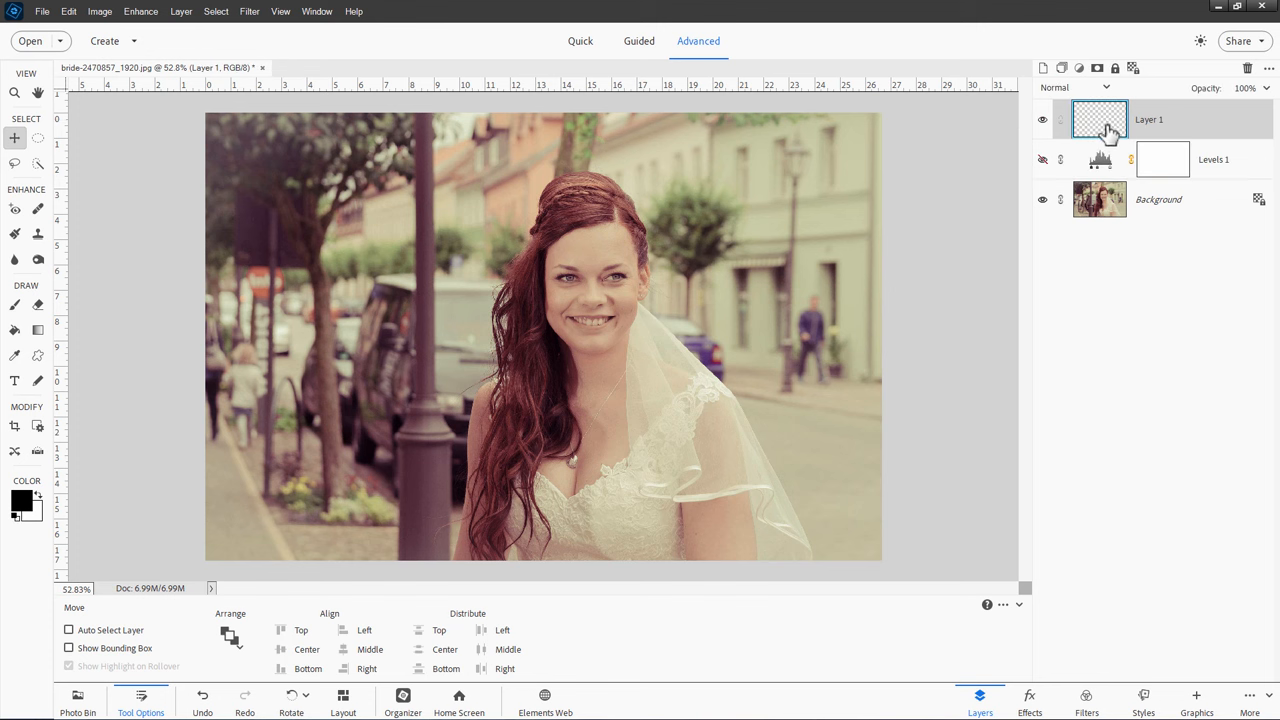
mouse_move(1100, 124)
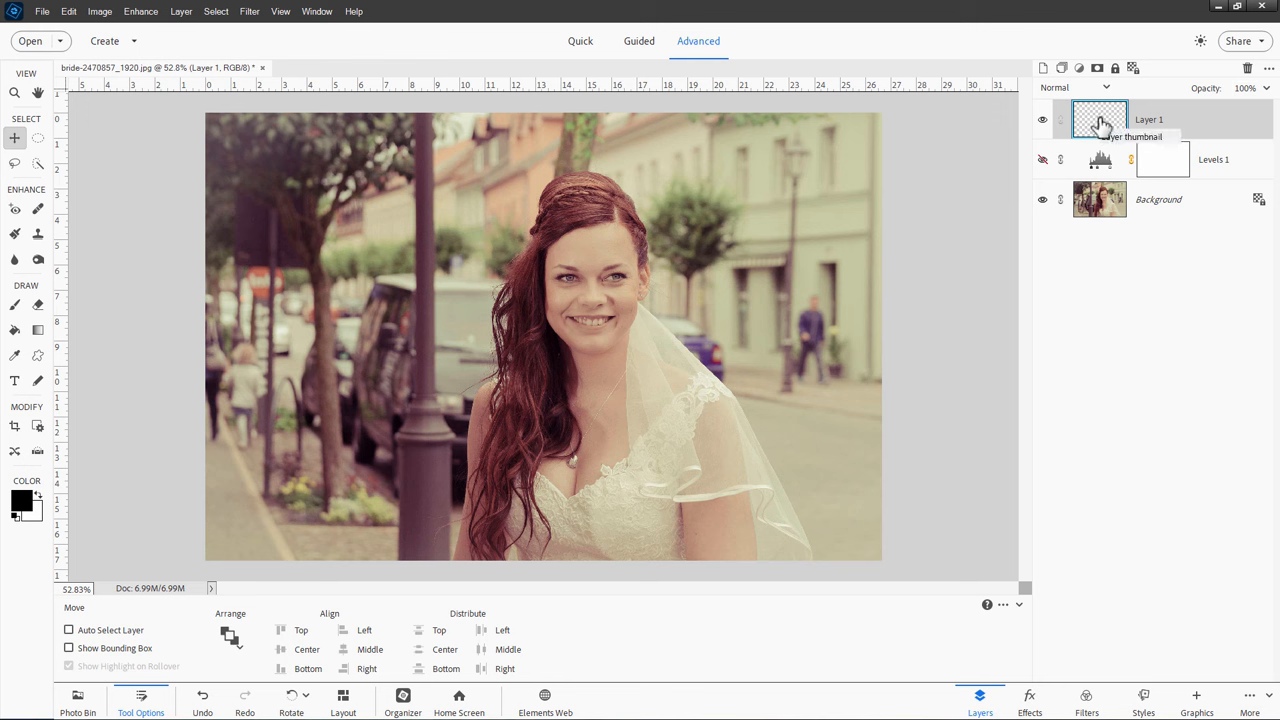
left_click(316, 12)
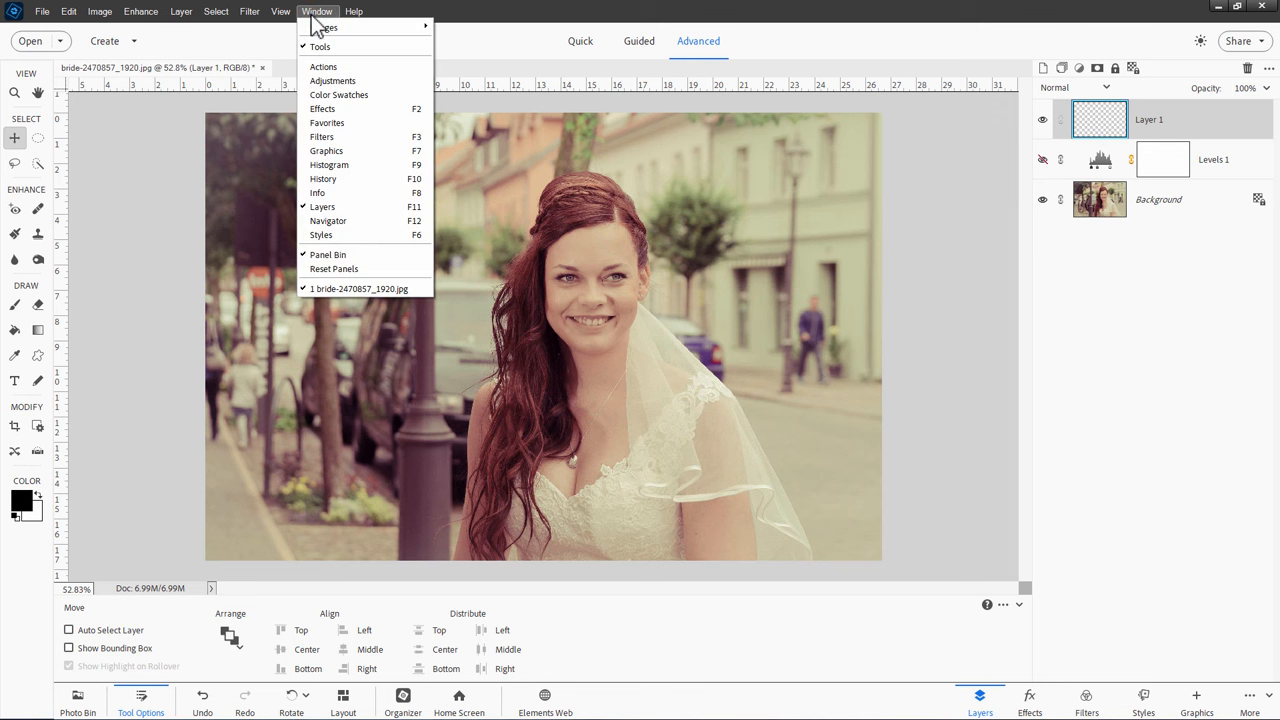
Pick 50% gray from Color Swatches and paint-bucket the new layer solid mid gray
left_click(340, 94)
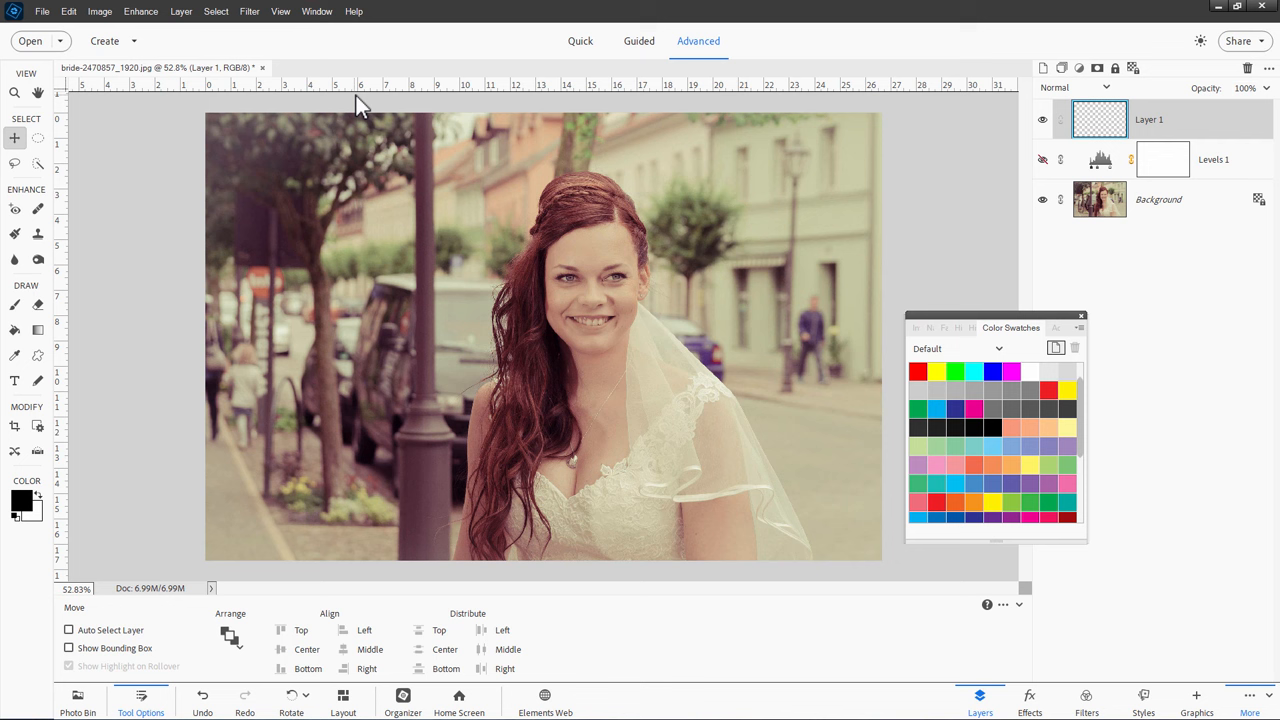
mouse_move(1038, 390)
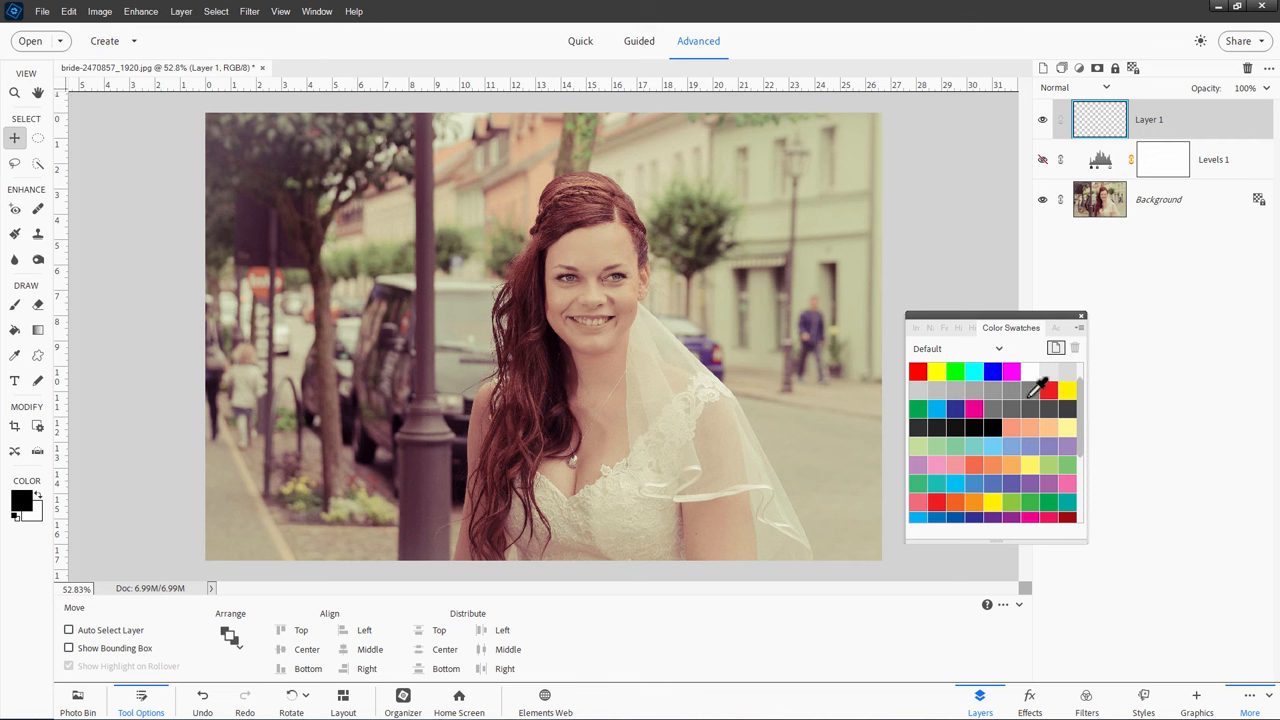
mouse_move(1020, 380)
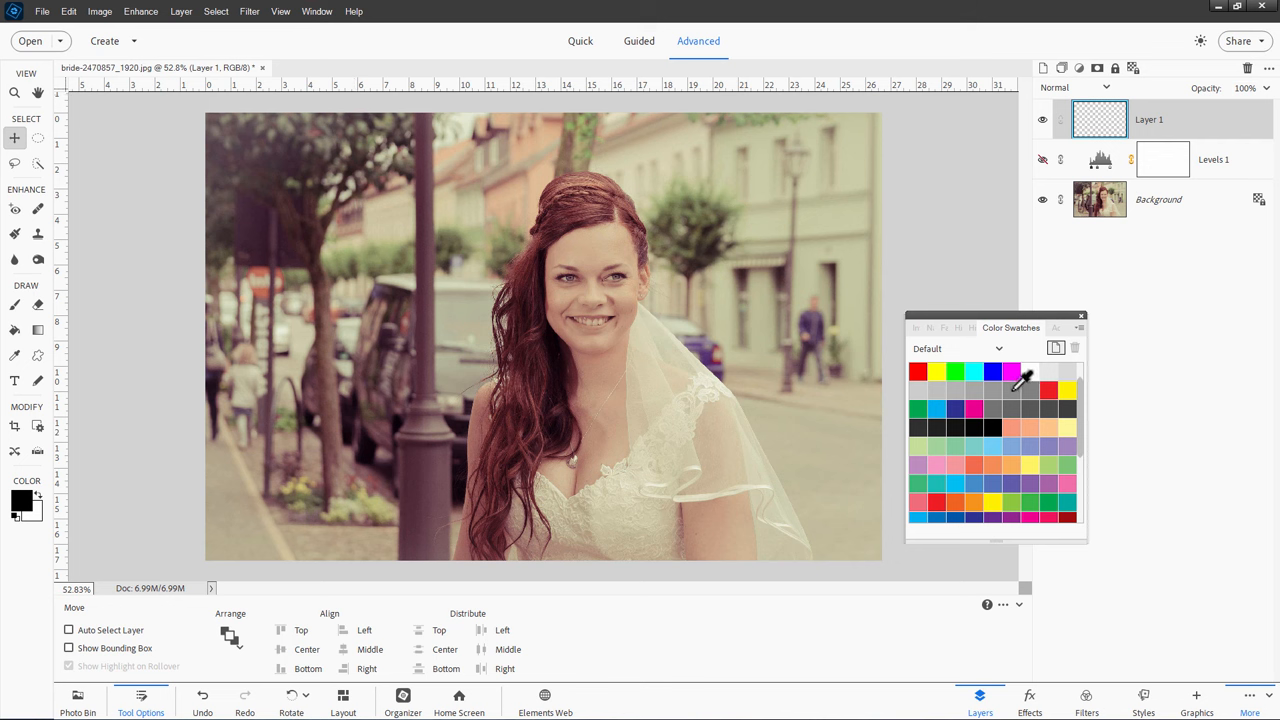
mouse_move(1032, 384)
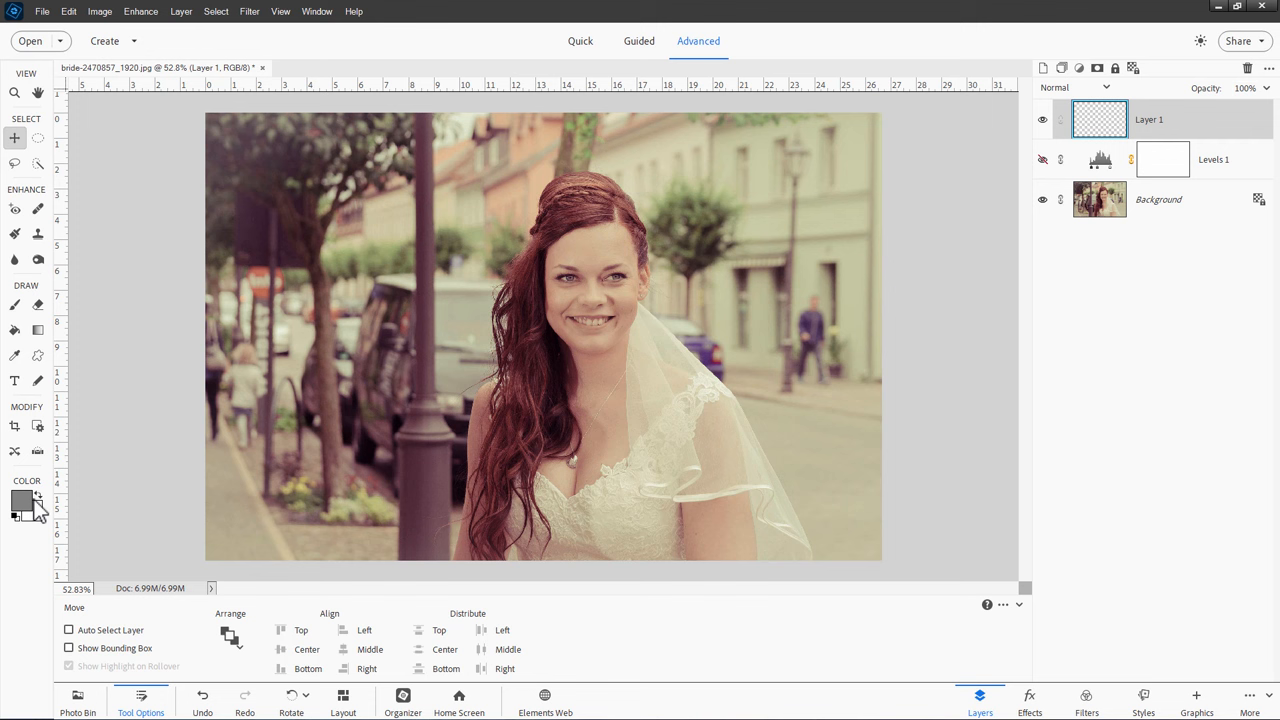
mouse_move(92, 412)
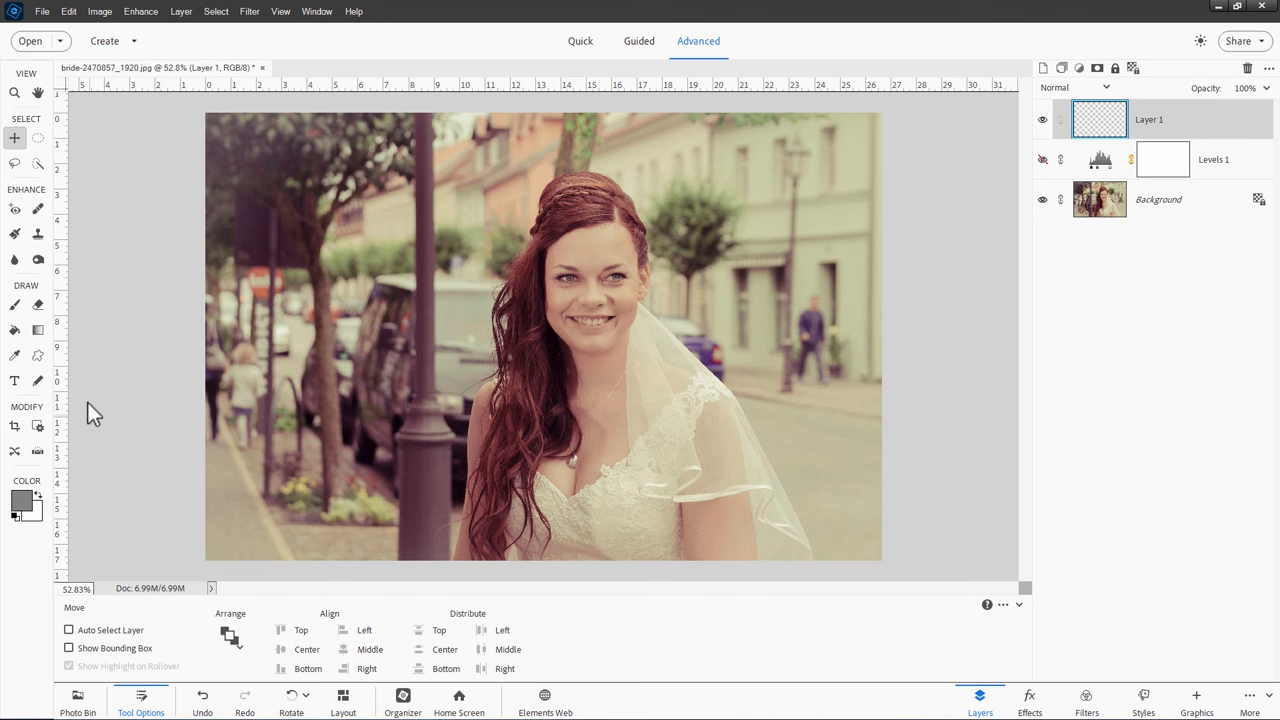
left_click(328, 328)
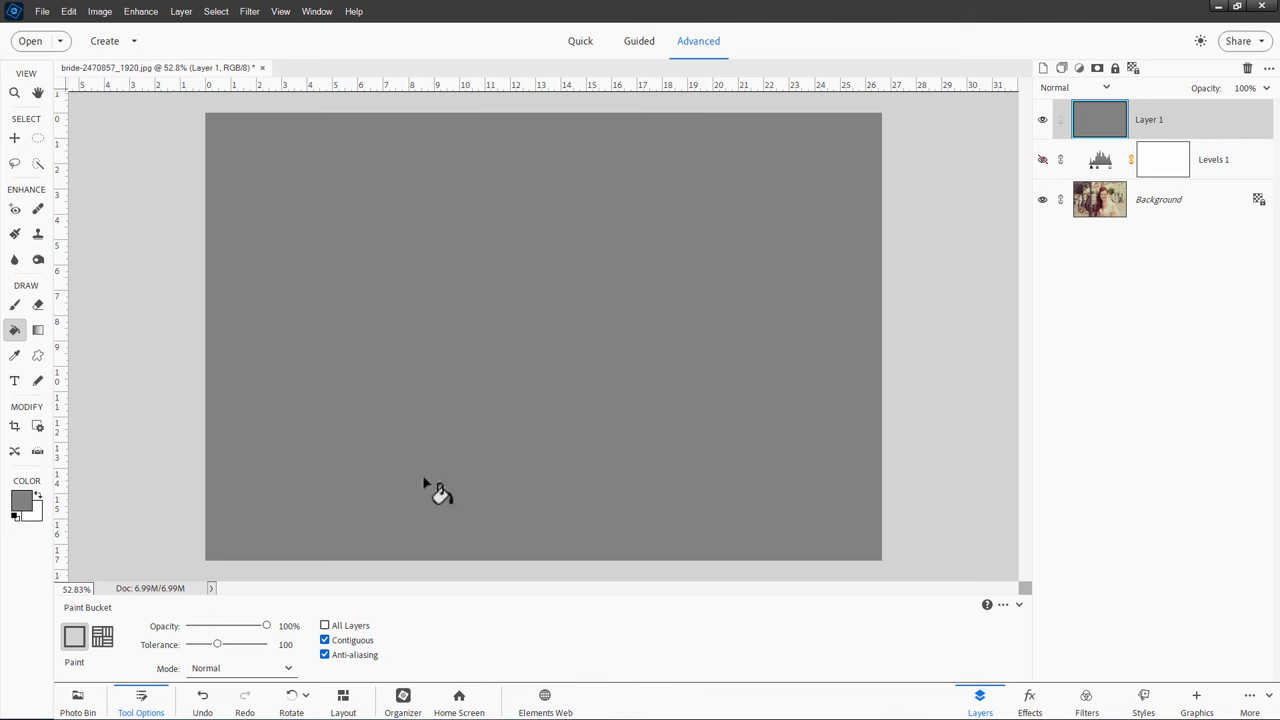
mouse_move(70, 160)
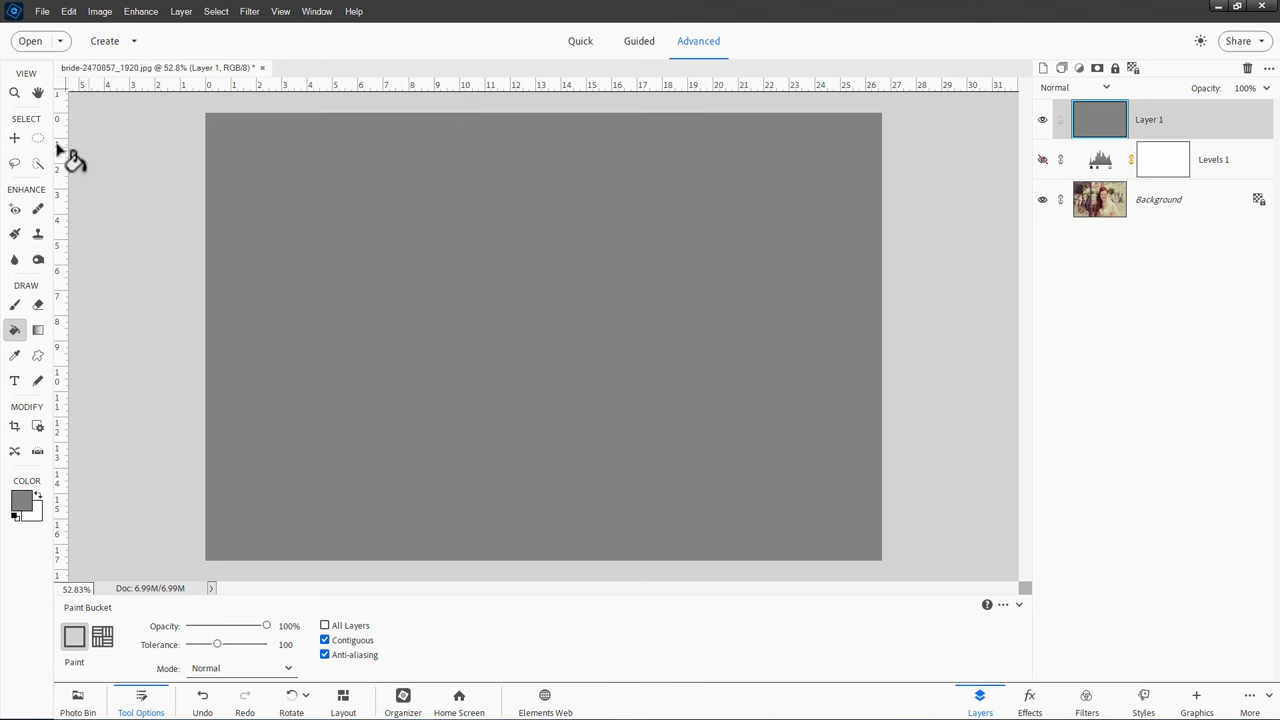
left_click(14, 138)
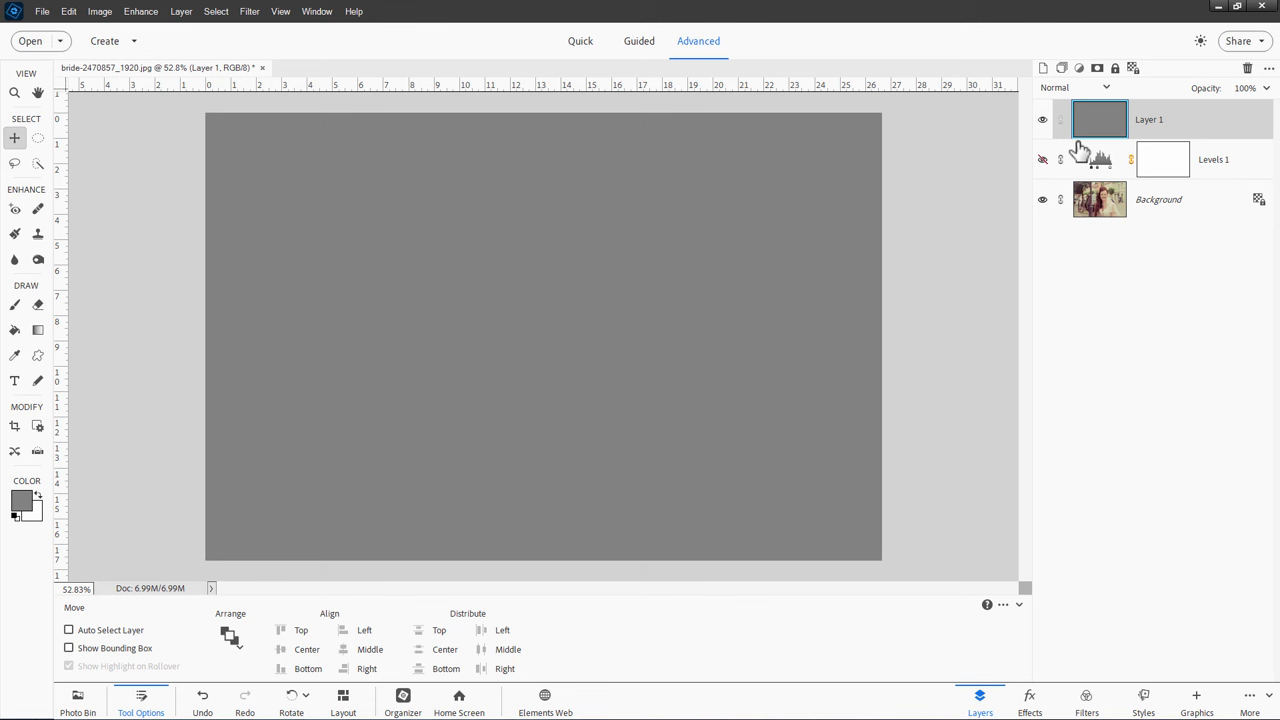
mouse_move(1120, 214)
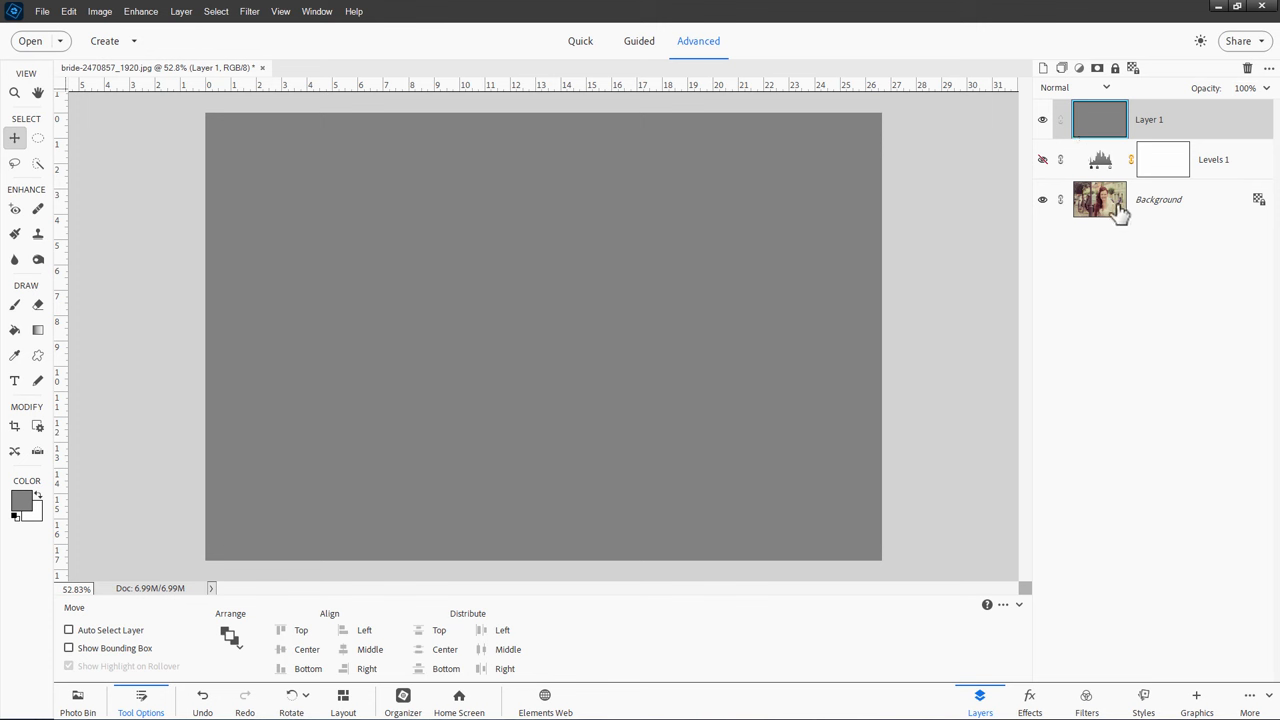
Set the gray layer's blend mode to Difference
left_click(1072, 88)
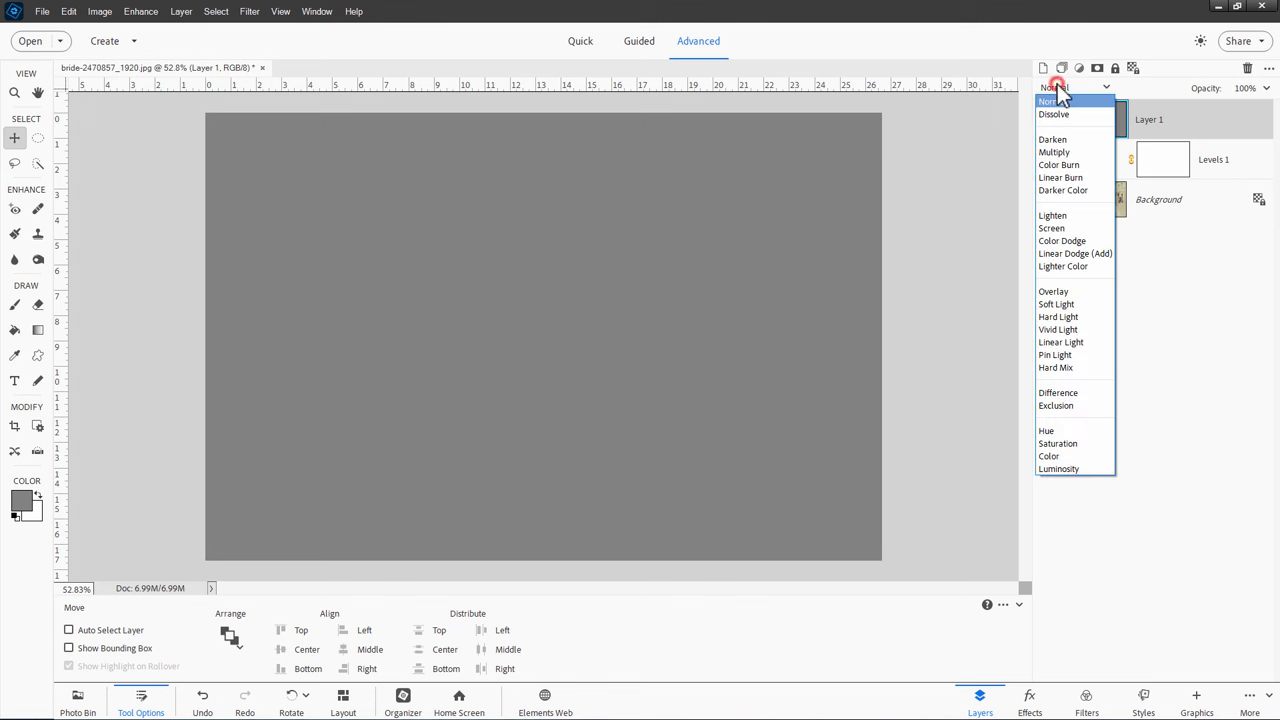
mouse_move(1058, 392)
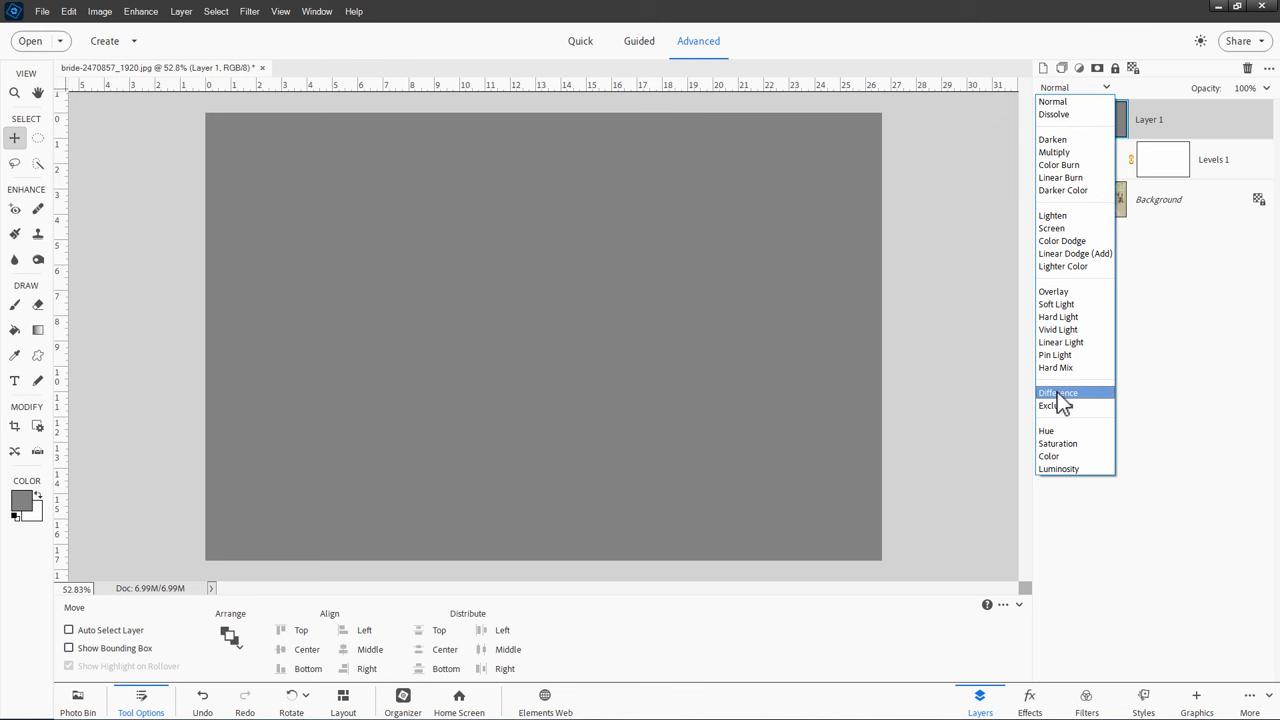
left_click(1058, 392)
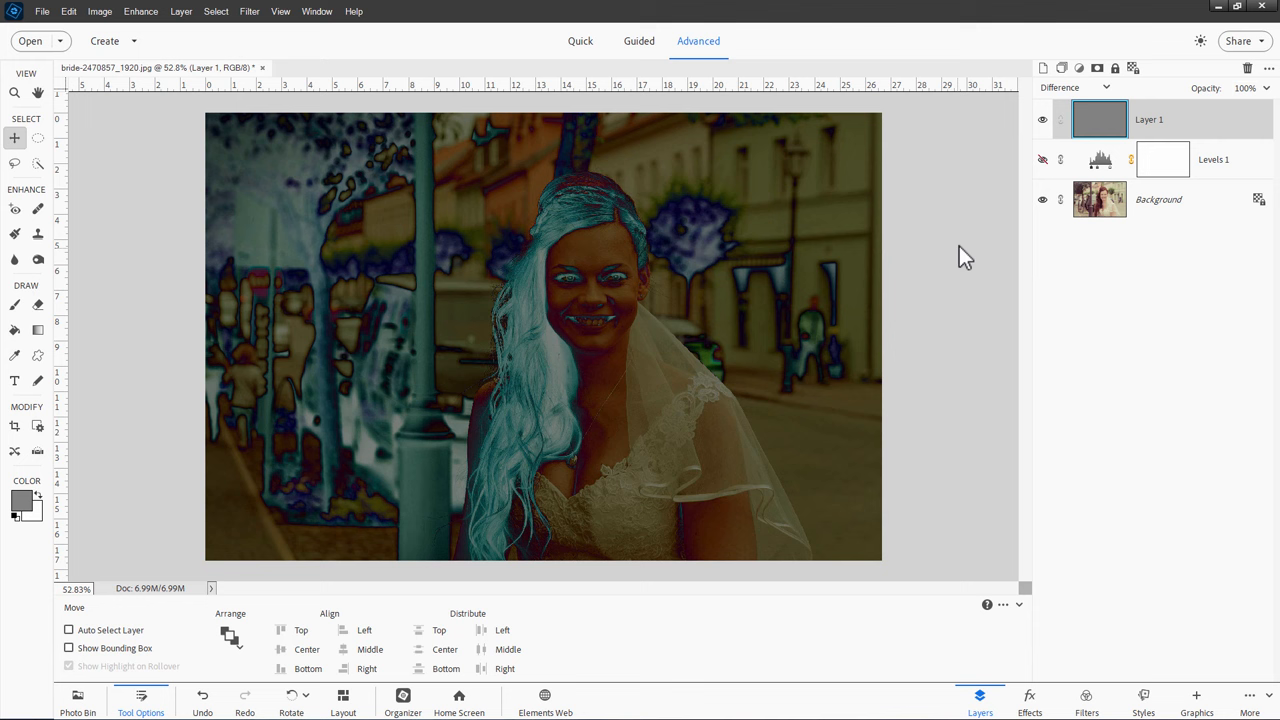
left_click(180, 12)
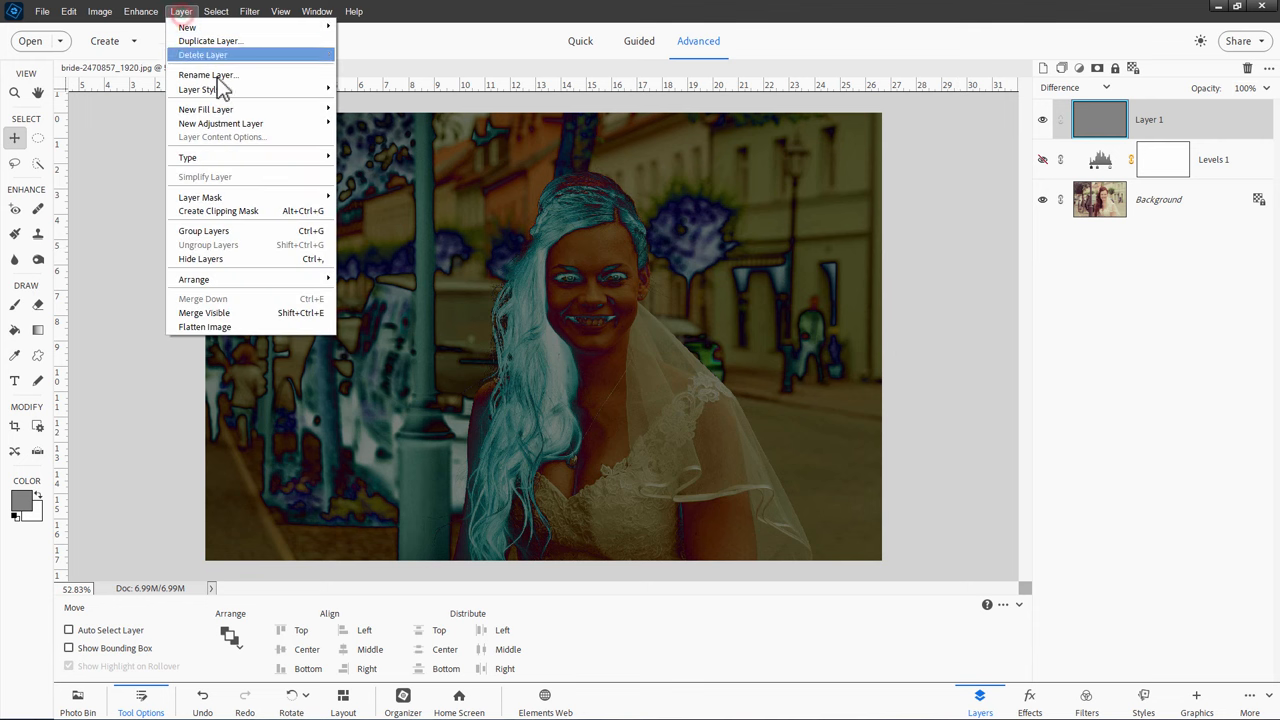
mouse_move(220, 124)
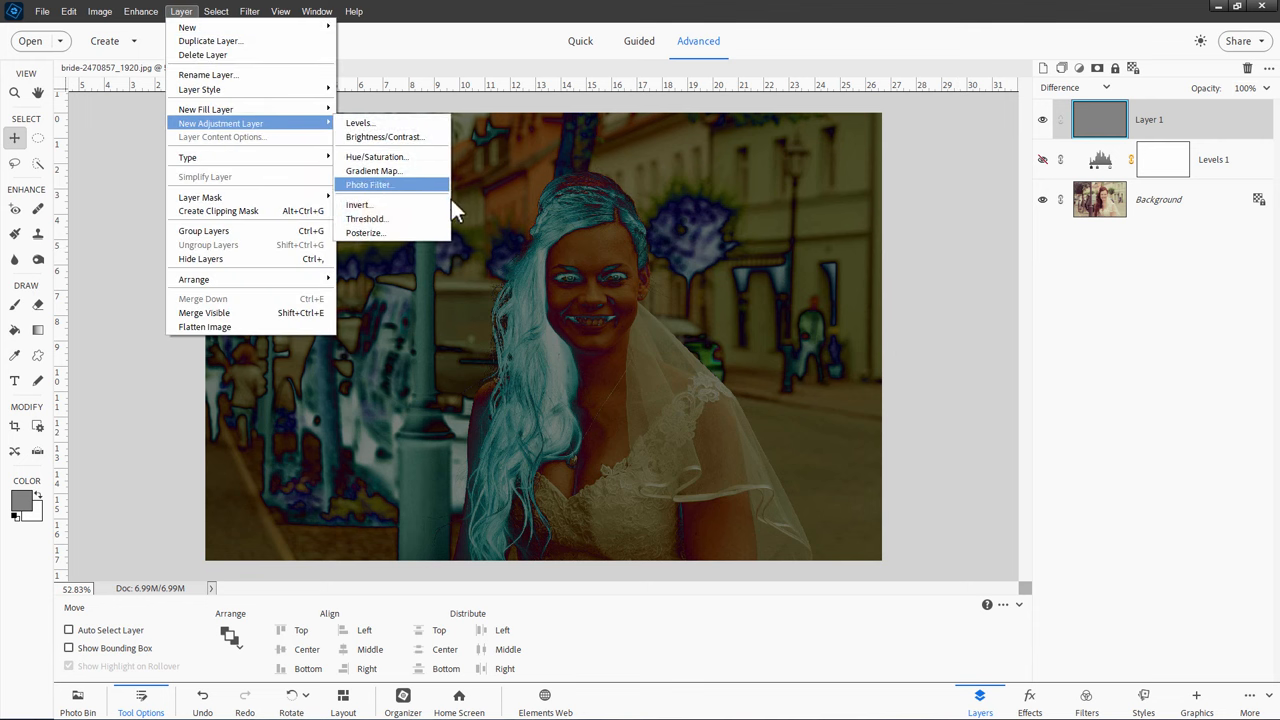
Create a Threshold adjustment layer above the gray Difference layer at level 128
left_click(366, 218)
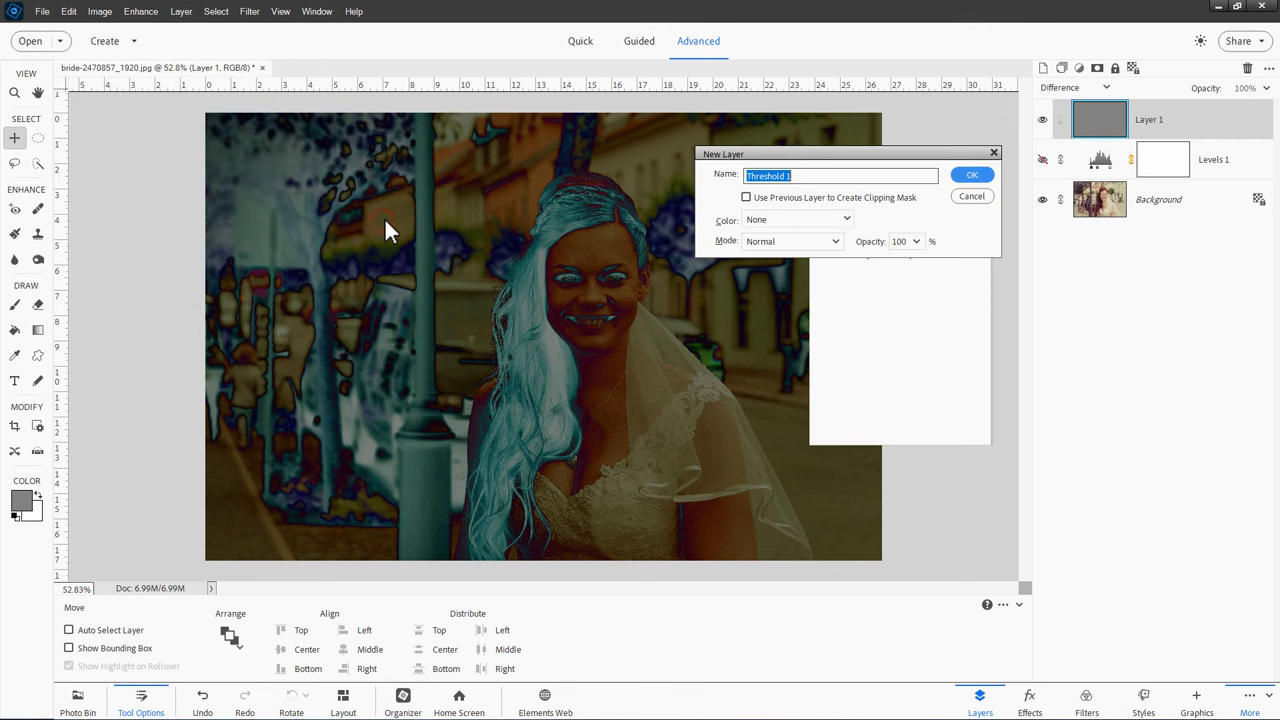
mouse_move(864, 210)
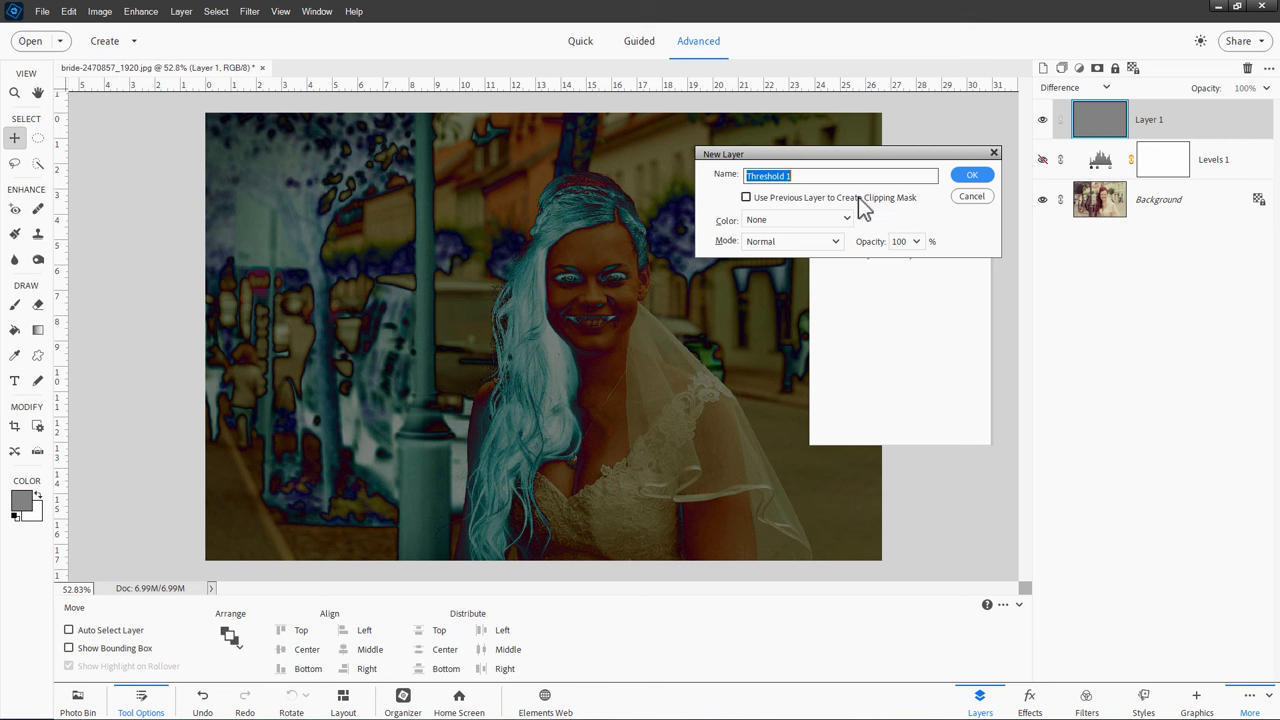
mouse_move(924, 204)
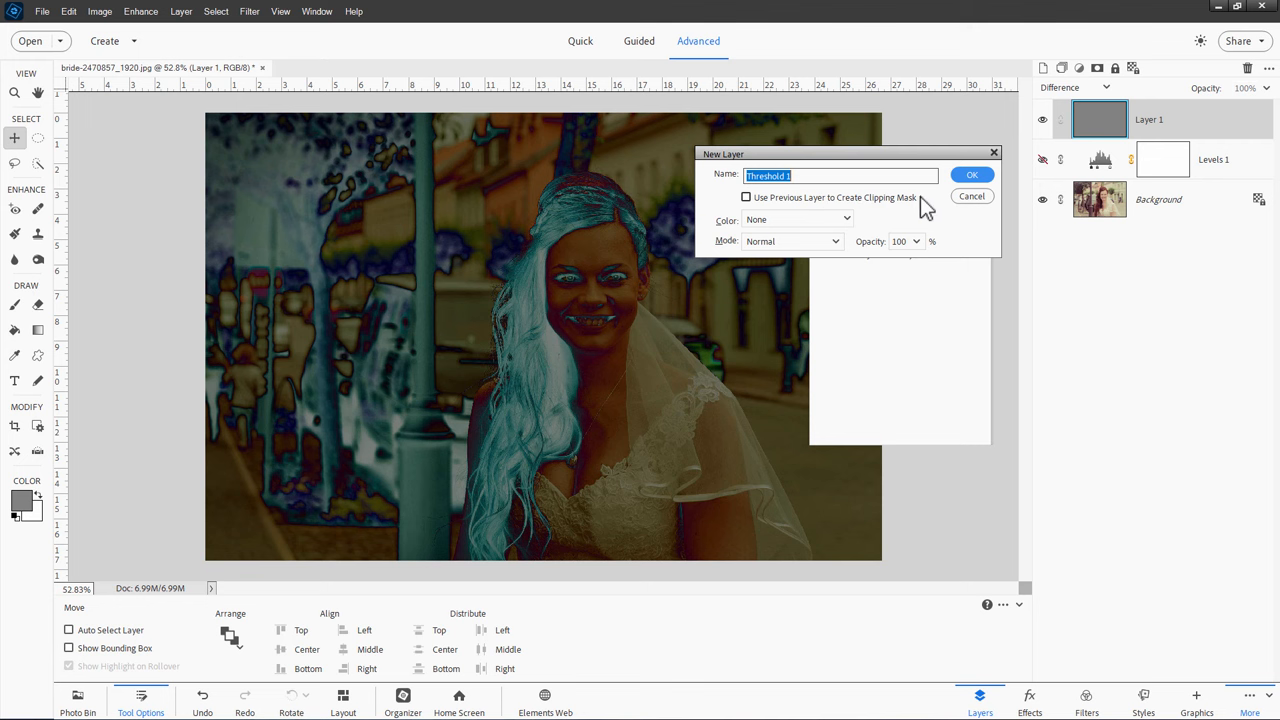
left_click(972, 176)
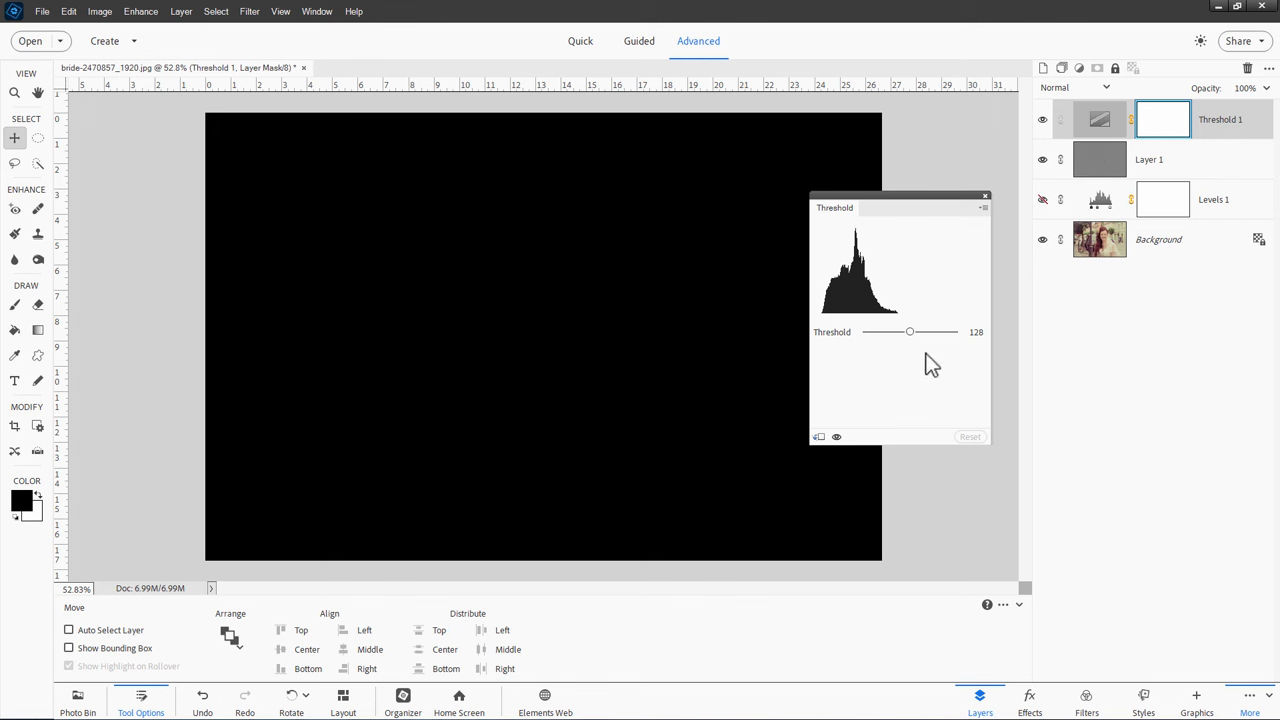
Drag the Threshold slider to its minimum, then nudge it up to about 6 so dark specks appear
left_click_drag(908, 332, 912, 332)
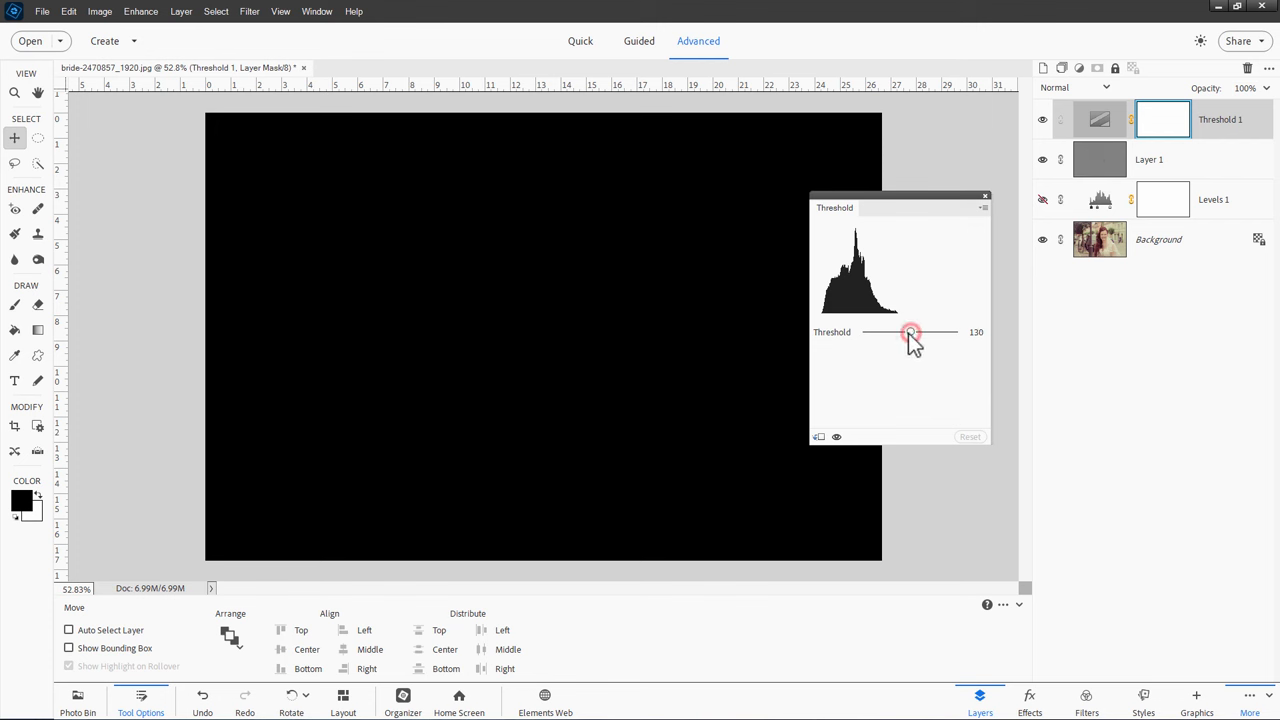
left_click_drag(910, 332, 888, 332)
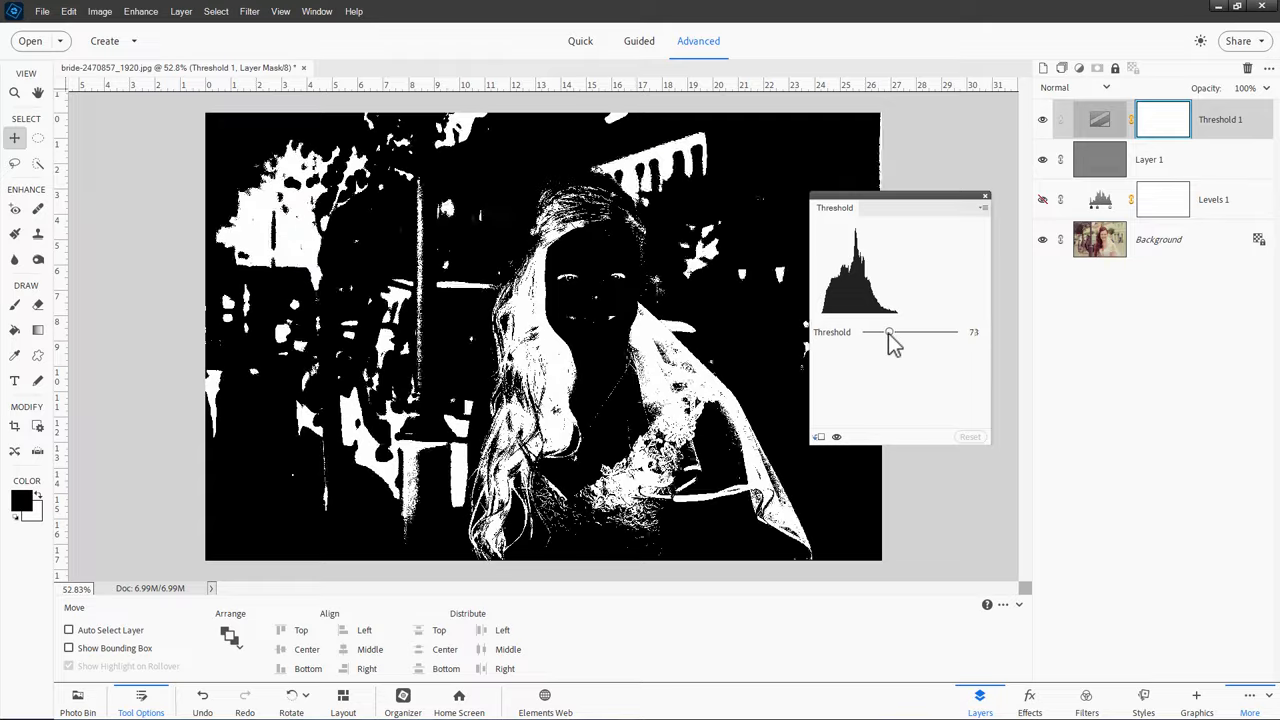
left_click_drag(888, 332, 876, 332)
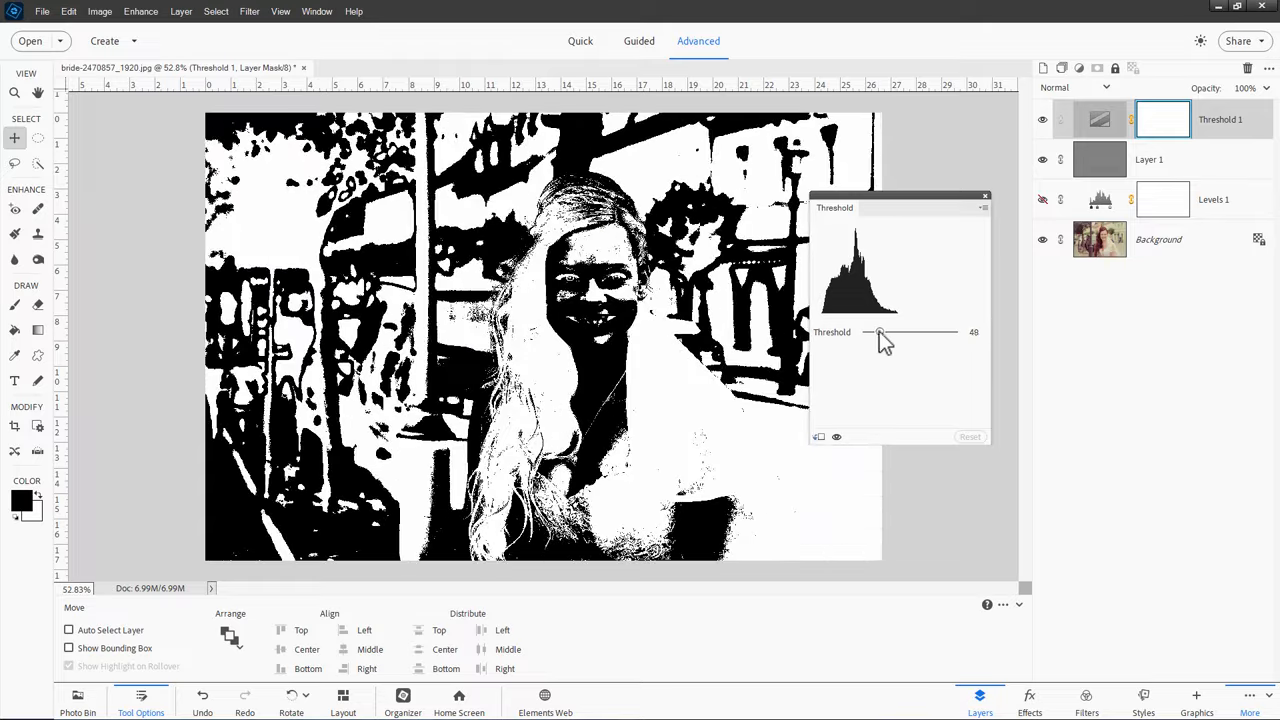
left_click_drag(880, 332, 876, 332)
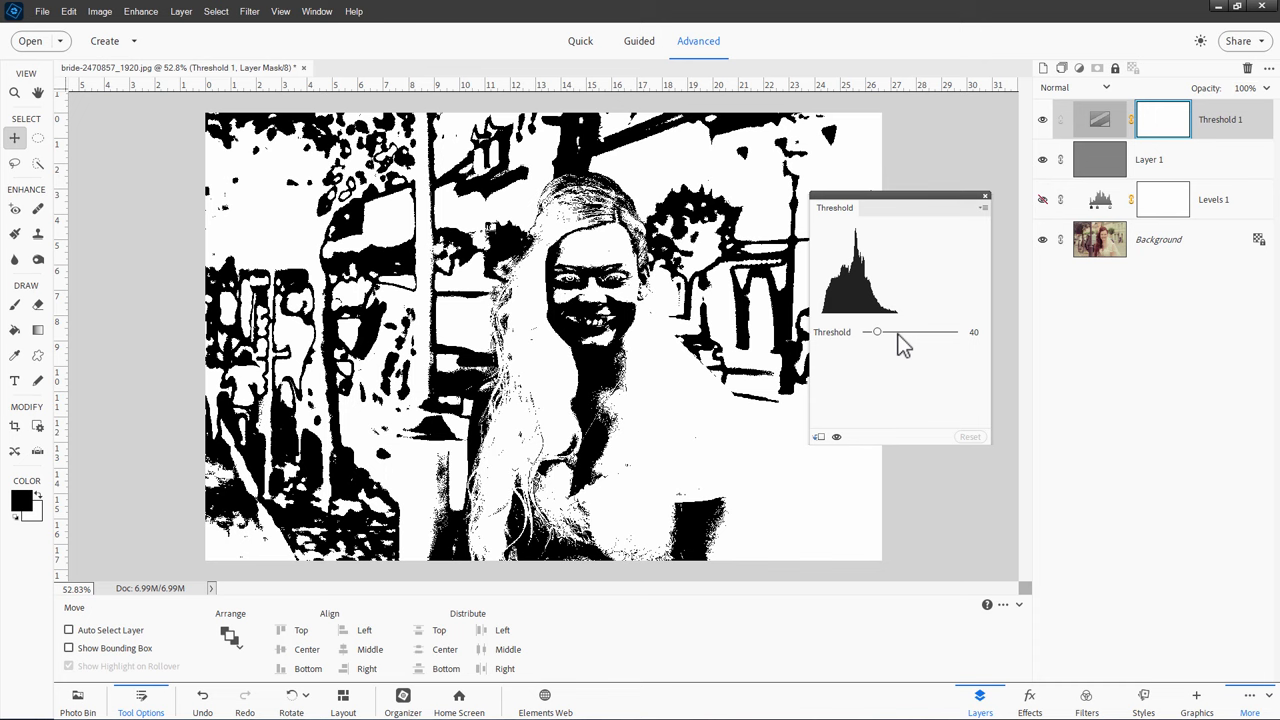
left_click_drag(876, 332, 864, 332)
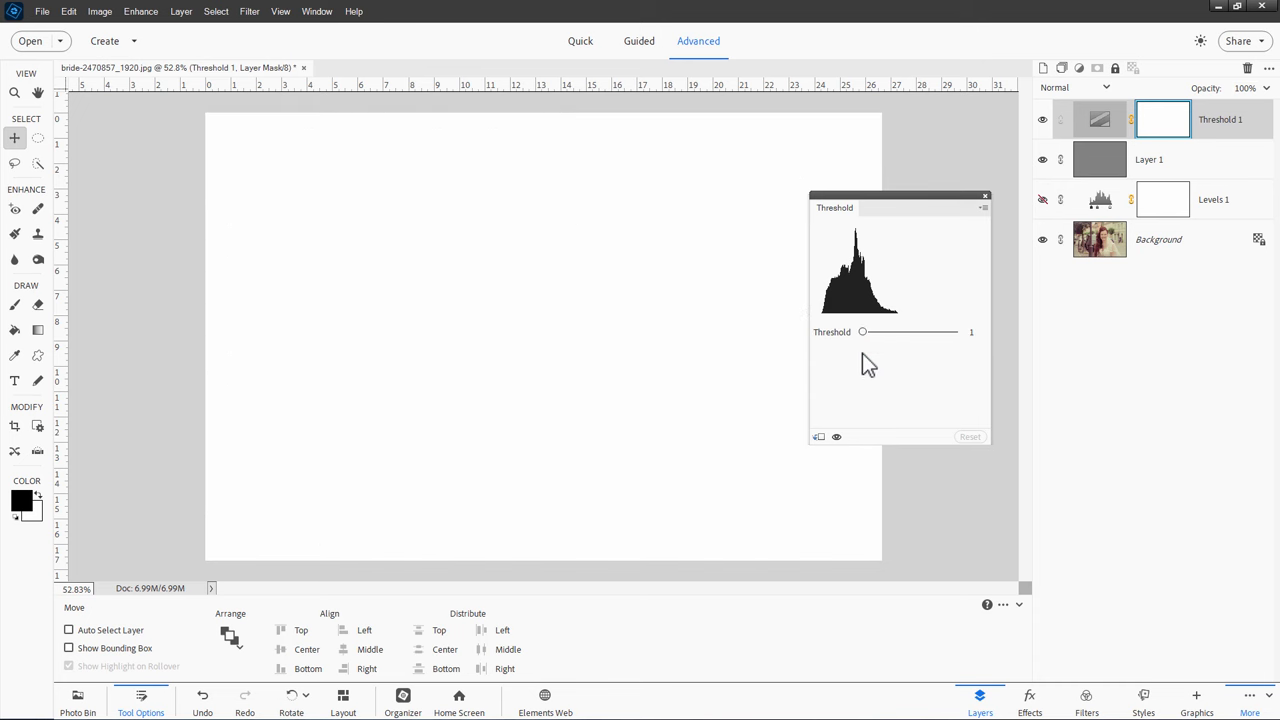
mouse_move(864, 344)
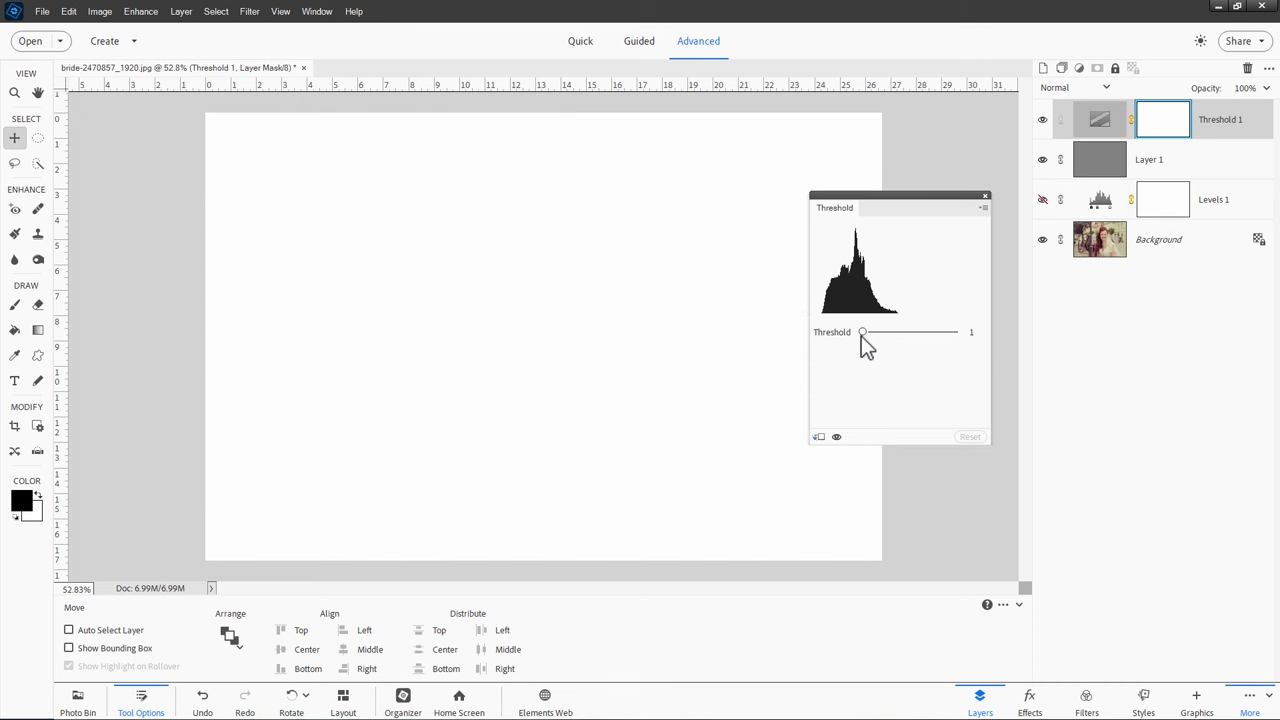
left_click_drag(862, 332, 866, 332)
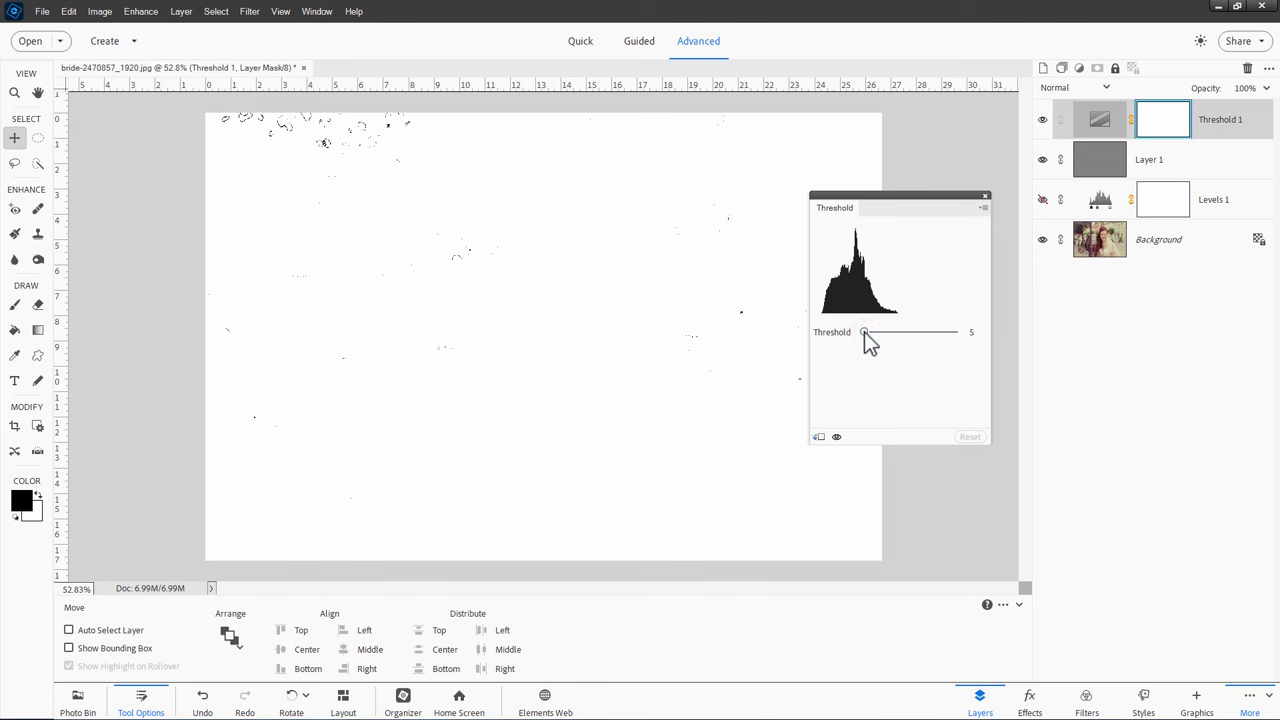
left_click_drag(864, 332, 870, 332)
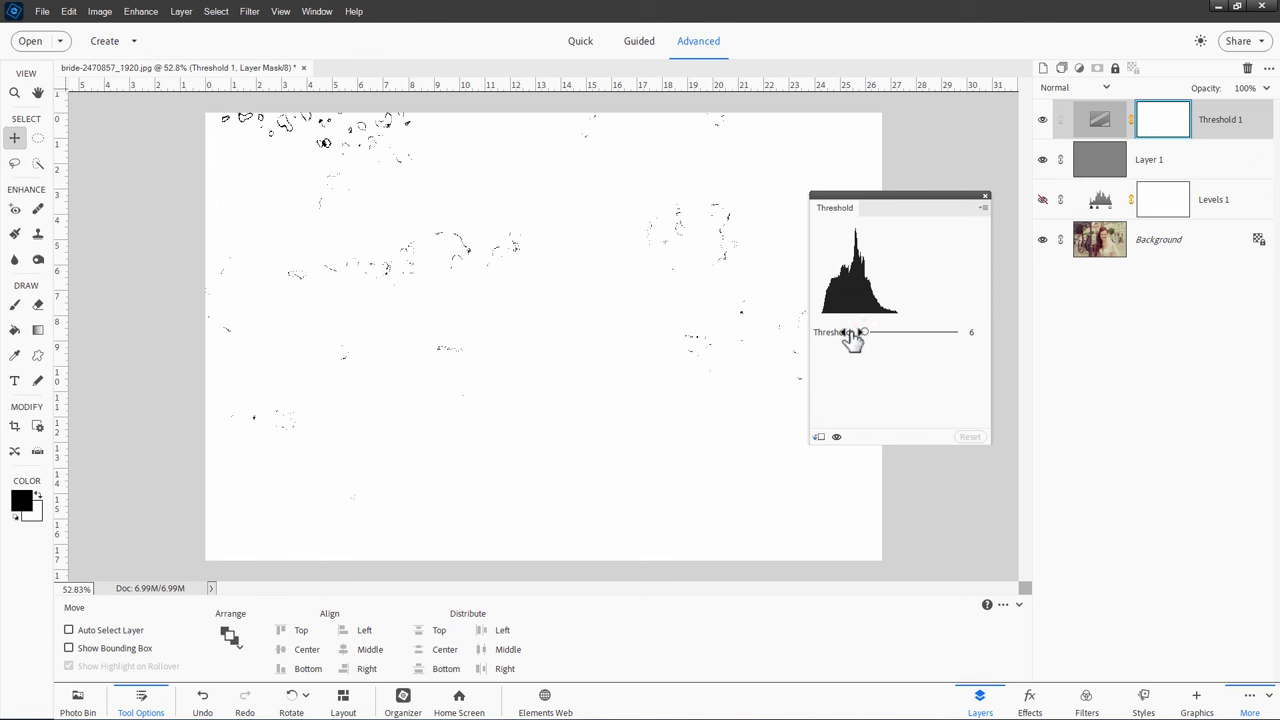
mouse_move(384, 290)
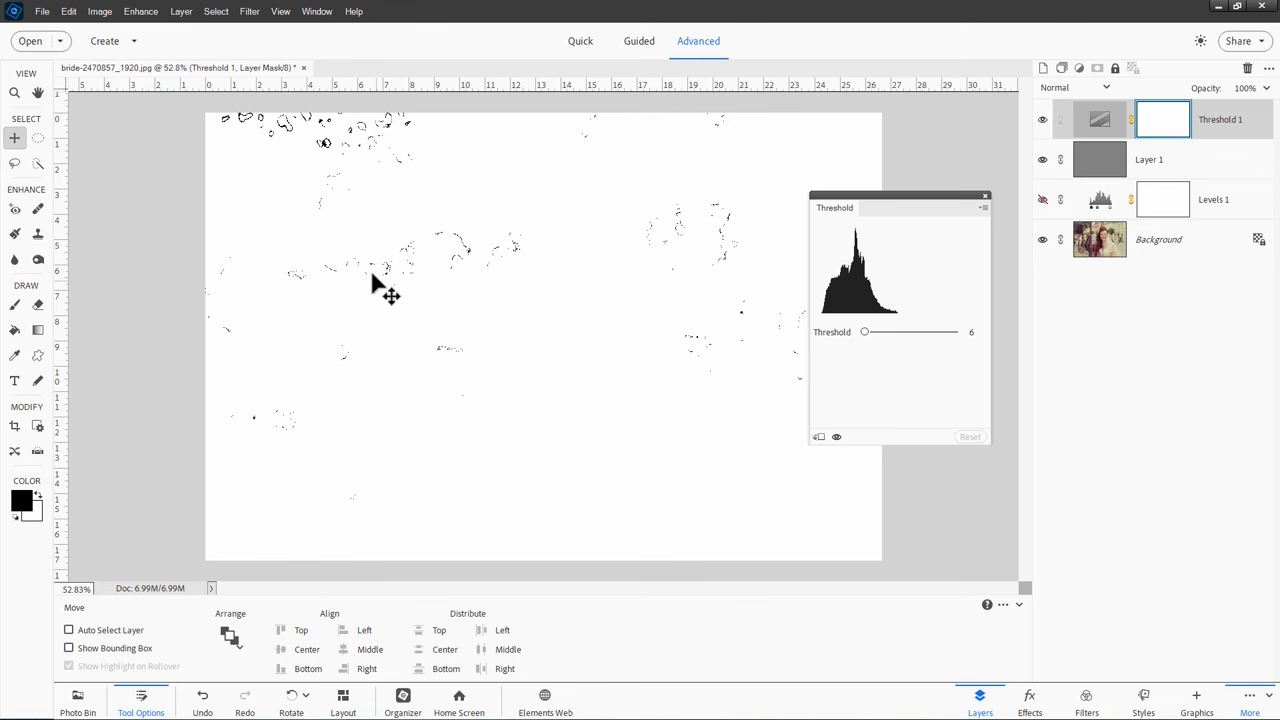
mouse_move(596, 340)
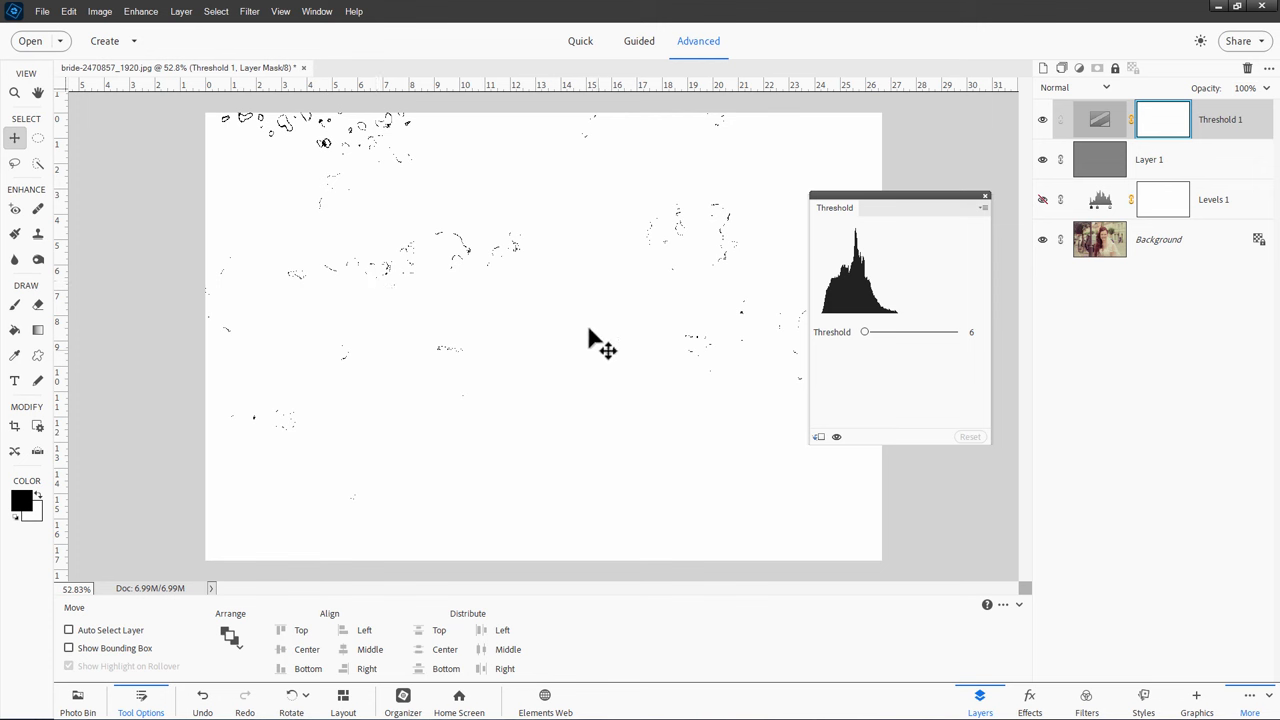
mouse_move(364, 136)
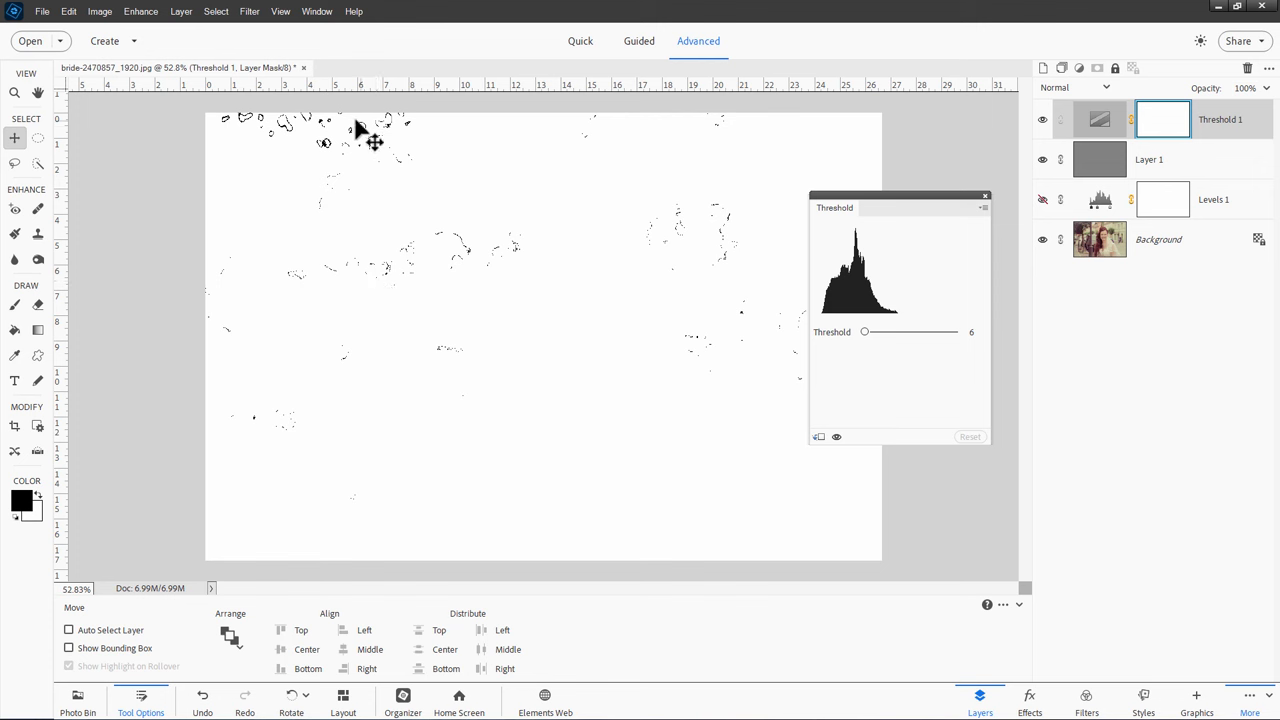
mouse_move(556, 236)
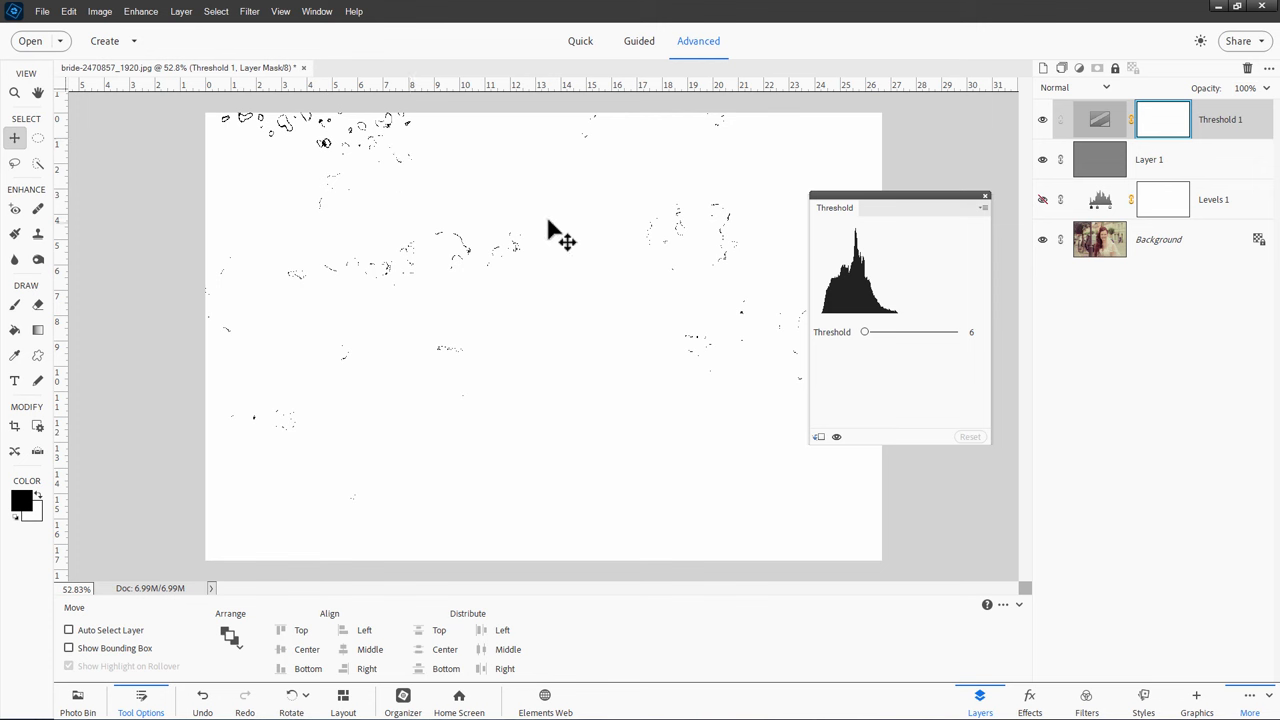
mouse_move(1084, 184)
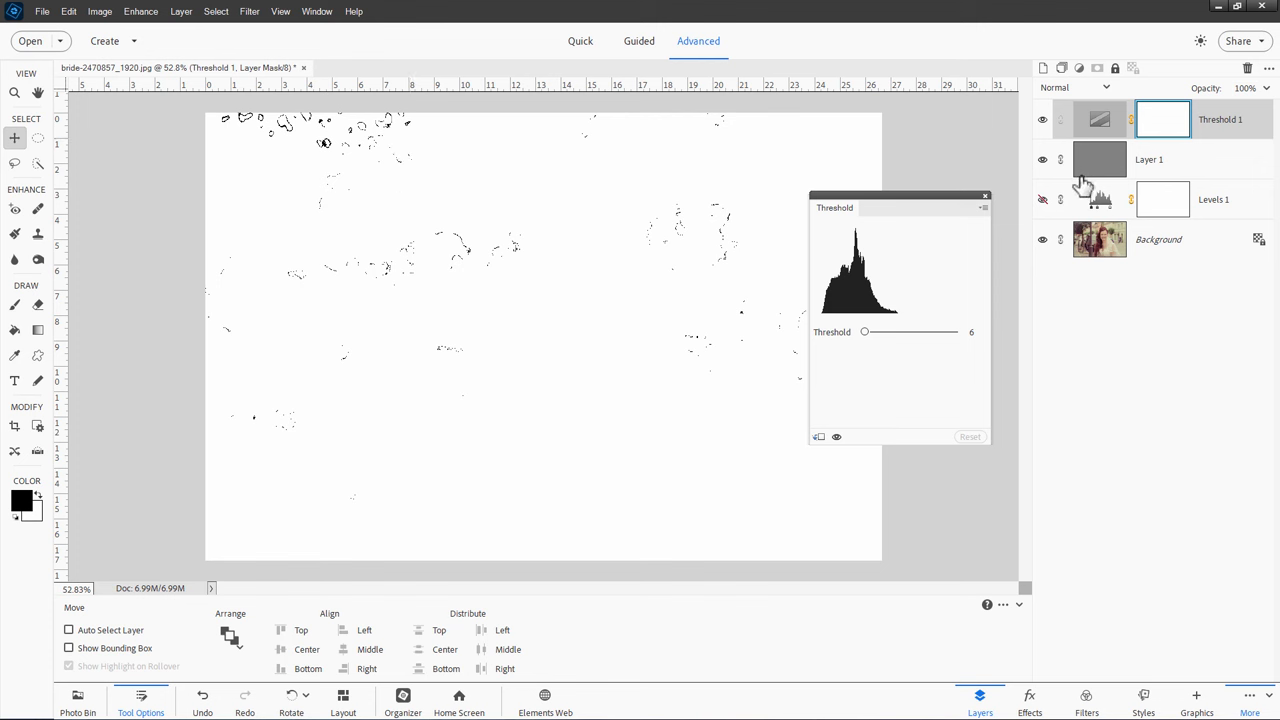
mouse_move(1104, 252)
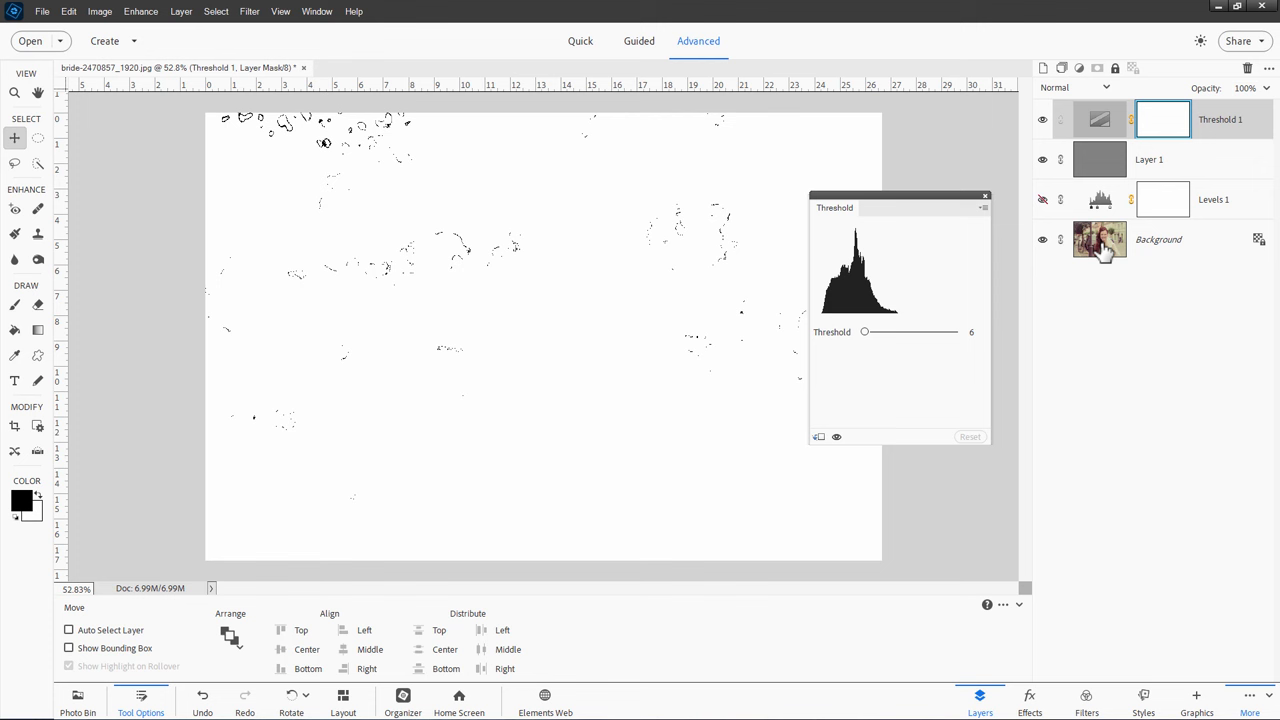
mouse_move(462, 240)
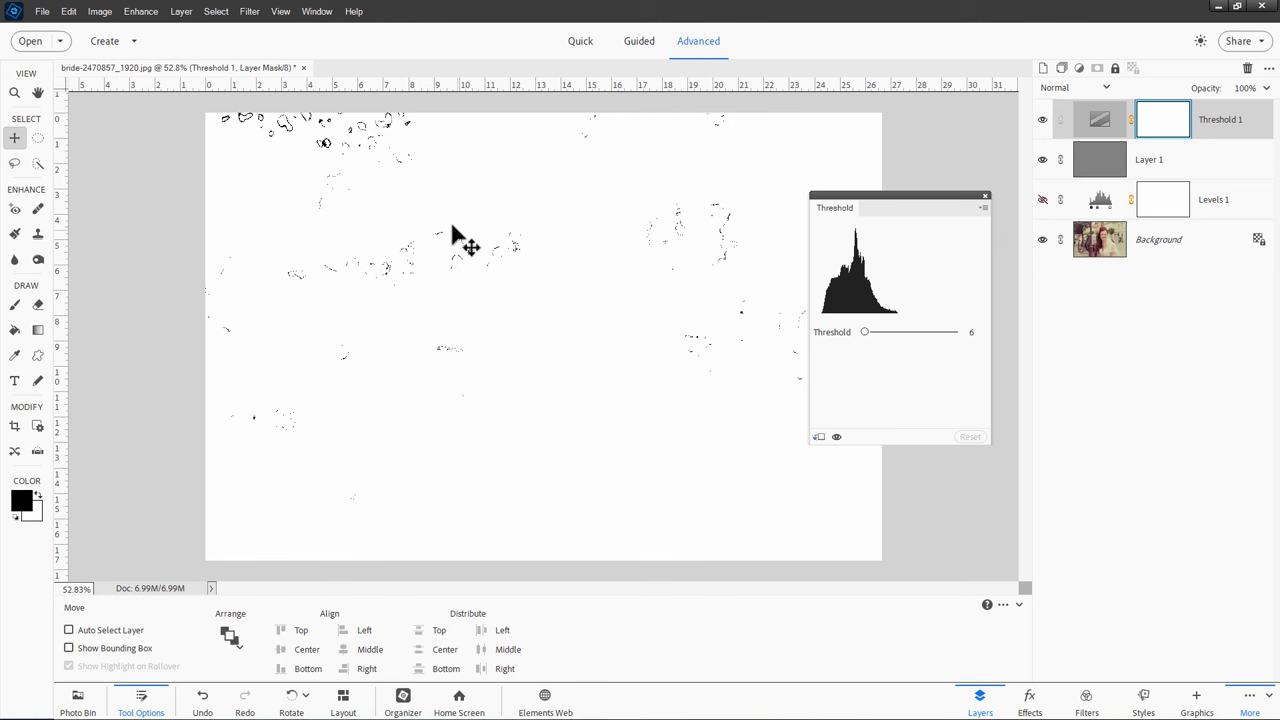
mouse_move(336, 170)
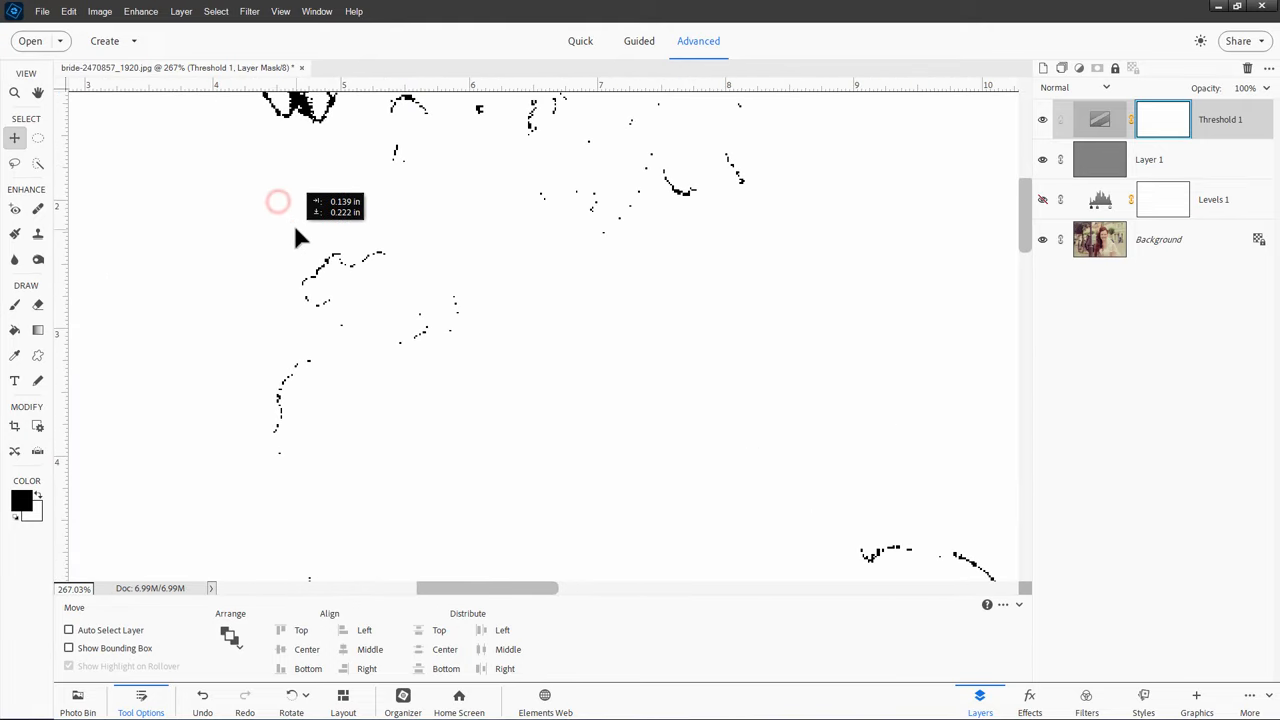
Zoom to a dark speck near the top, cross guides on it, then fit the image on screen
left_click_drag(290, 236, 480, 400)
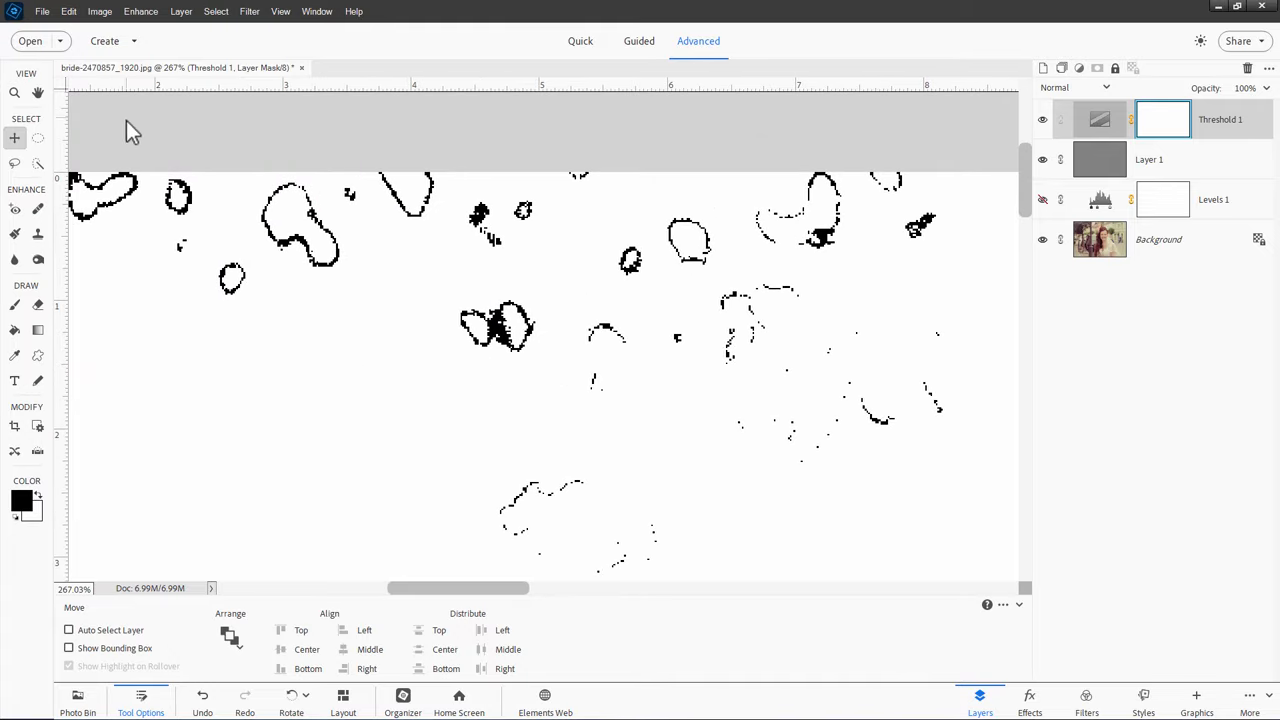
left_click(280, 12)
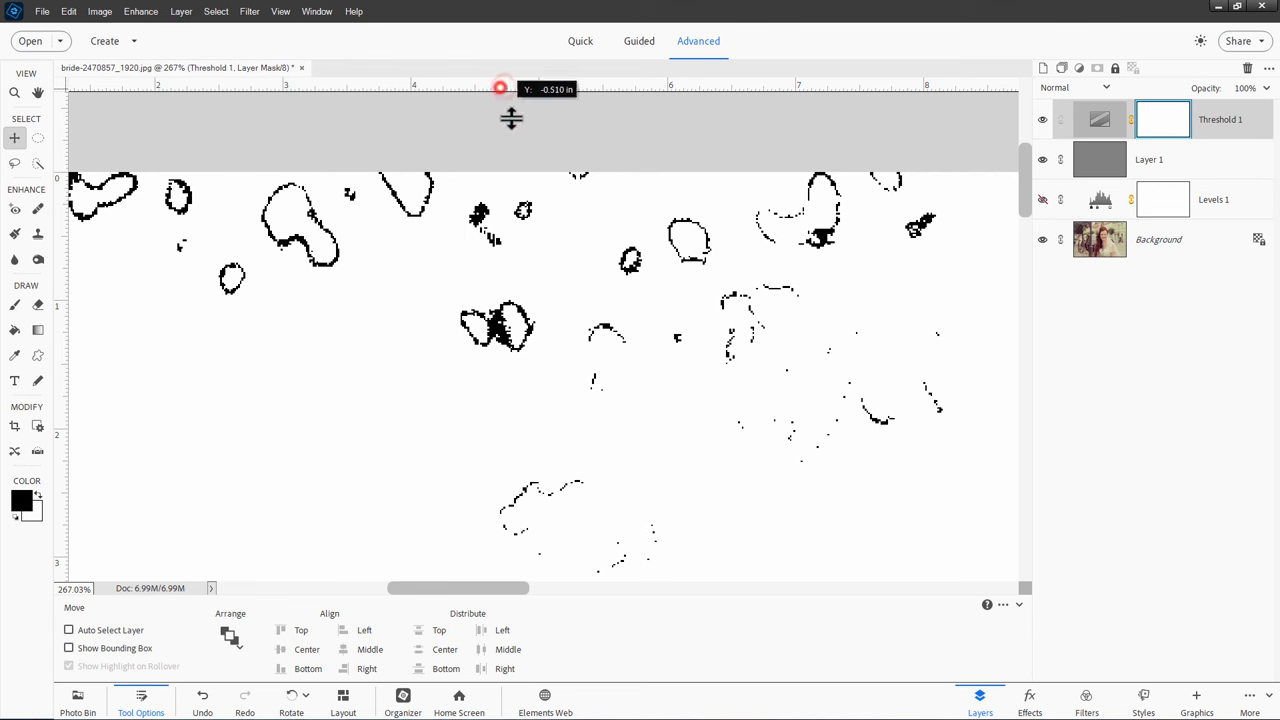
left_click_drag(512, 88, 544, 328)
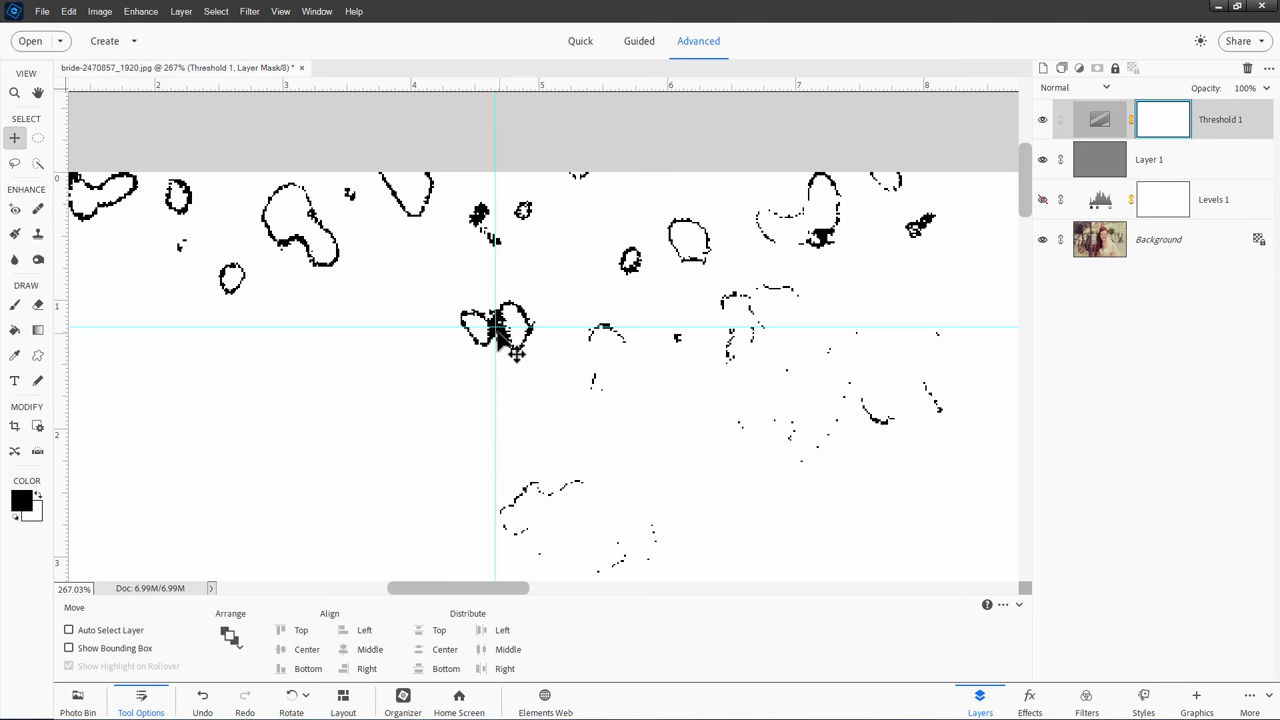
key("ctrl+0")
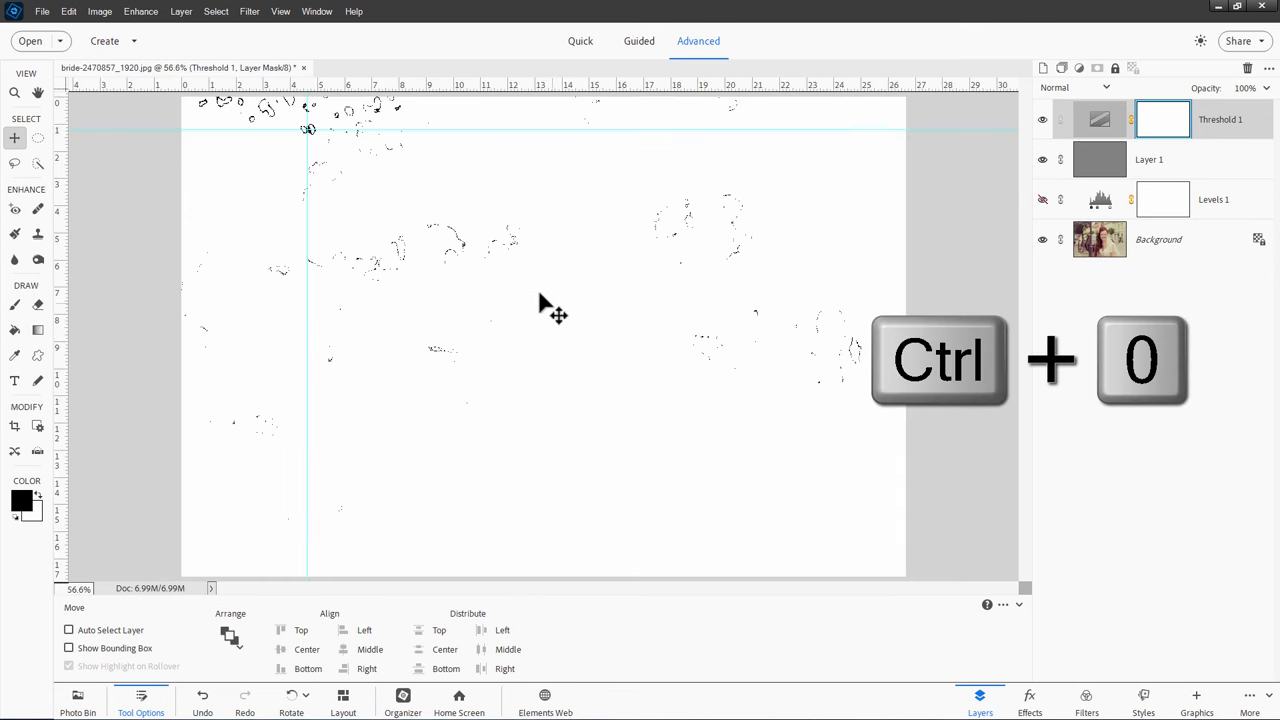
key("ctrl+0")
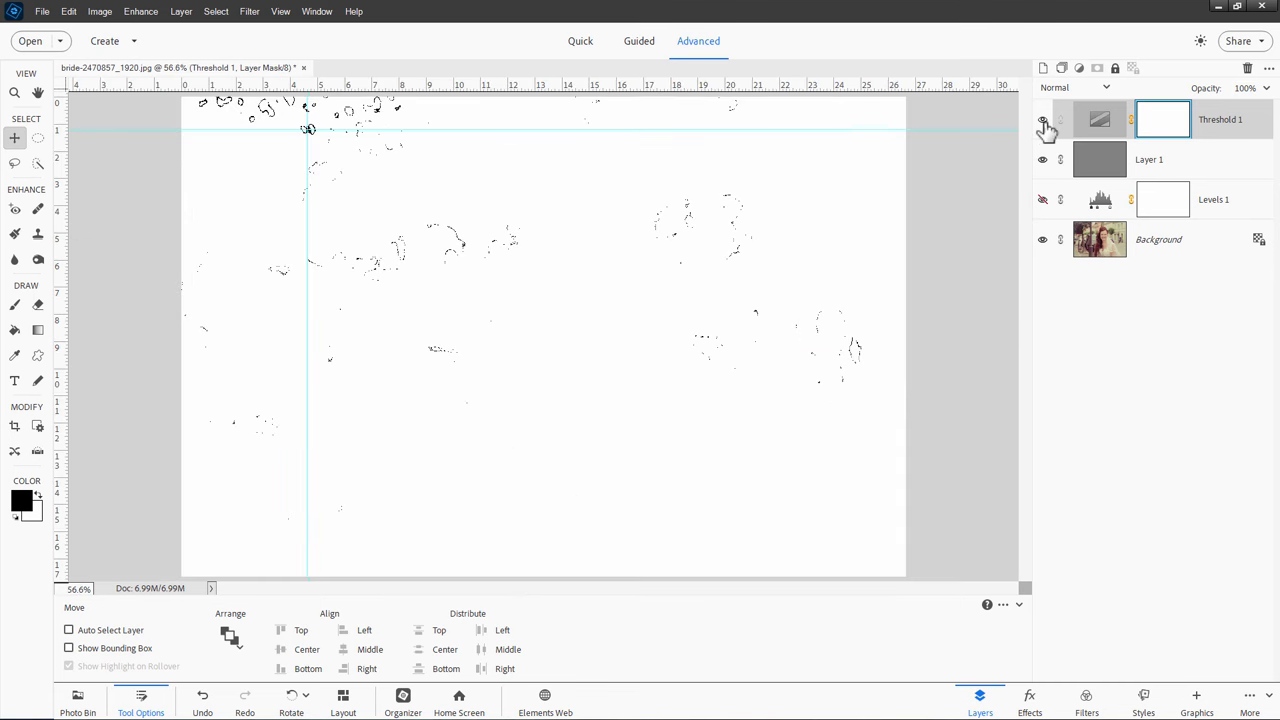
Hide the Threshold 1 and gray Layer 1 layers and reopen the Levels 1 settings
left_click(1044, 120)
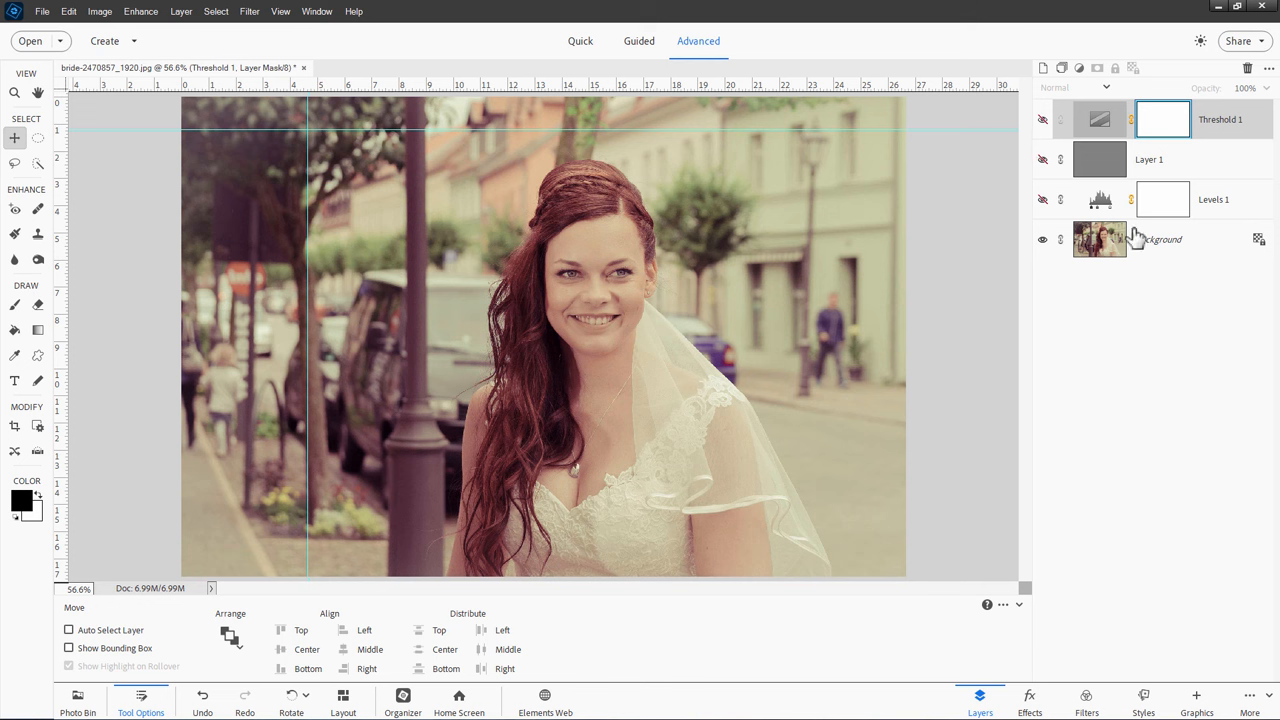
left_click(1100, 200)
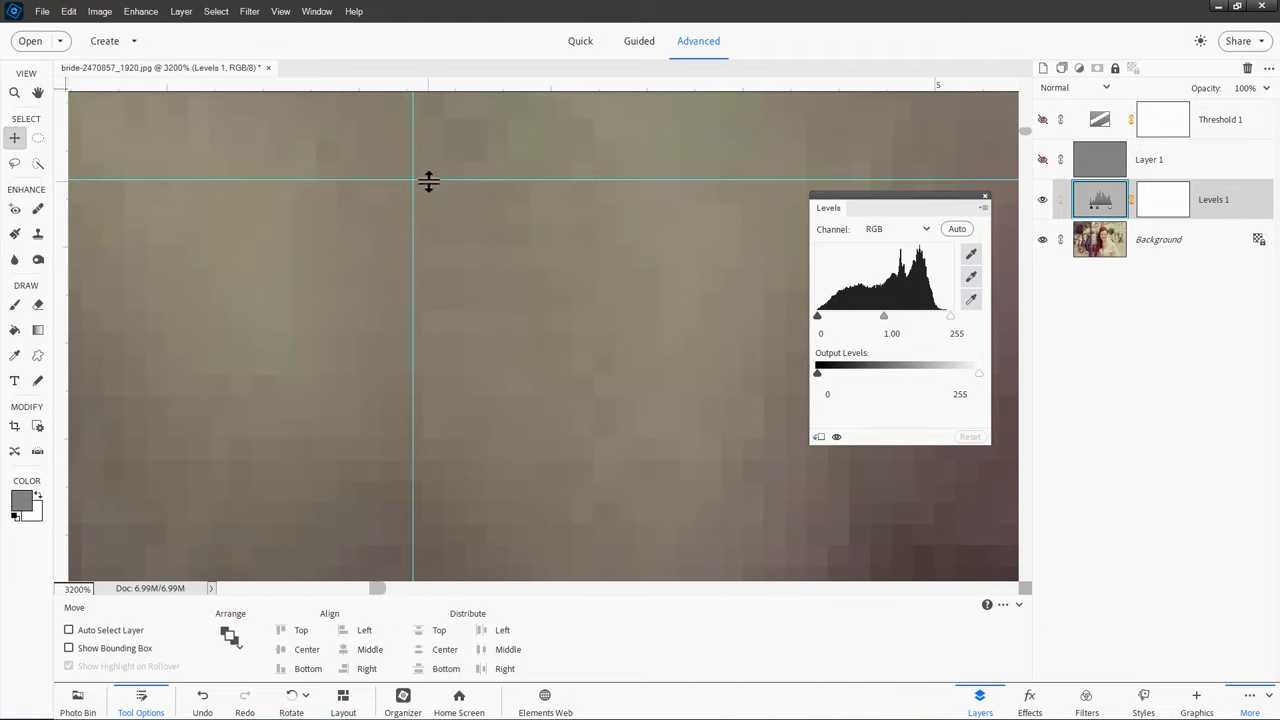
mouse_move(812, 244)
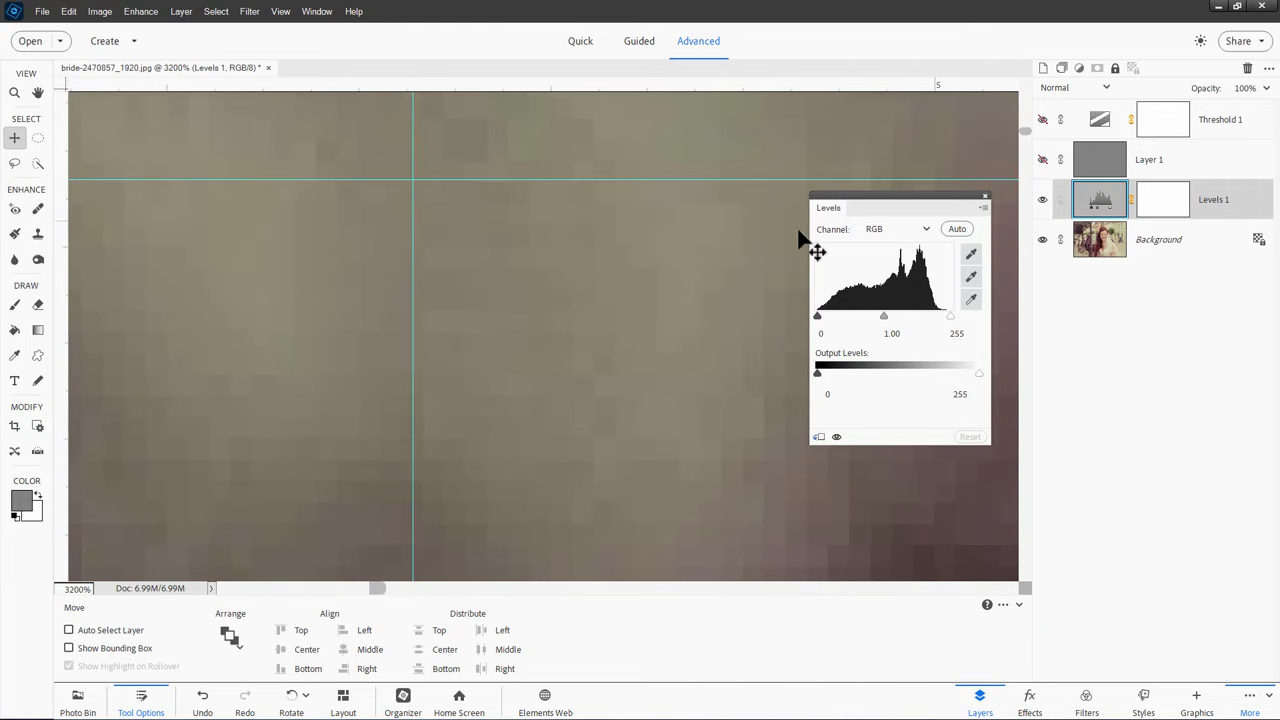
mouse_move(972, 278)
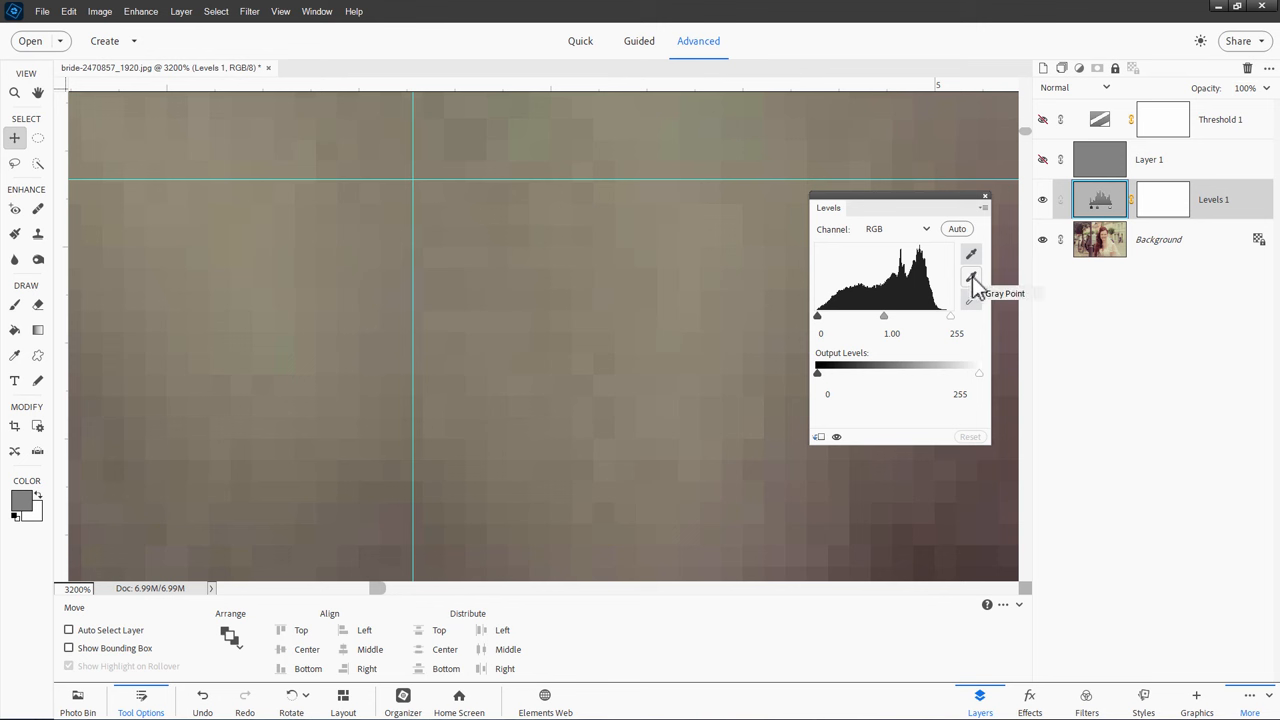
mouse_move(464, 210)
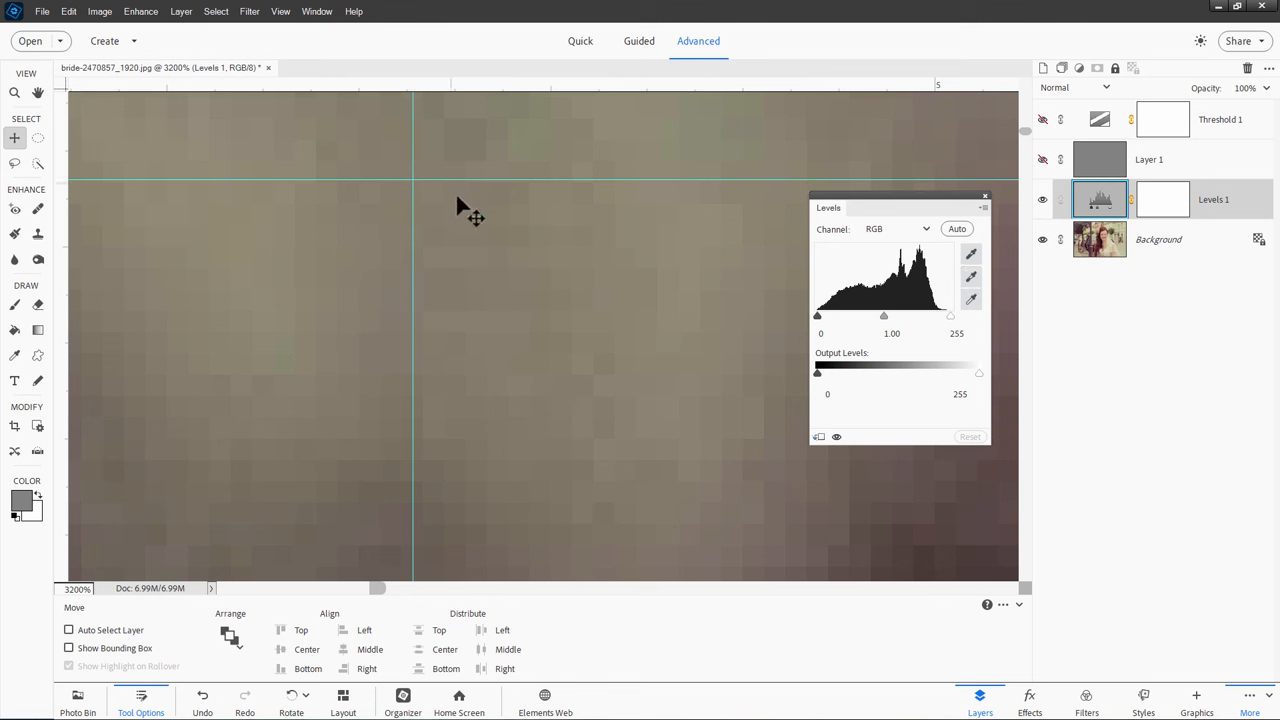
mouse_move(456, 210)
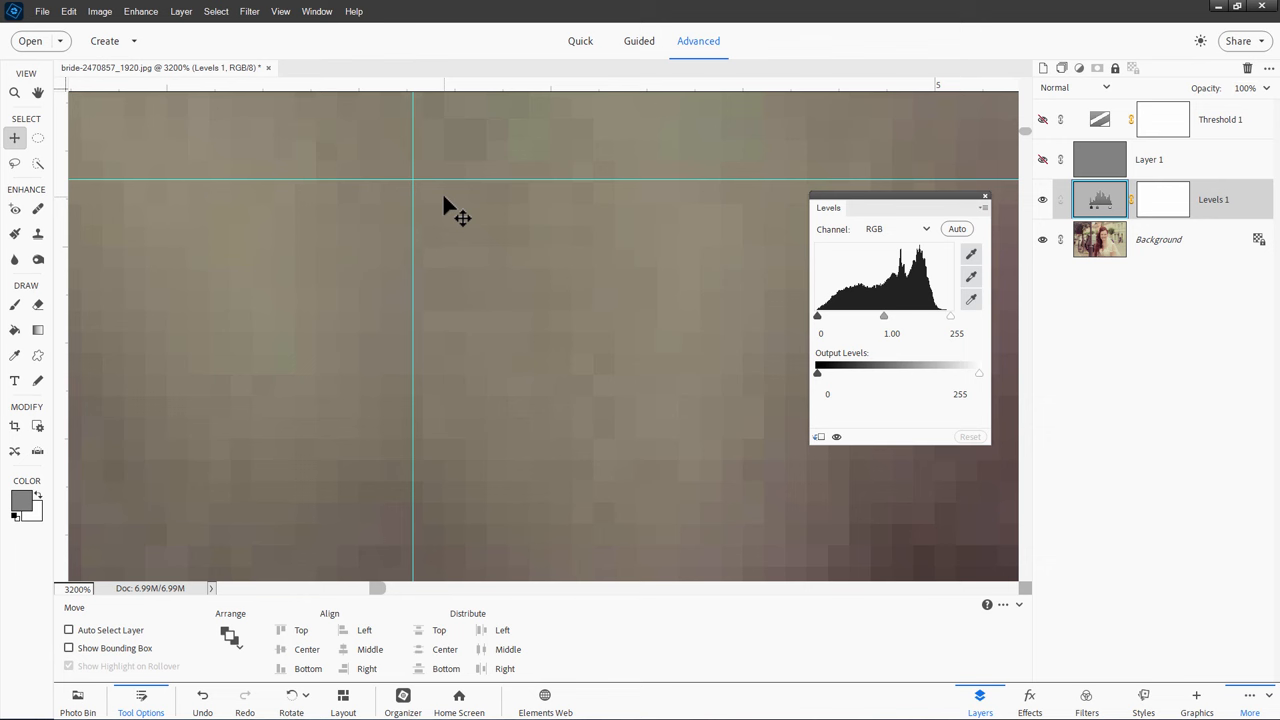
mouse_move(316, 42)
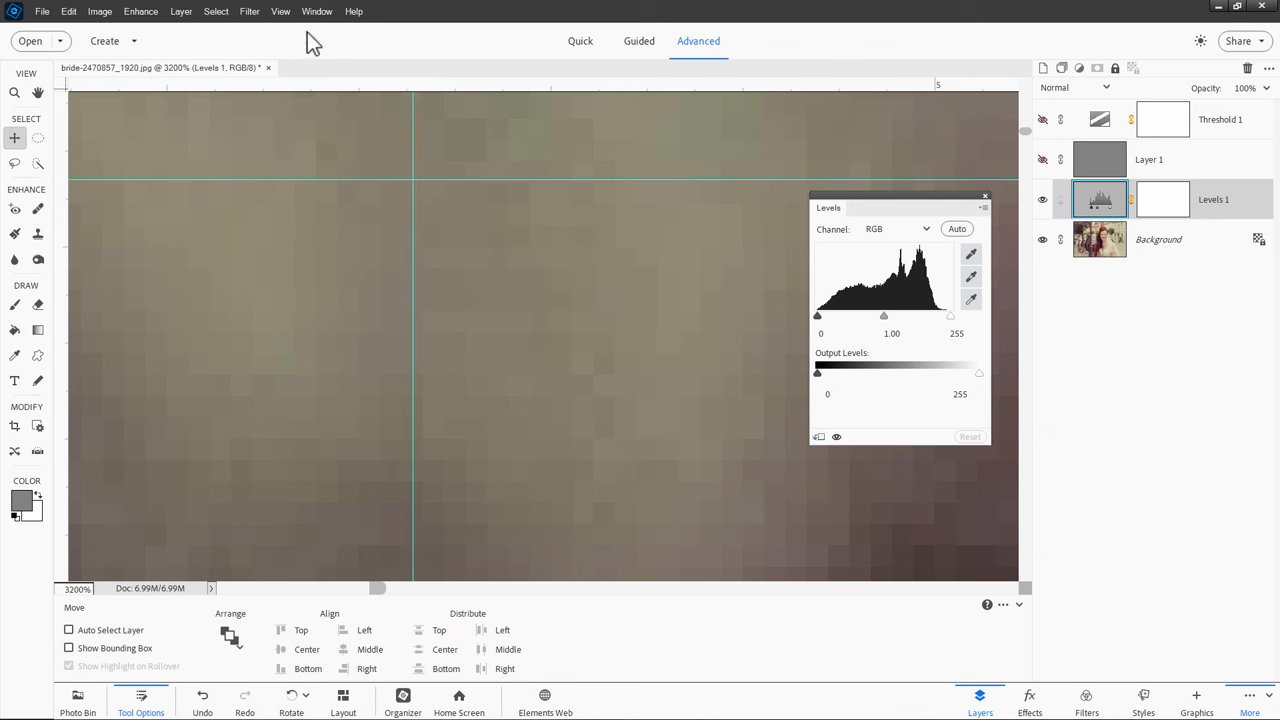
left_click(280, 12)
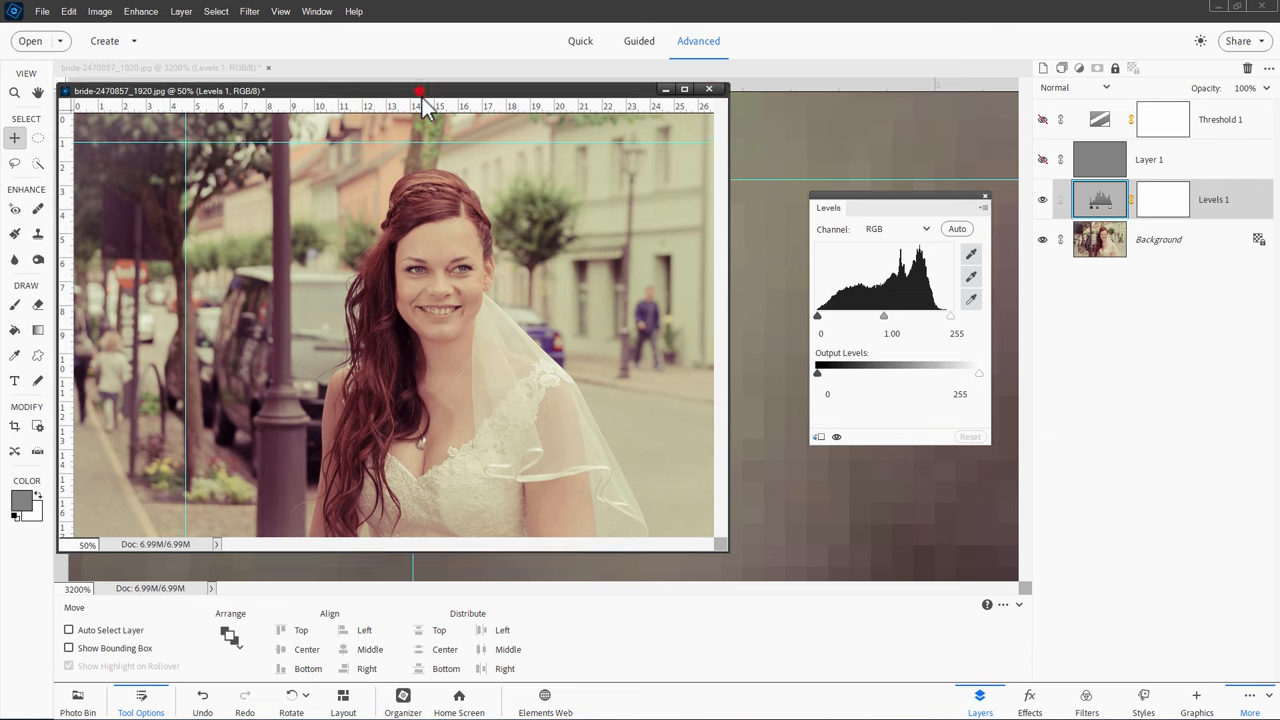
Reposition the second photo window lower in the workspace around the gray-point sample
left_click_drag(420, 90, 450, 320)
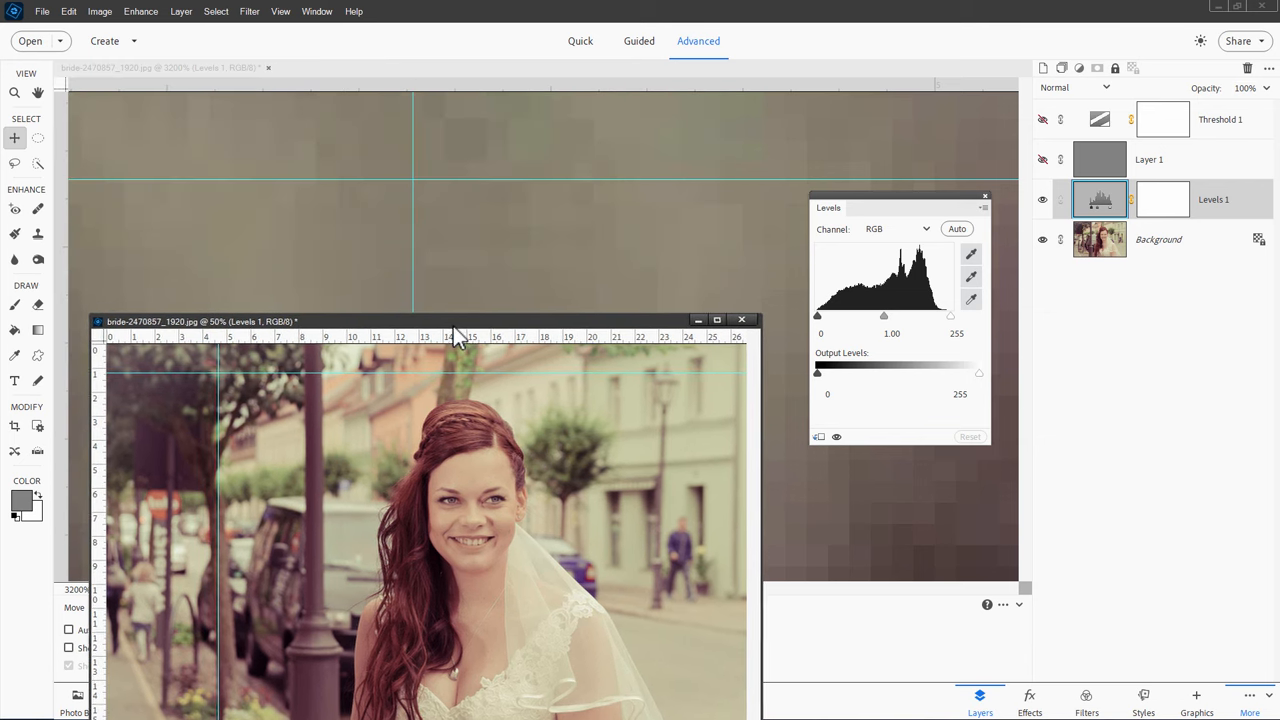
mouse_move(418, 124)
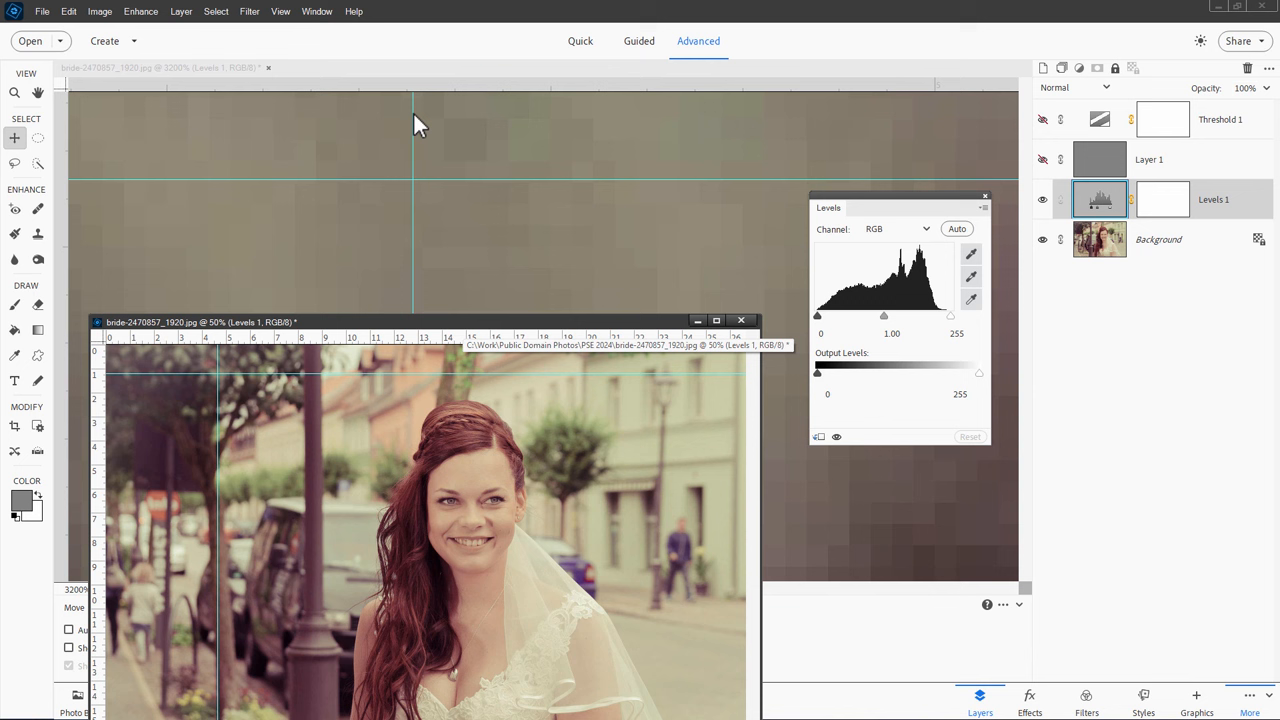
mouse_move(456, 88)
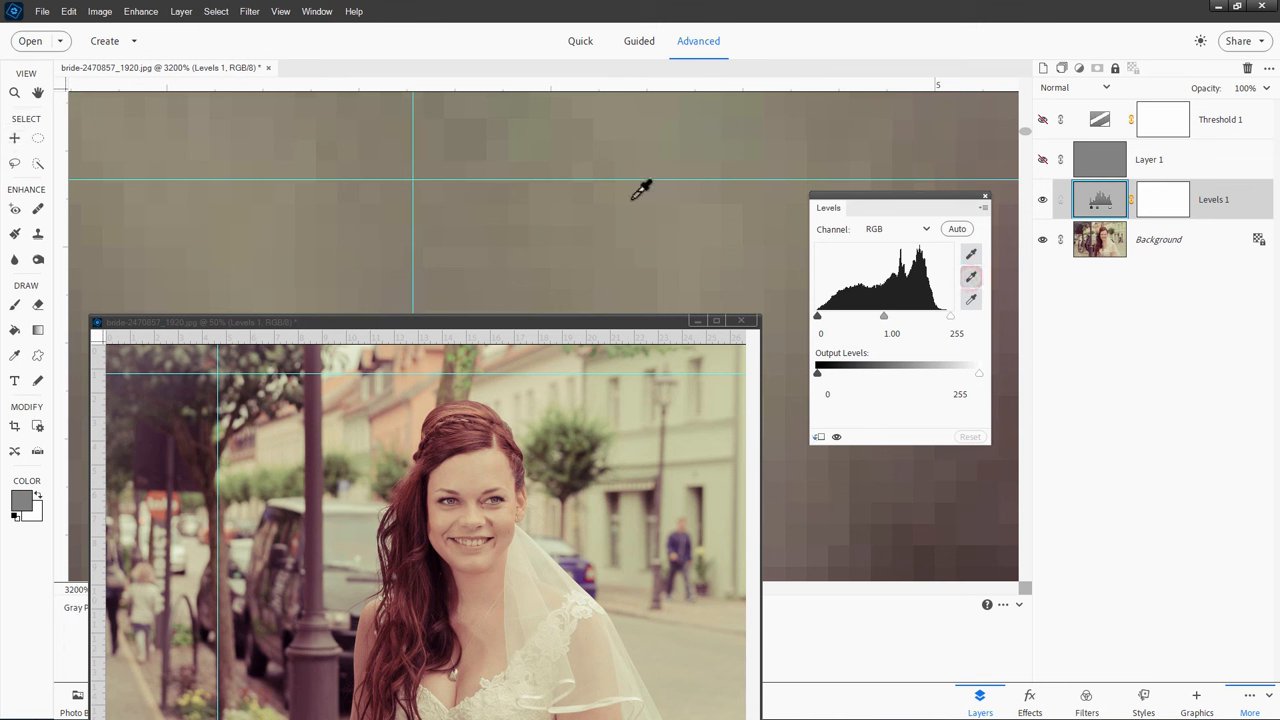
mouse_move(420, 170)
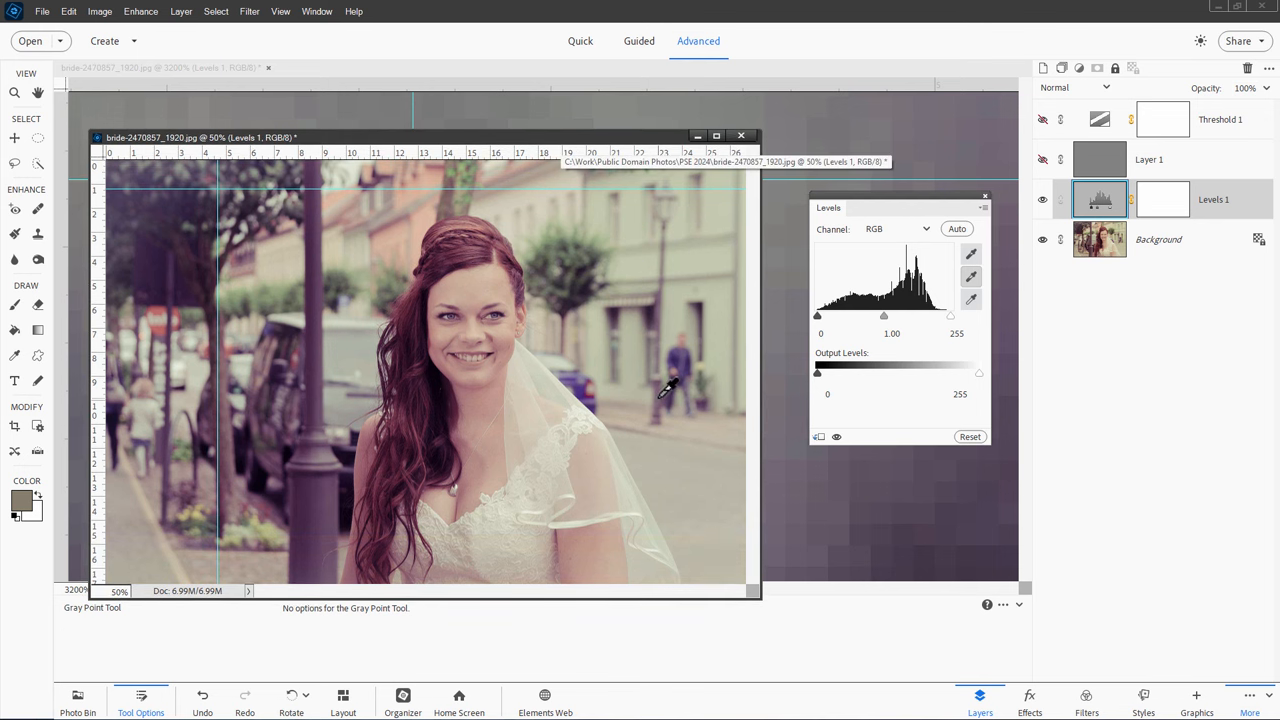
mouse_move(496, 156)
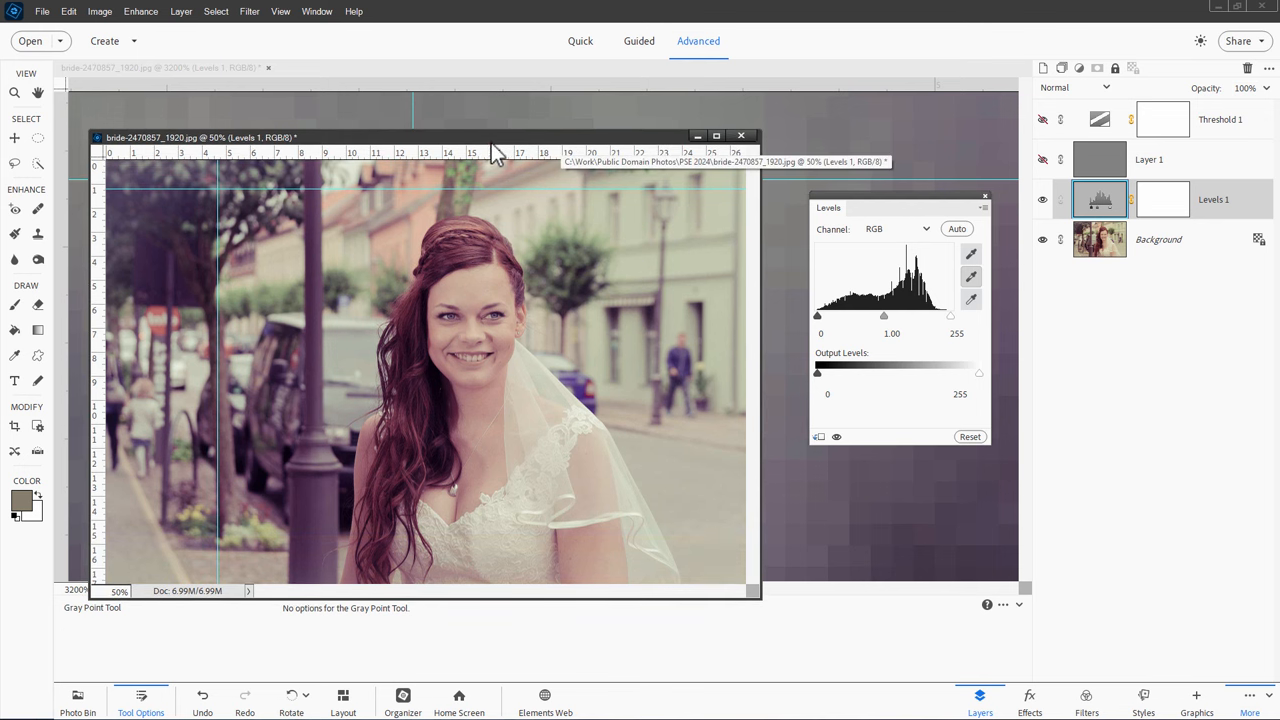
left_click_drag(200, 136, 210, 152)
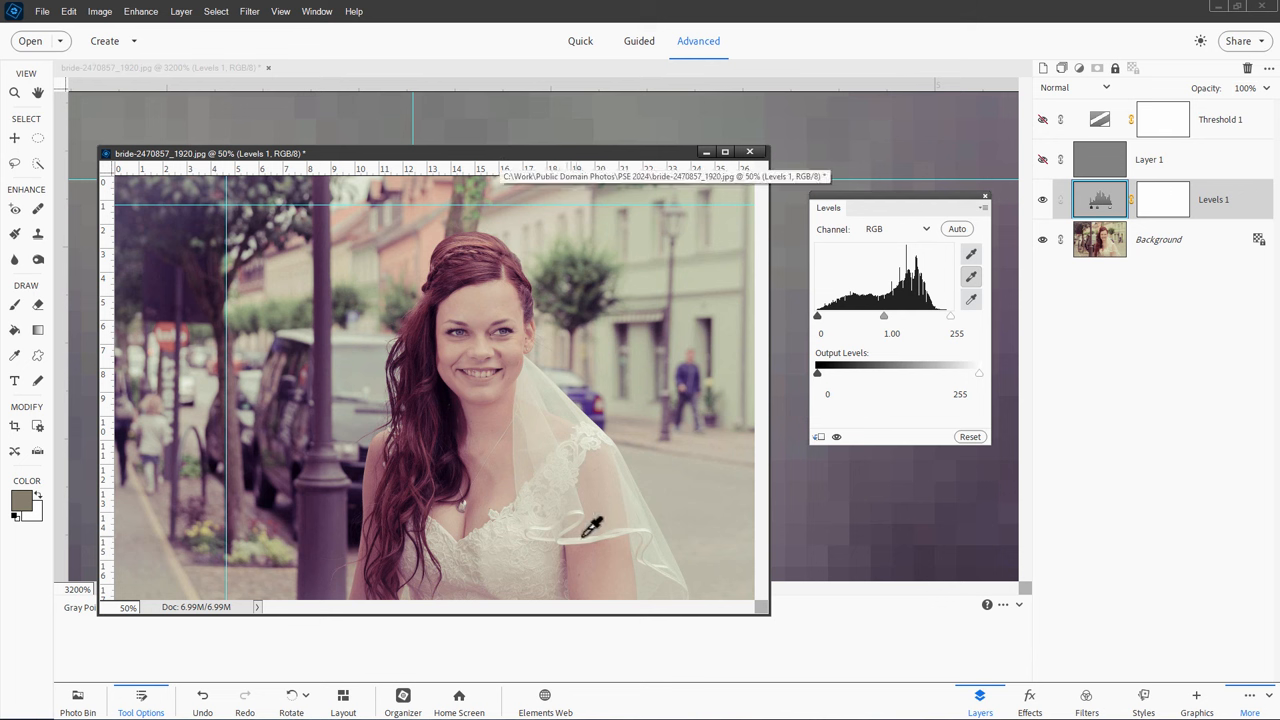
mouse_move(316, 190)
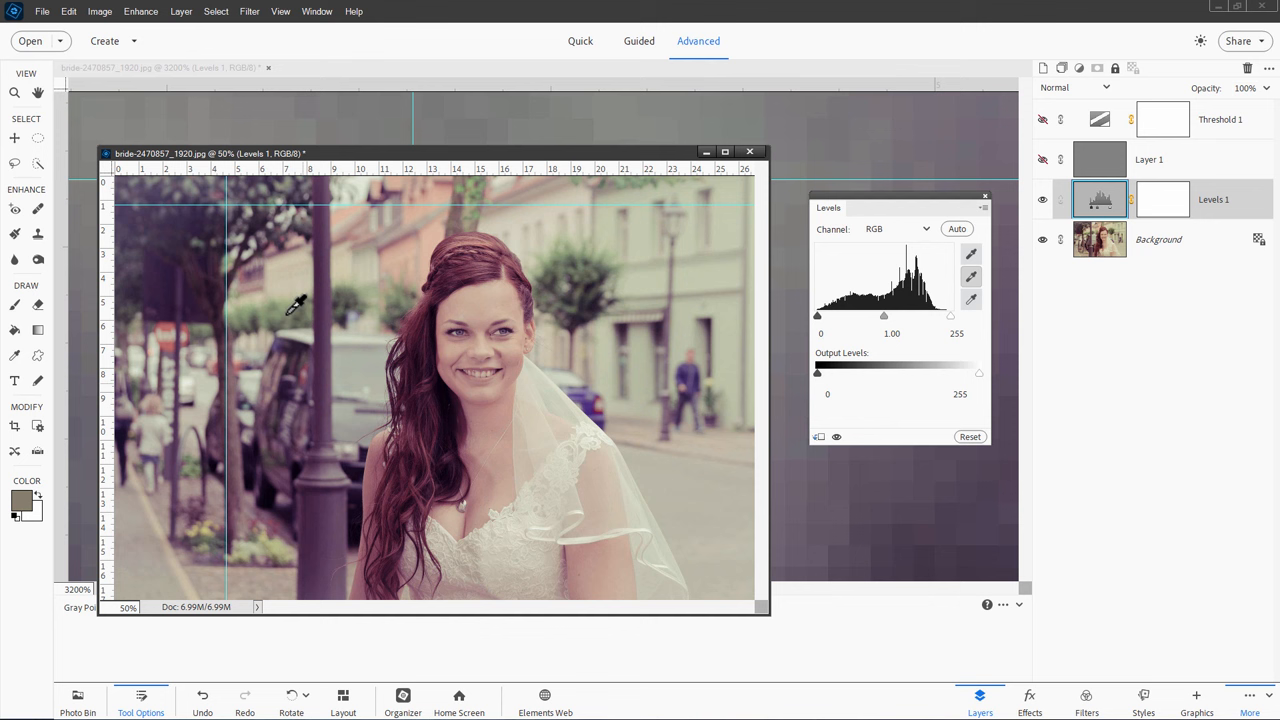
mouse_move(276, 178)
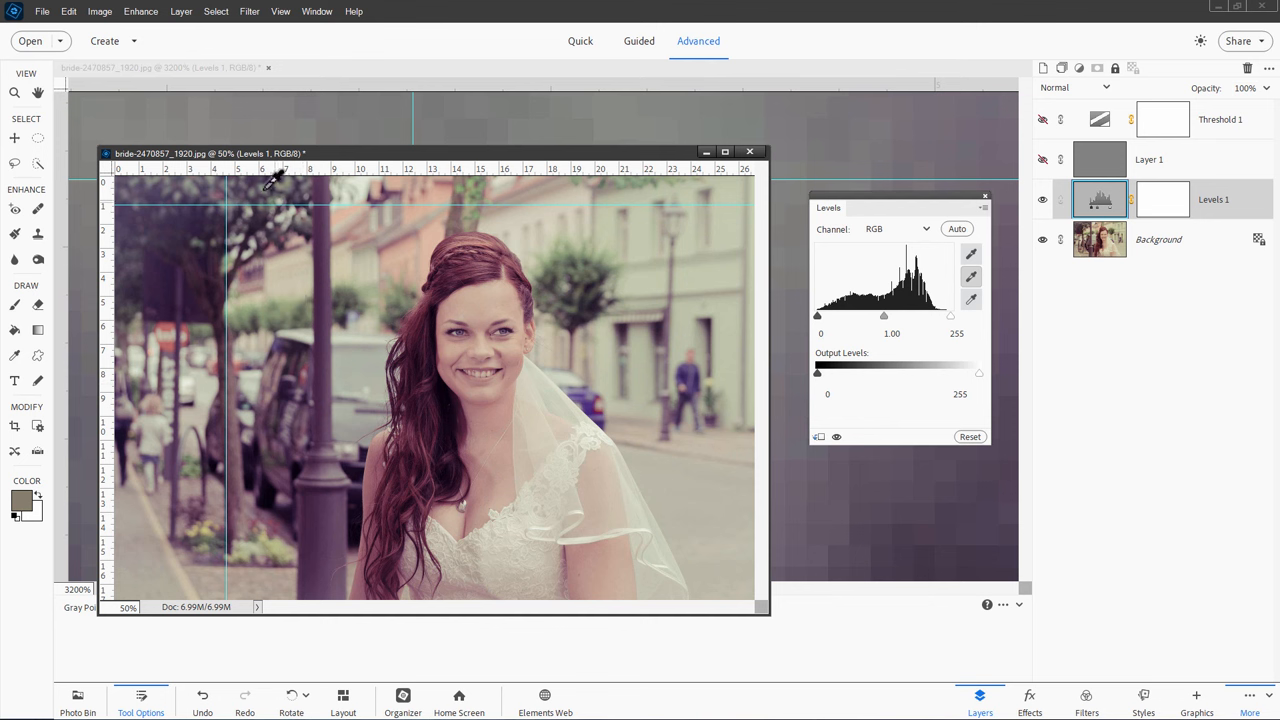
mouse_move(504, 168)
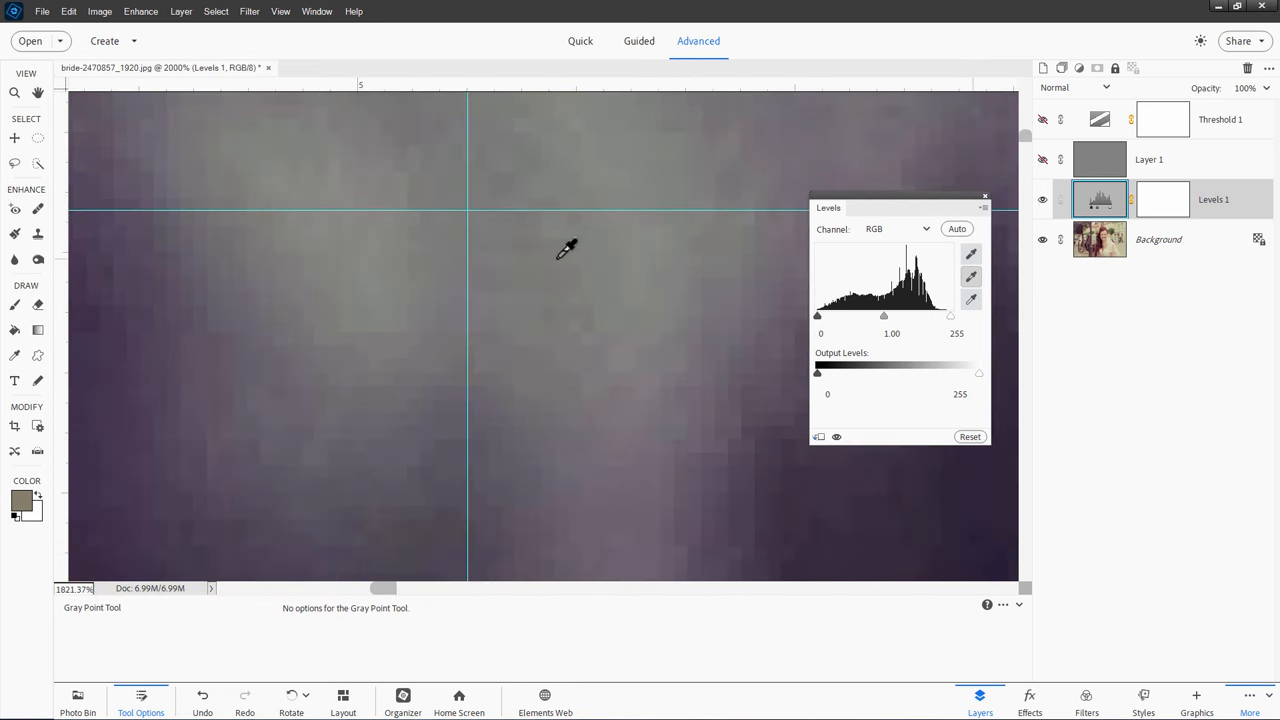
Fit the photo on screen and set Levels input black to 20 and white to 233
key("ctrl+0")
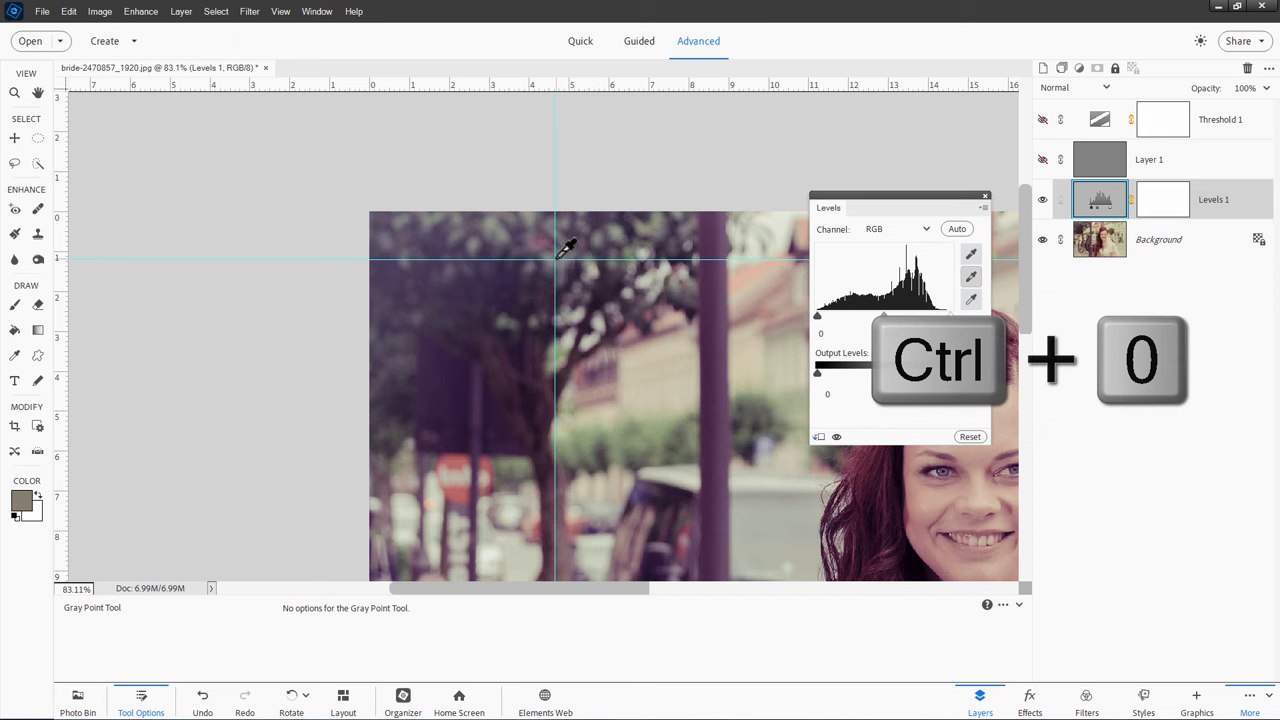
key("ctrl+0")
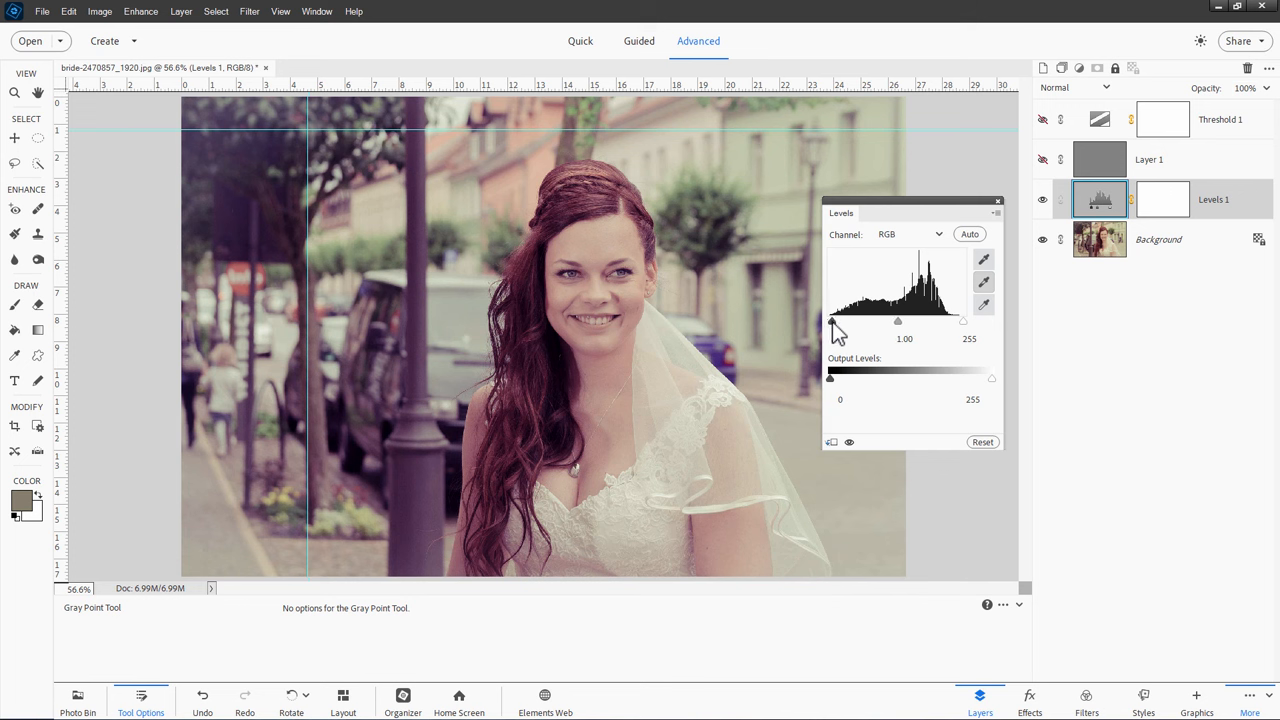
left_click_drag(832, 320, 838, 320)
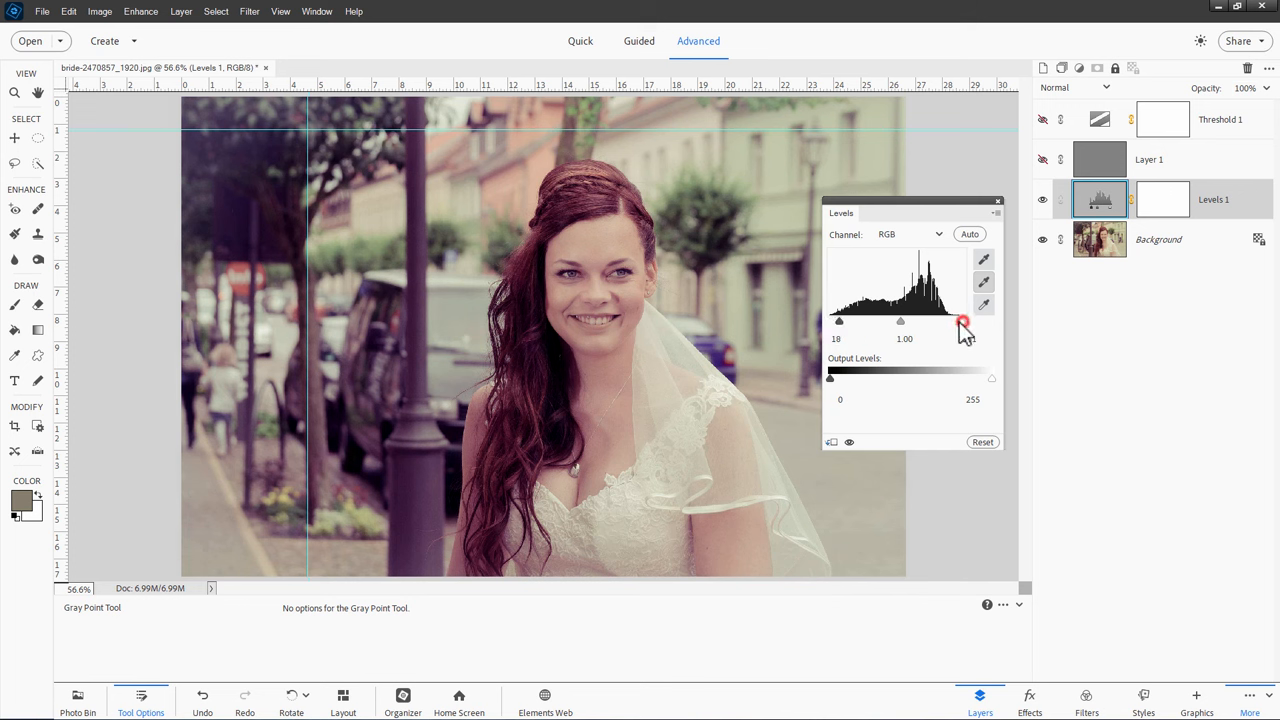
left_click_drag(964, 322, 968, 338)
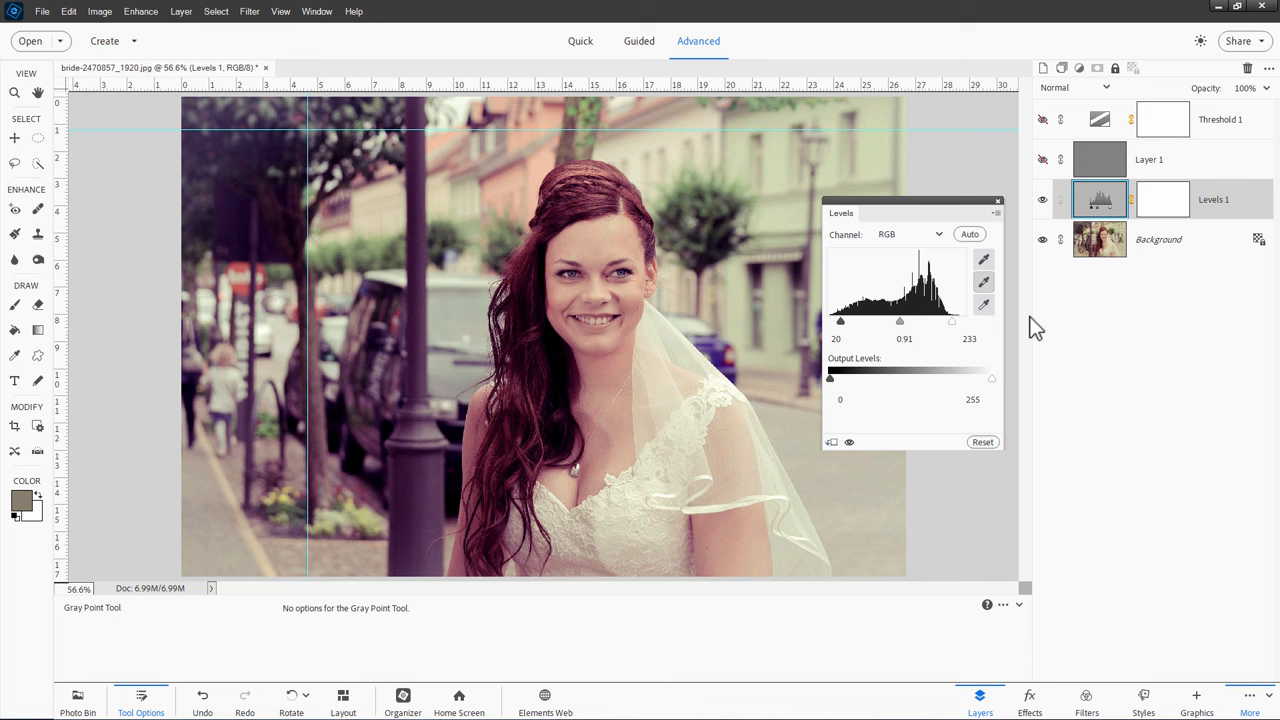
mouse_move(964, 286)
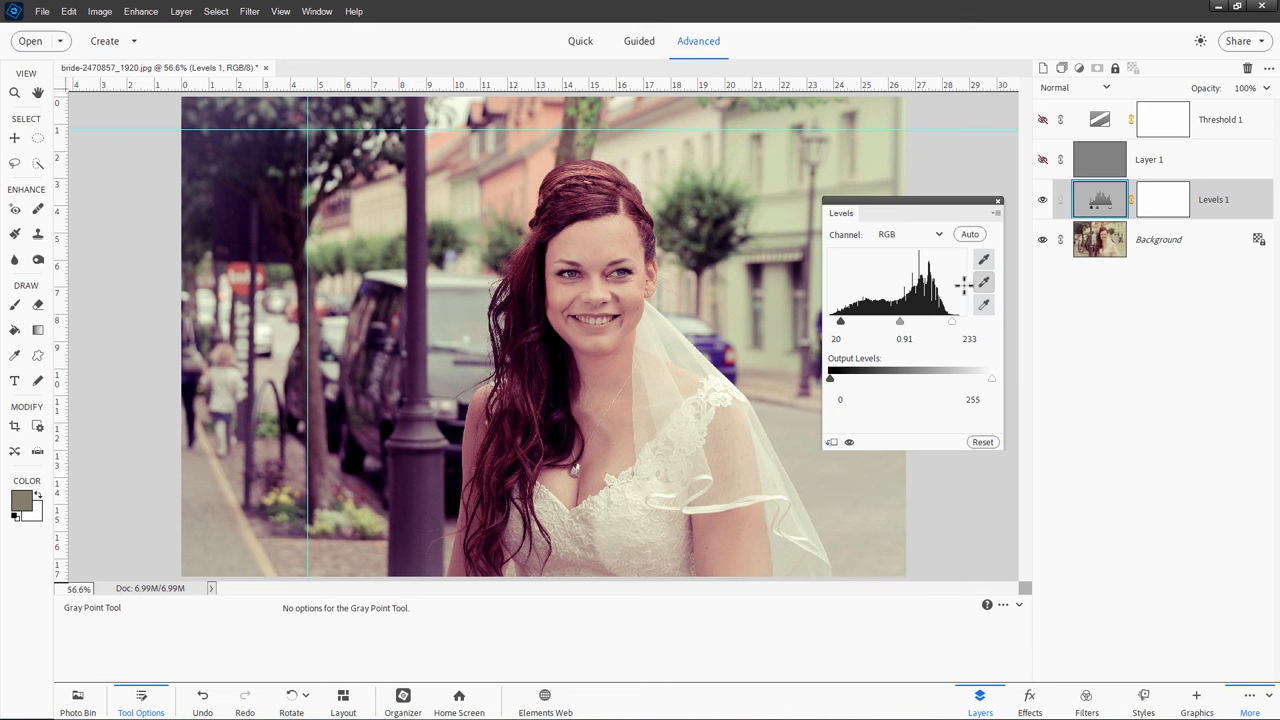
mouse_move(978, 304)
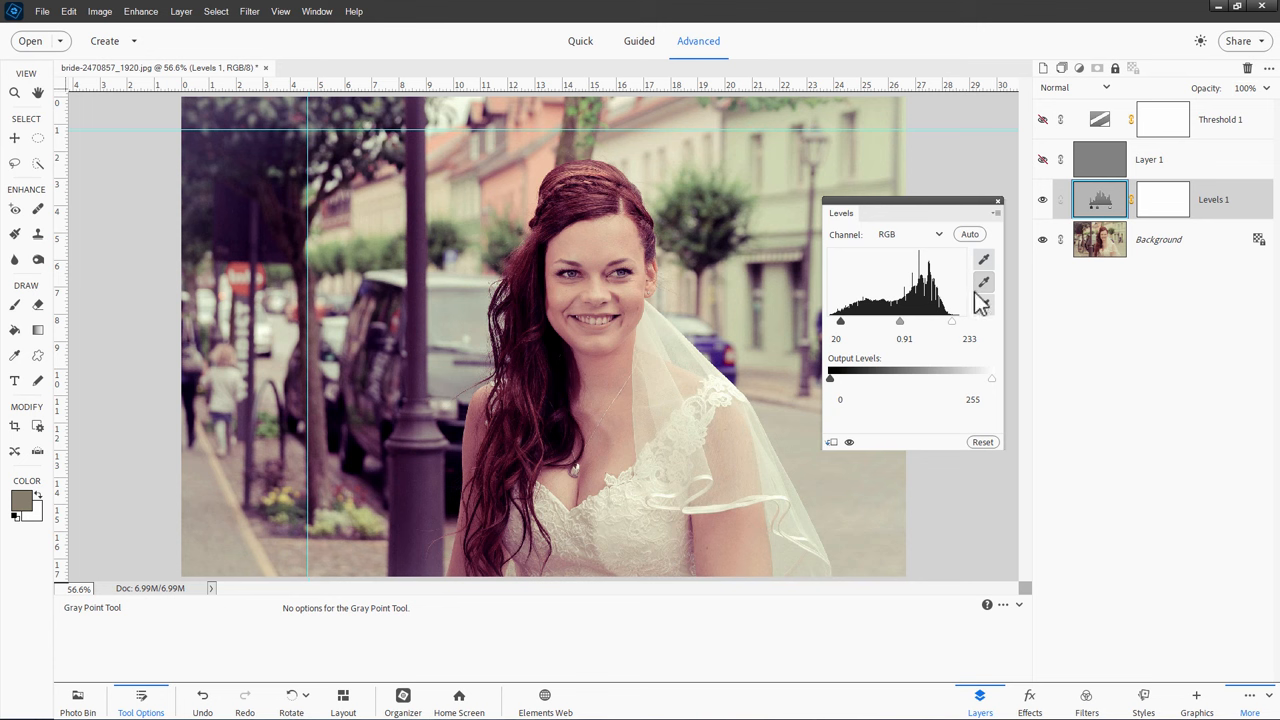
mouse_move(938, 256)
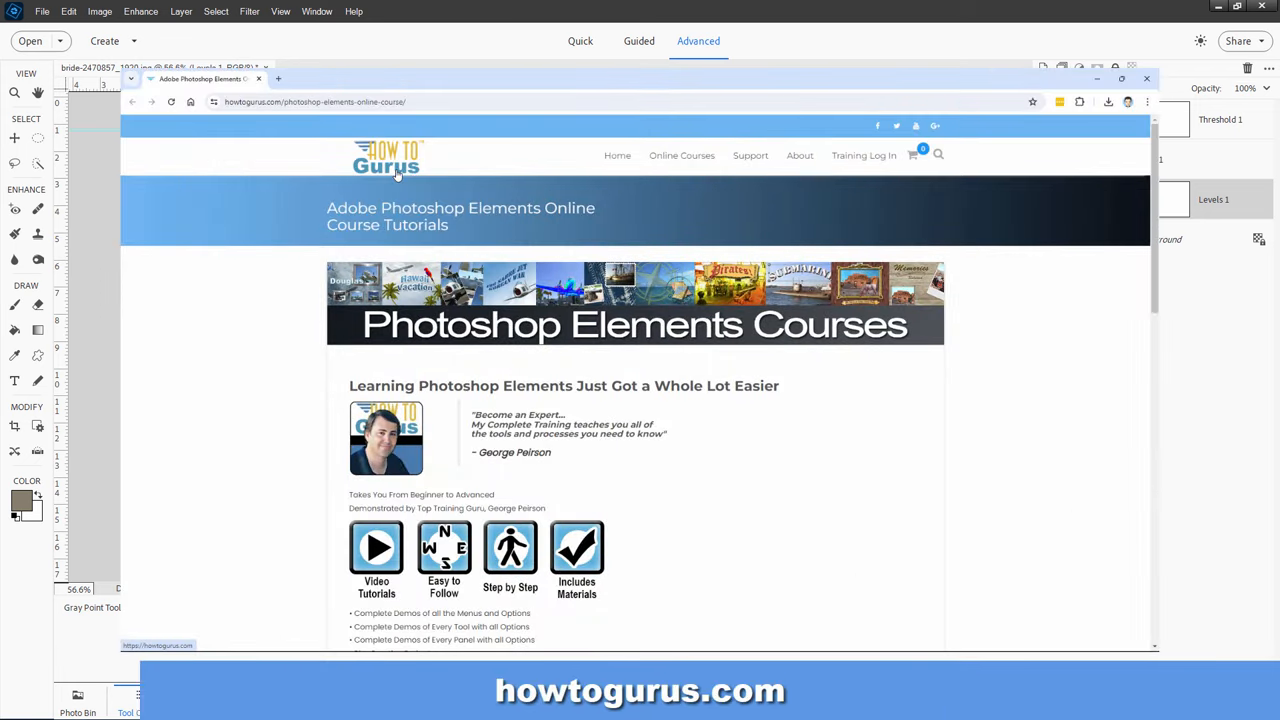
Scroll down the HowToGurus Photoshop Elements courses page
scroll("down", 3)
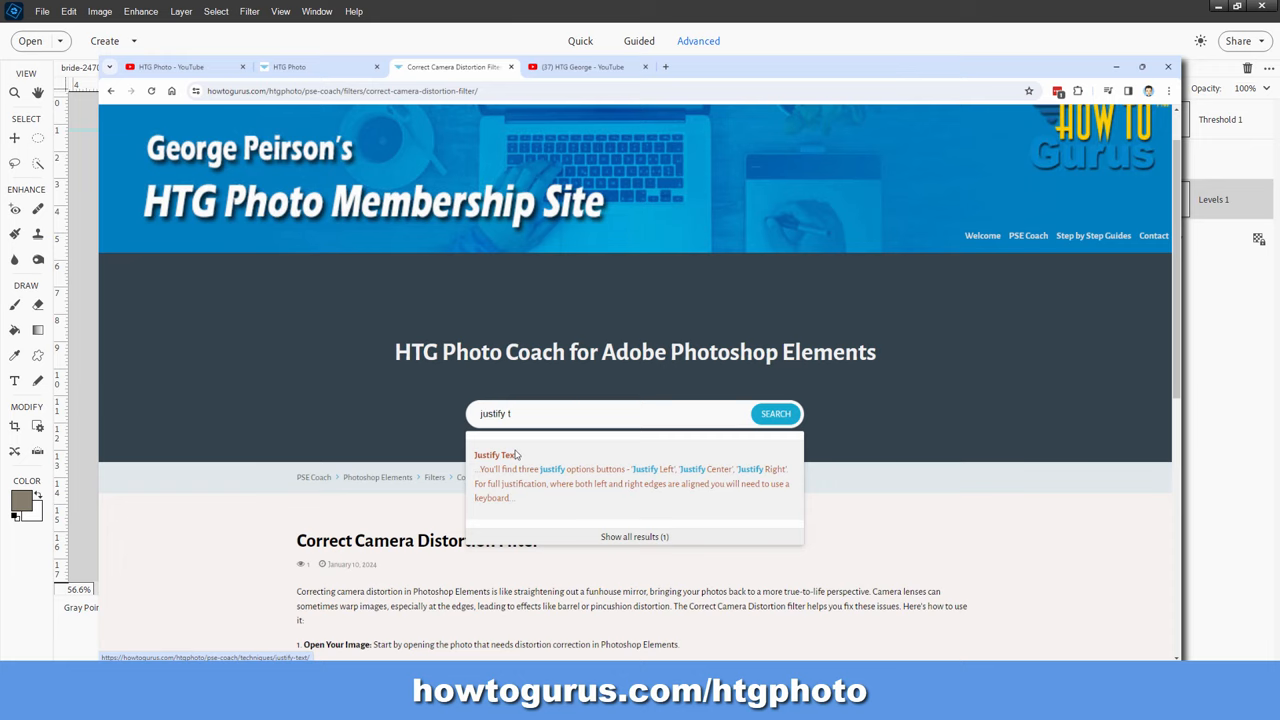
Return to the Photo Coach main page and expand Photoshop Elements > Filters topics
left_click(494, 456)
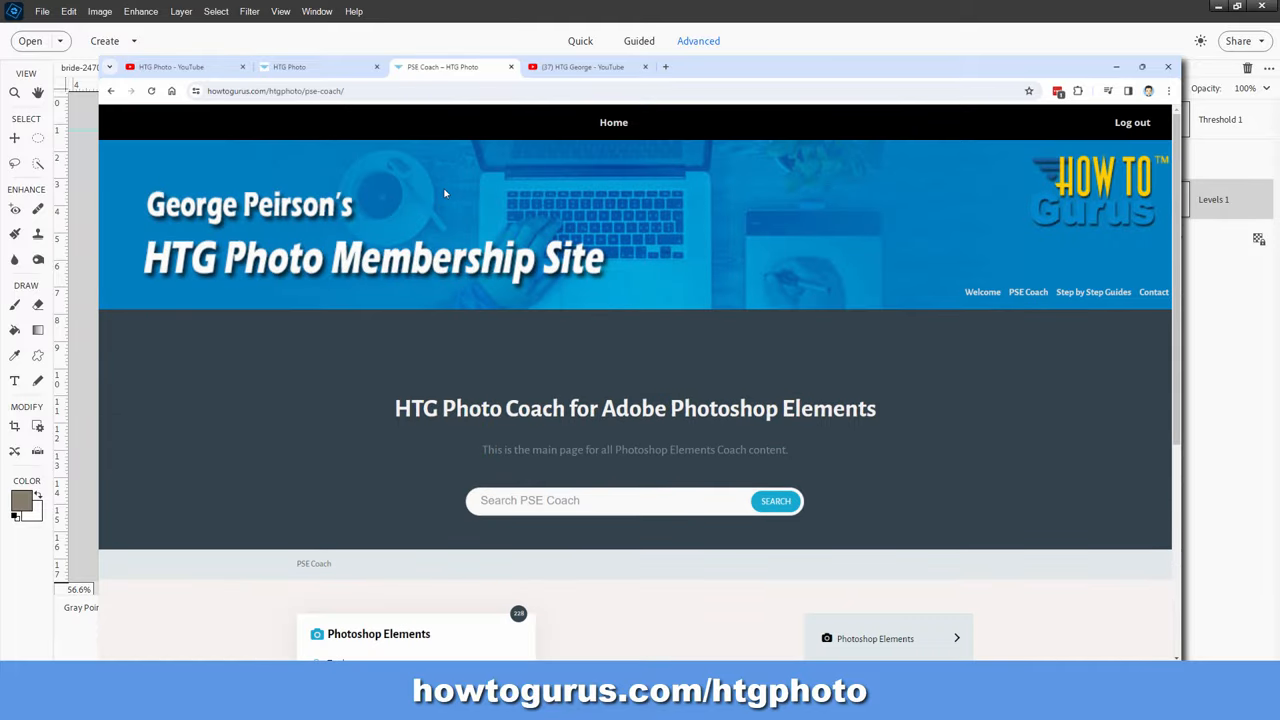
mouse_move(538, 436)
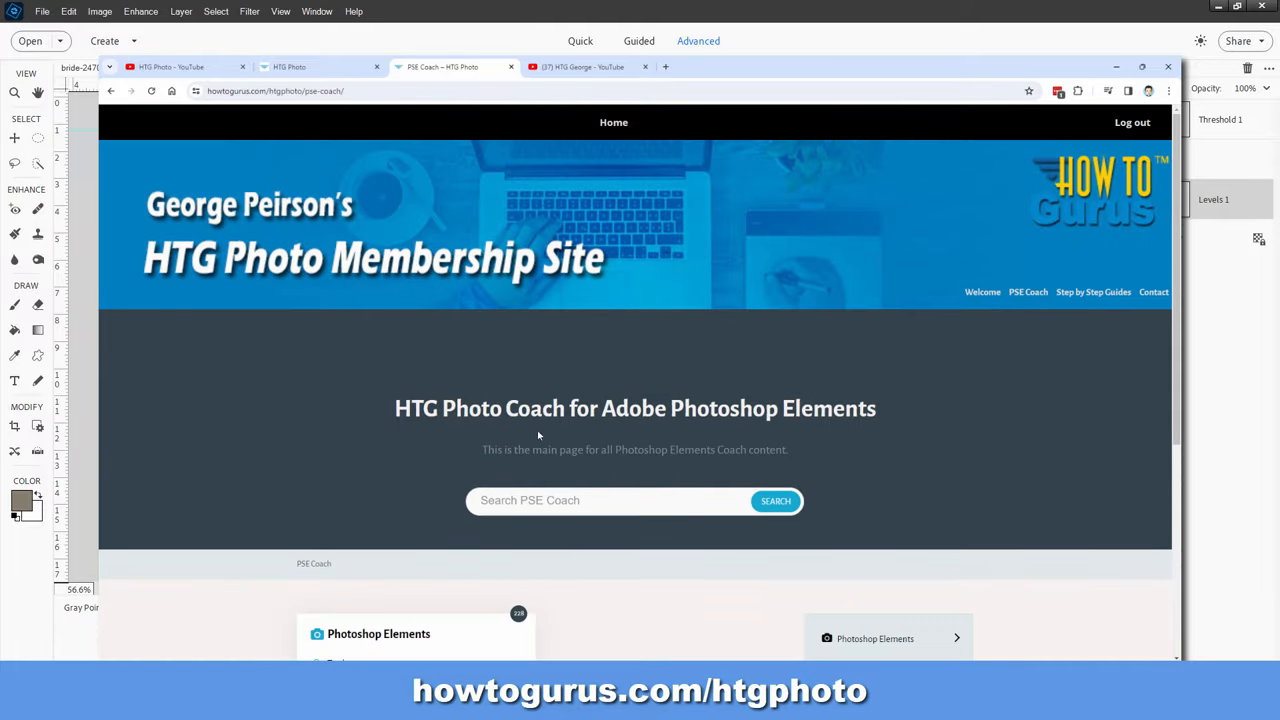
mouse_move(392, 380)
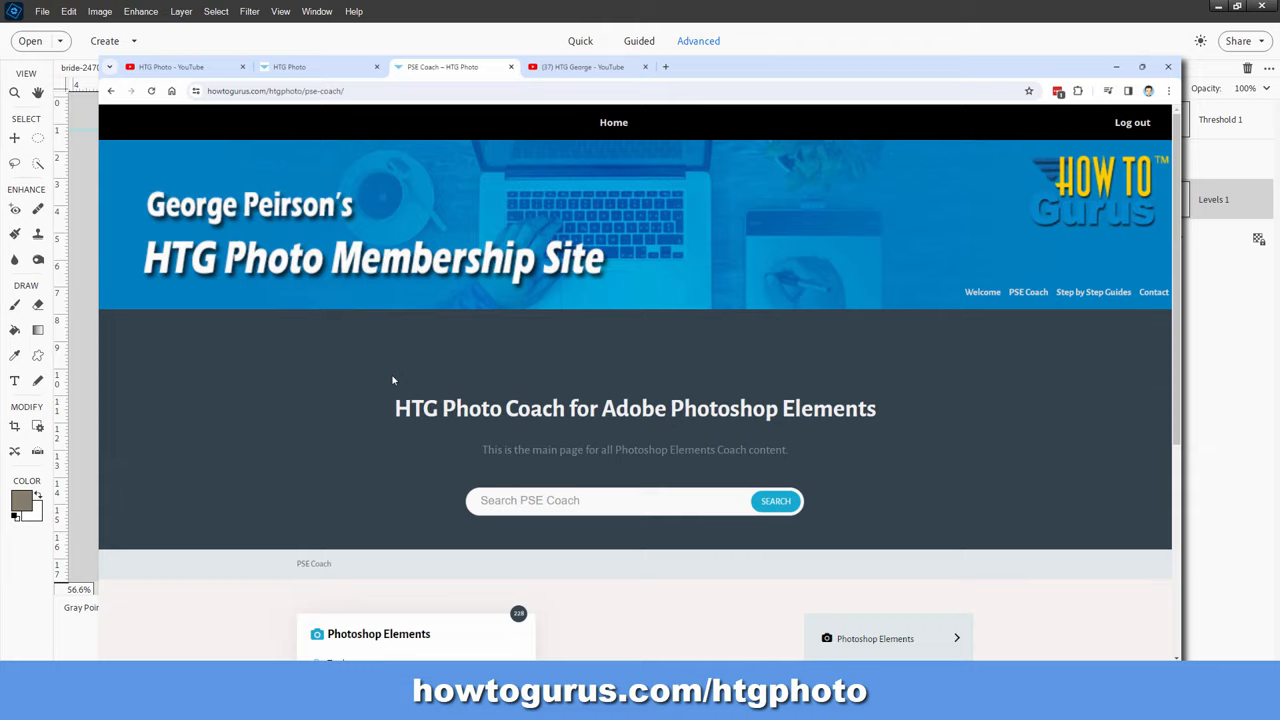
scroll("down", 3)
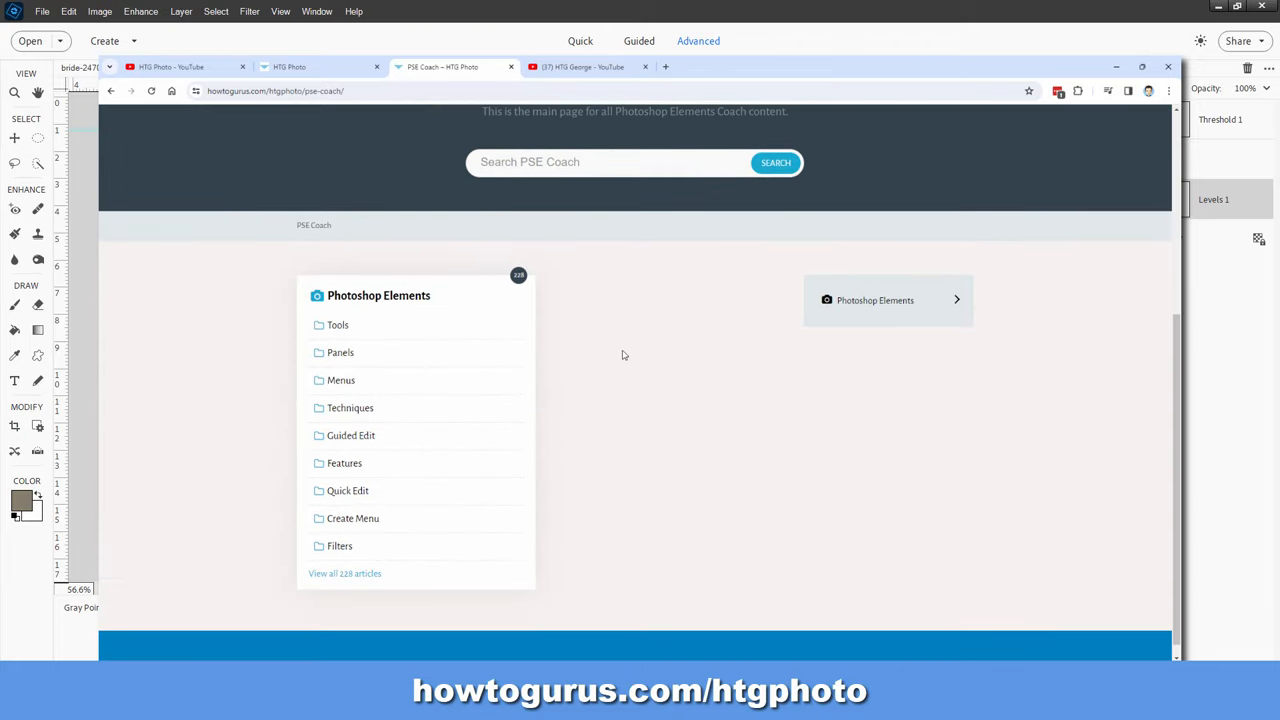
left_click(876, 300)
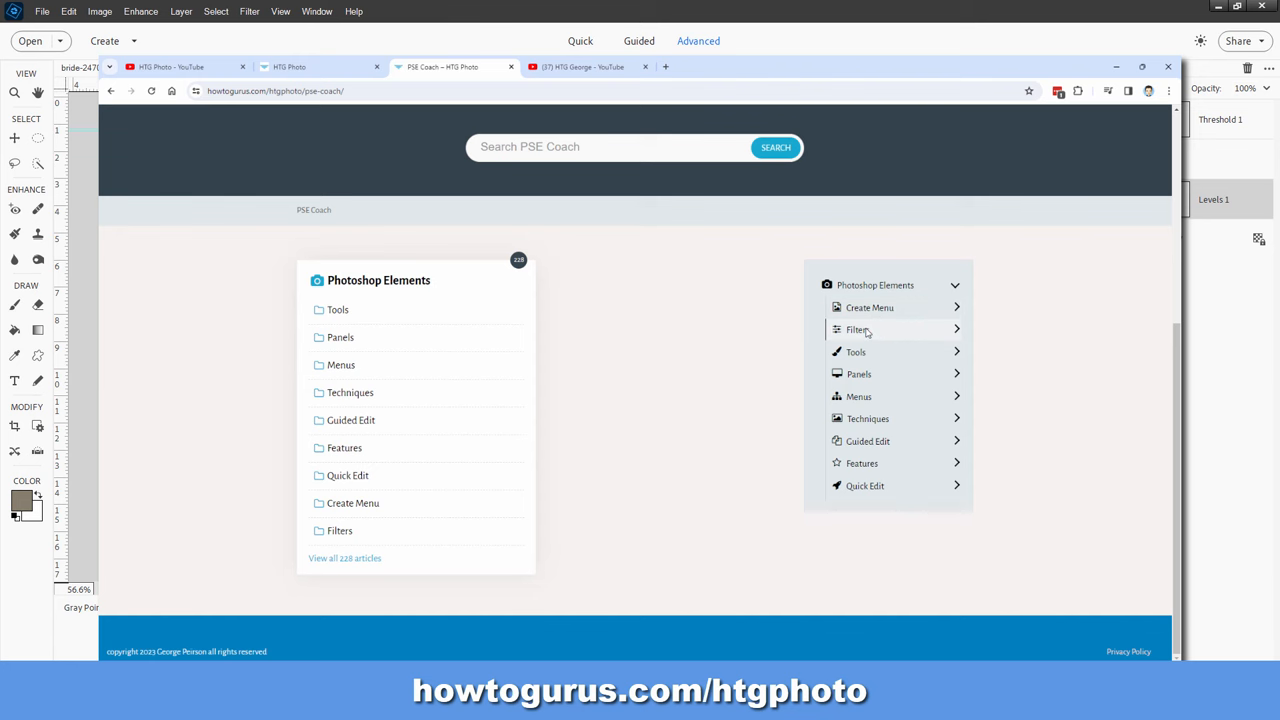
left_click(856, 328)
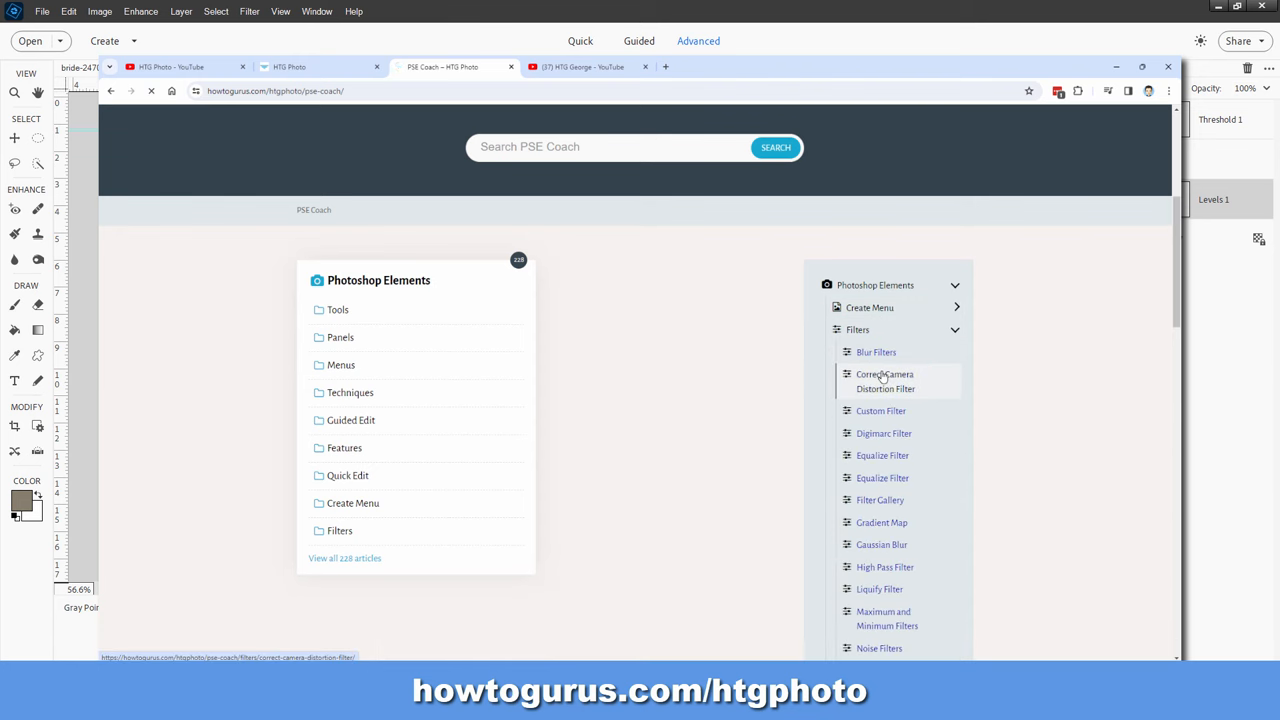
Read the Correct Camera Distortion Filter article and start a coach search for 'just'
left_click(884, 380)
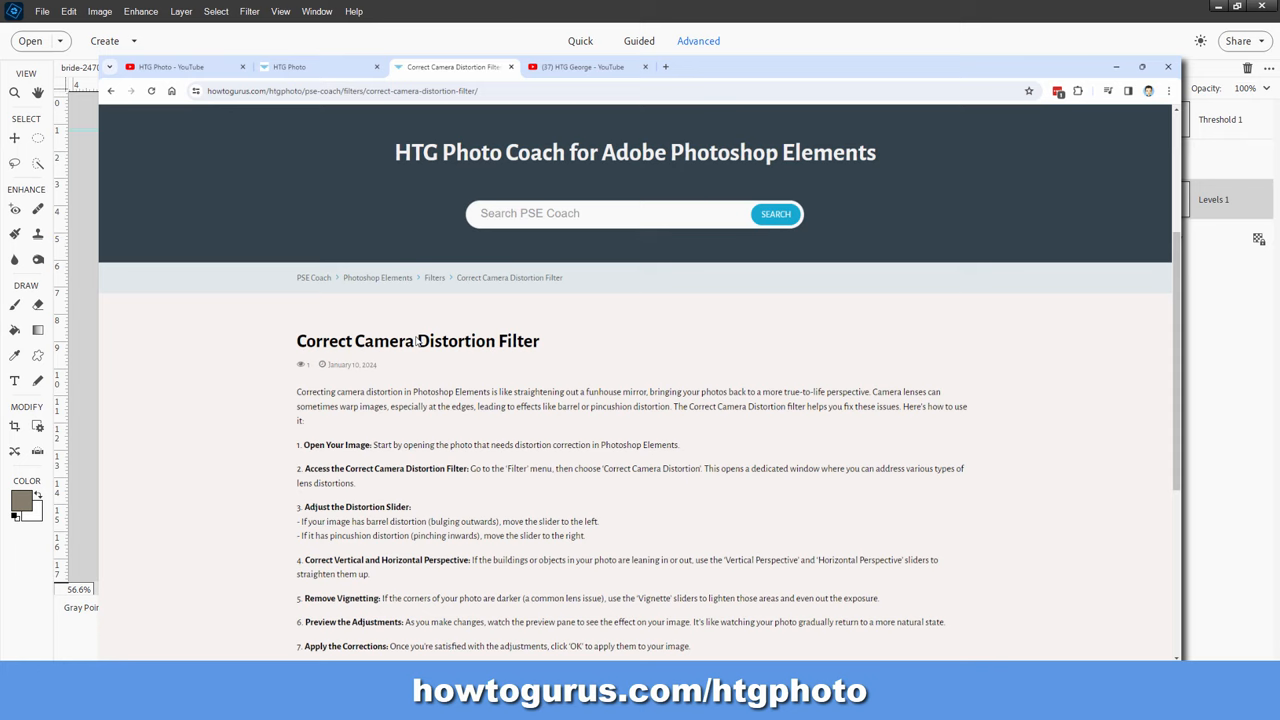
scroll("down", 3)
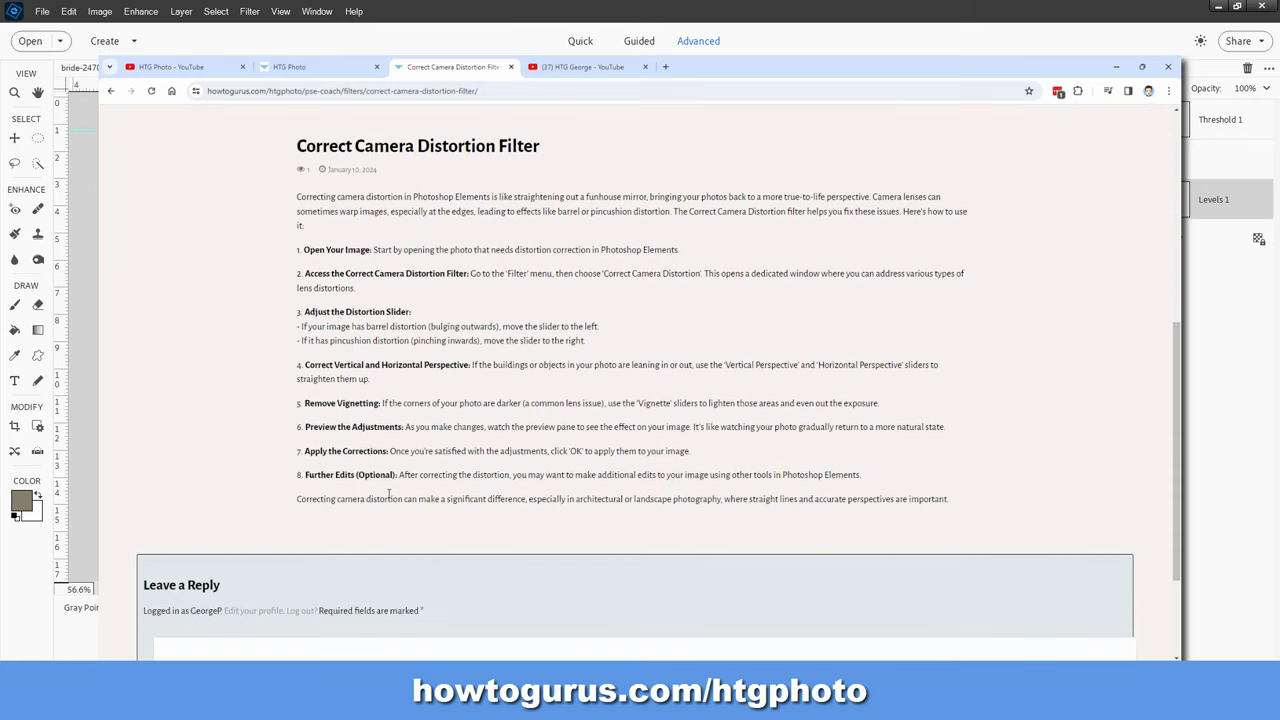
scroll("up", 3)
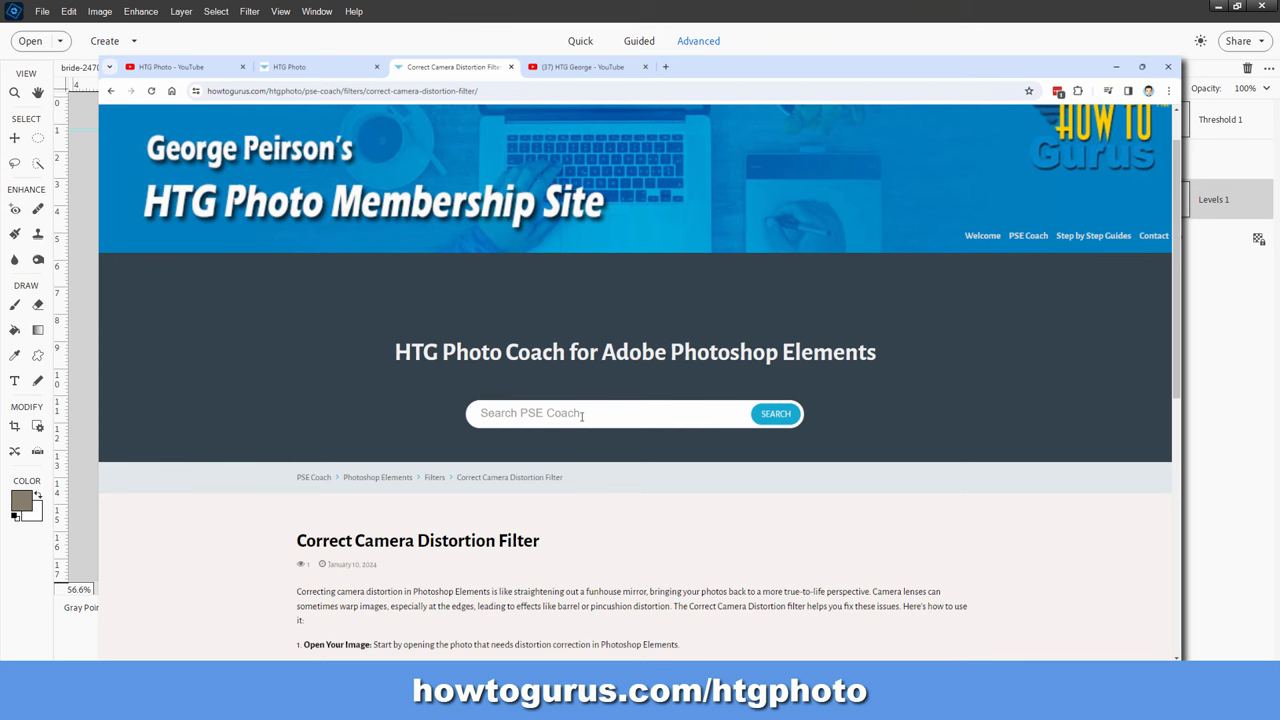
type("just")
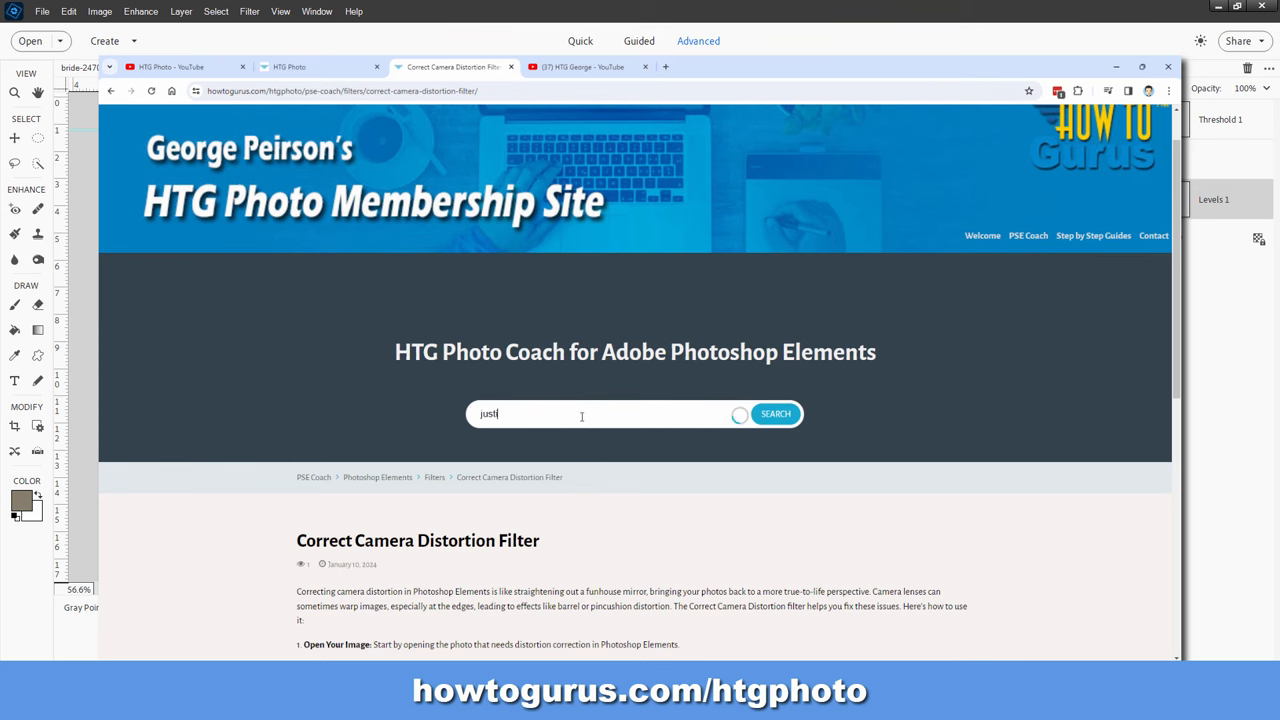